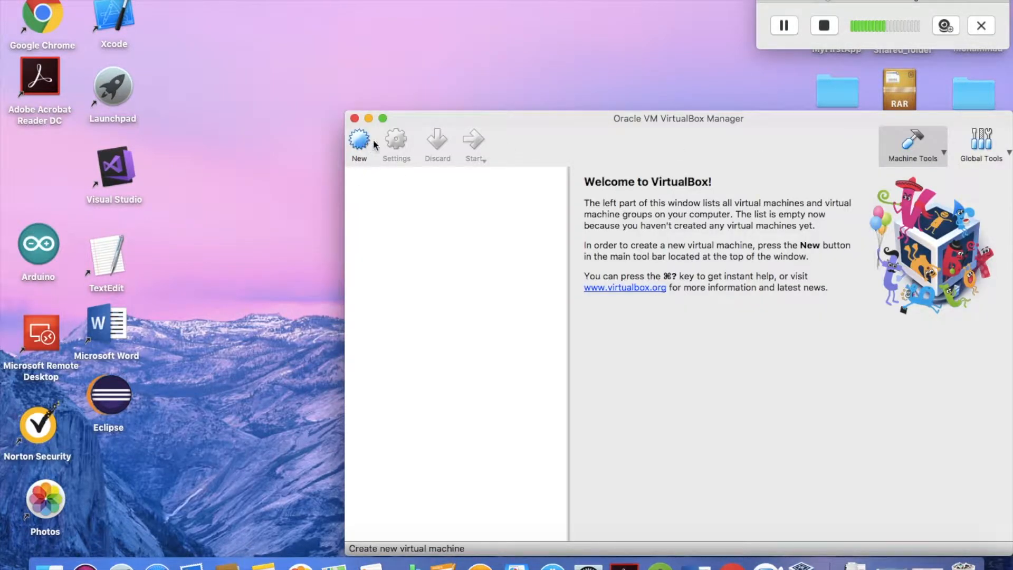
# Start a new virtual machine and name it 'Windows Server 2012' (Windows 2012 64-bit)
pyautogui.click(359, 140)
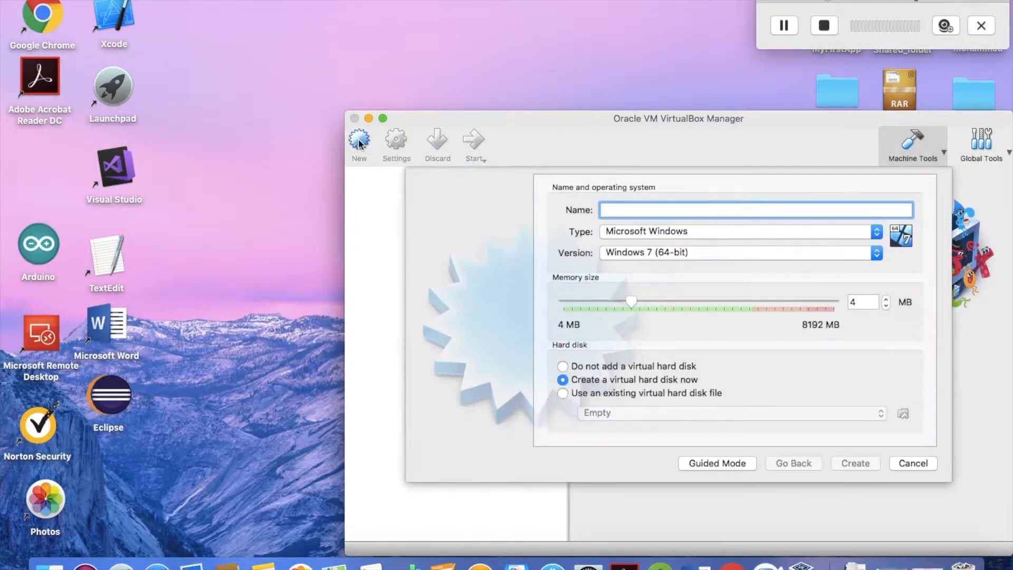
pyautogui.moveTo(767, 238)
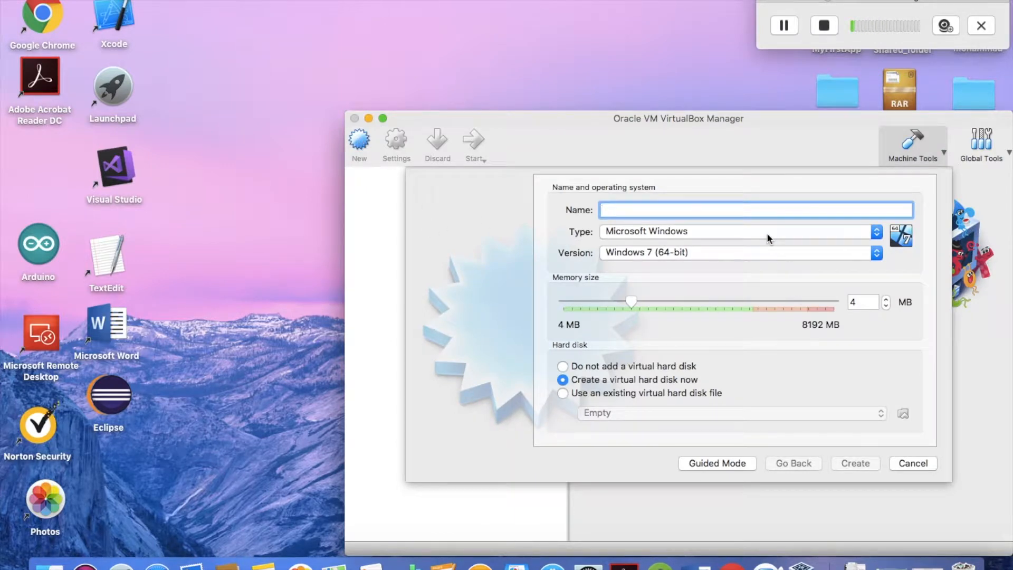
pyautogui.write('Wi')
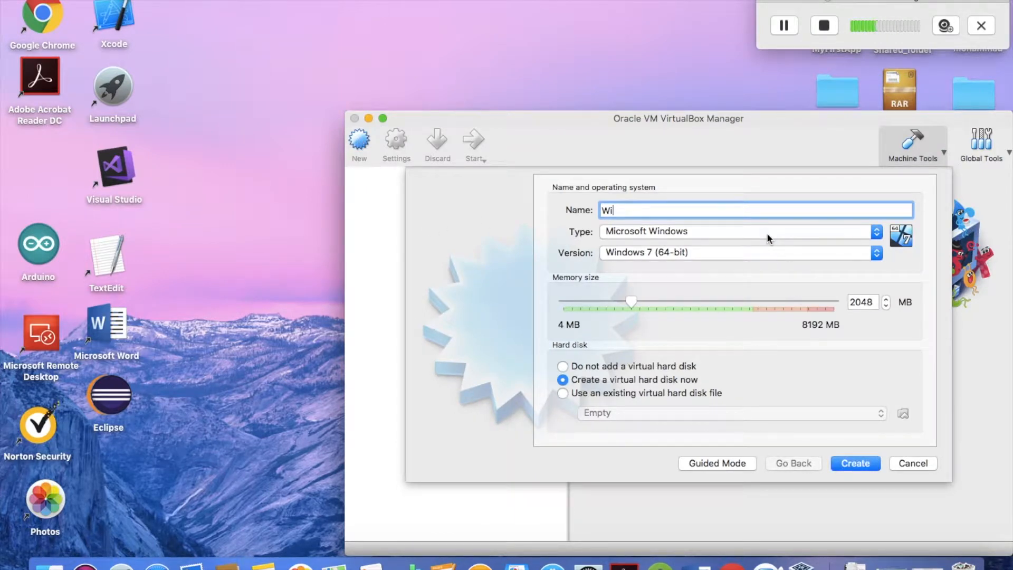
pyautogui.write('nd')
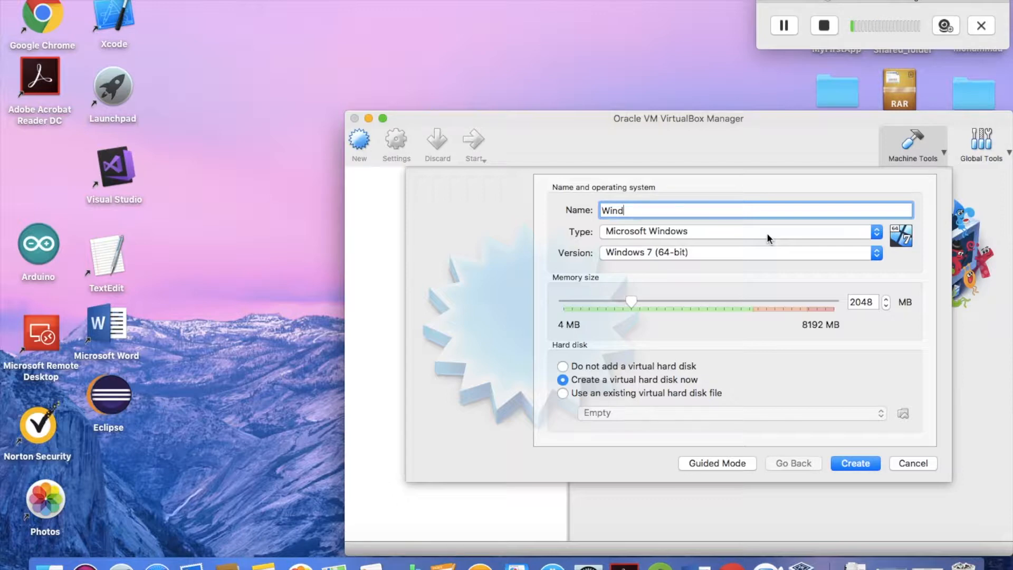
pyautogui.write('ows')
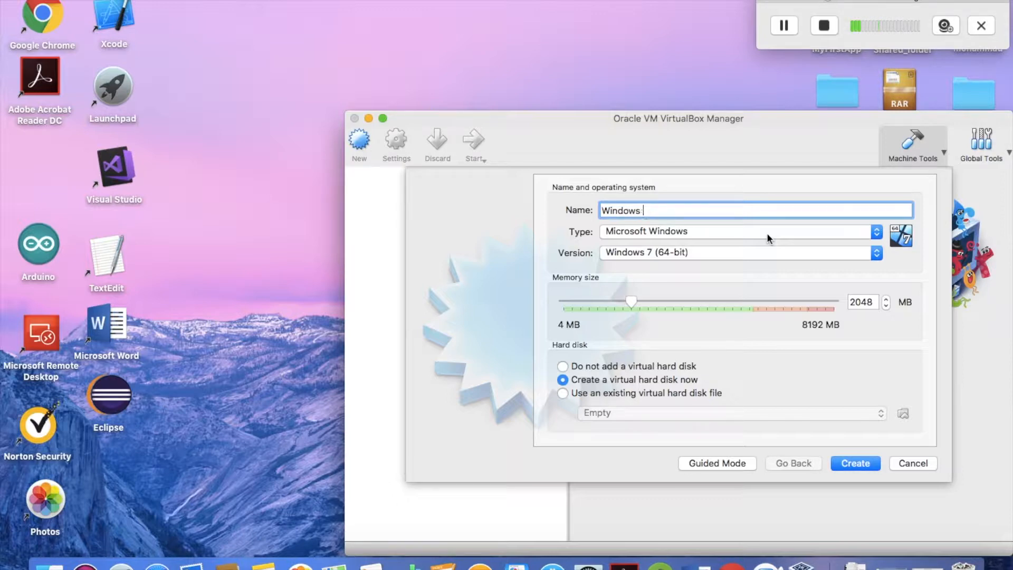
pyautogui.write('Se')
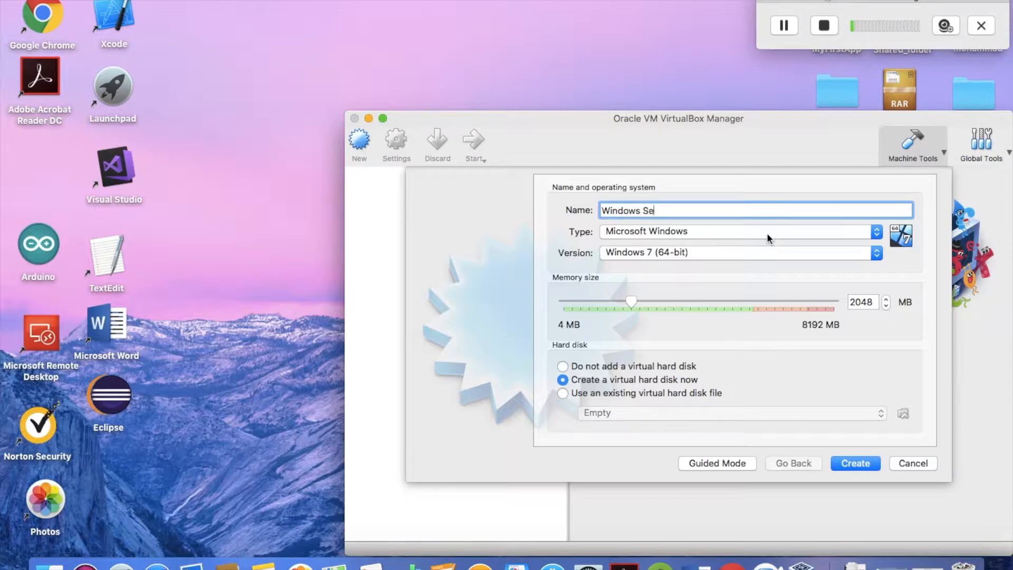
pyautogui.write('rver')
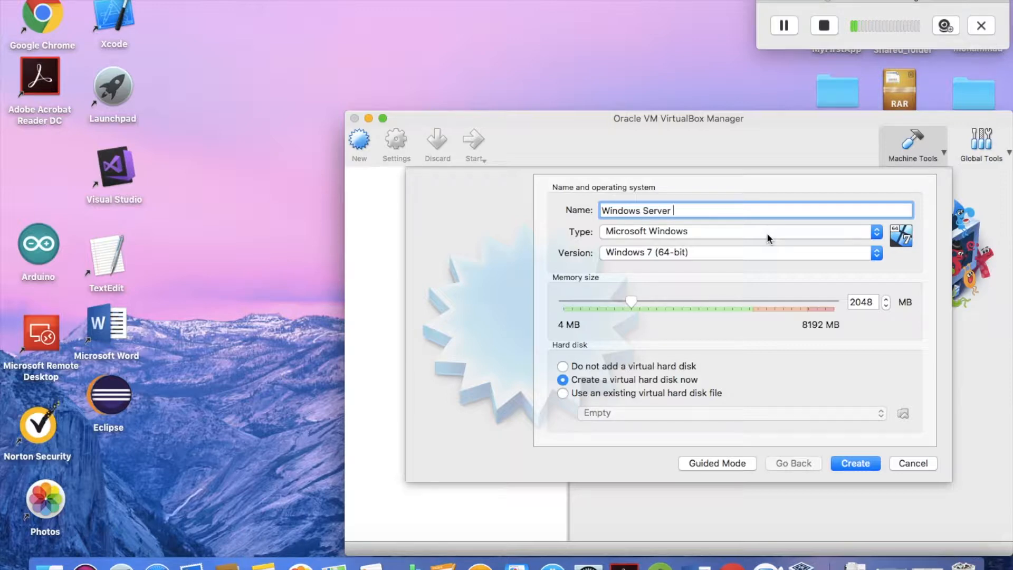
pyautogui.write('2012')
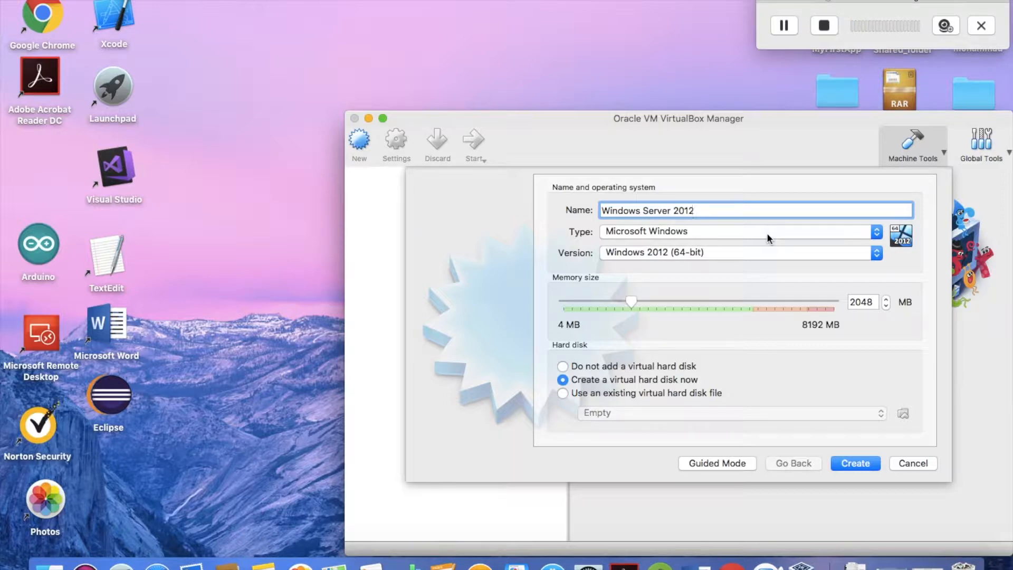
pyautogui.moveTo(652, 307)
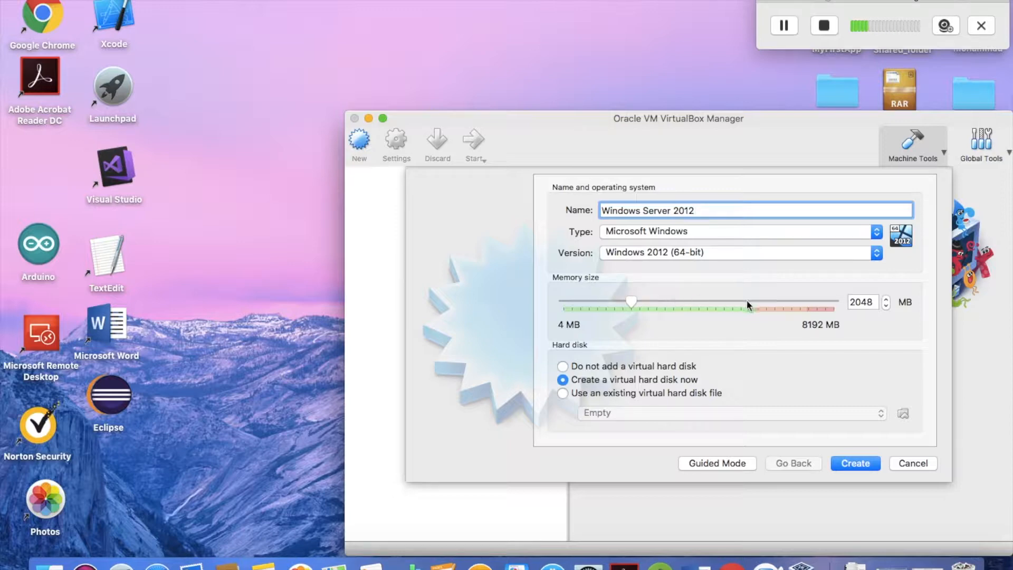
pyautogui.moveTo(836, 302)
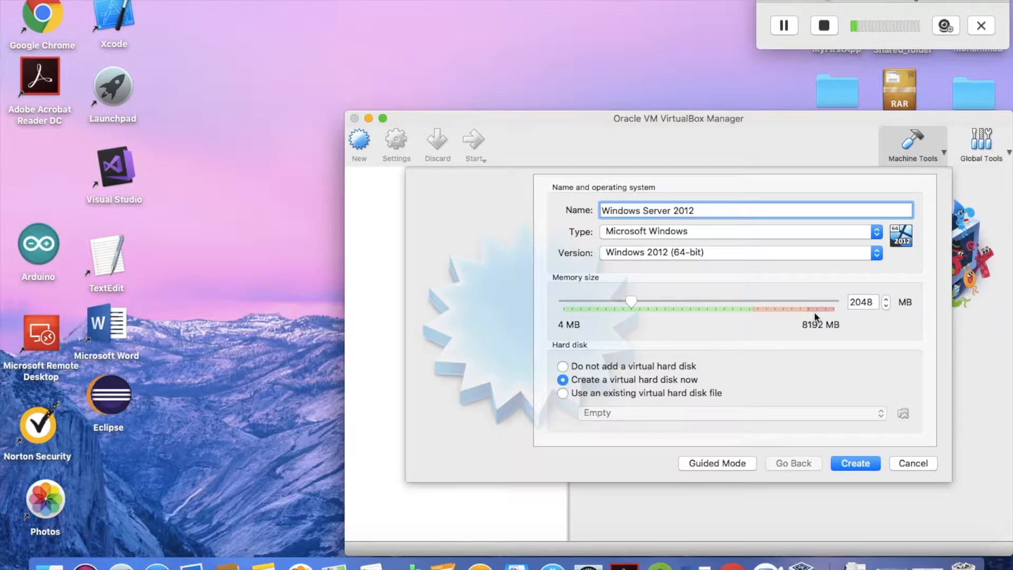
pyautogui.moveTo(792, 320)
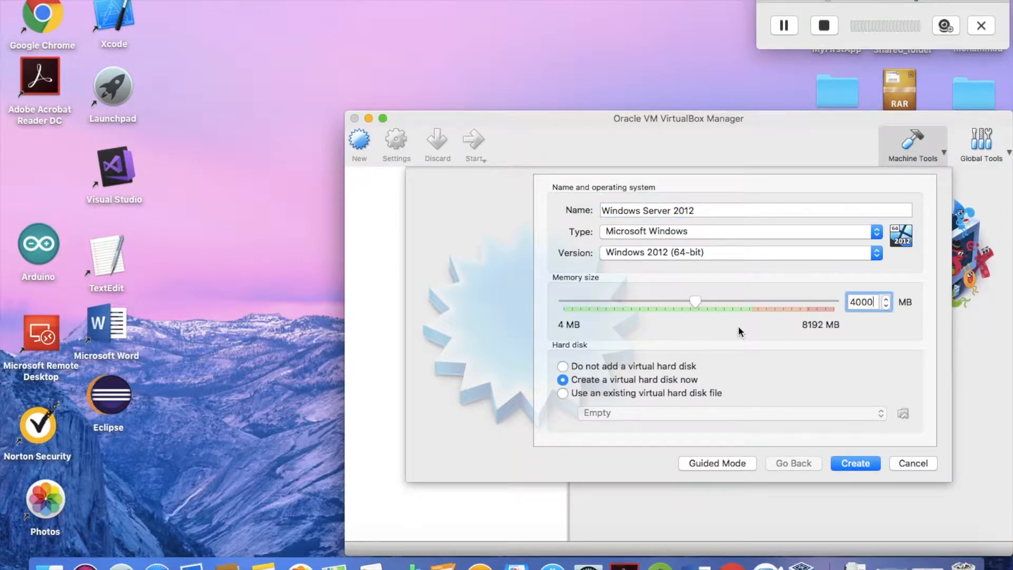
# Create a 100 GB dynamically allocated VDI virtual hard disk for the machine
pyautogui.click(853, 463)
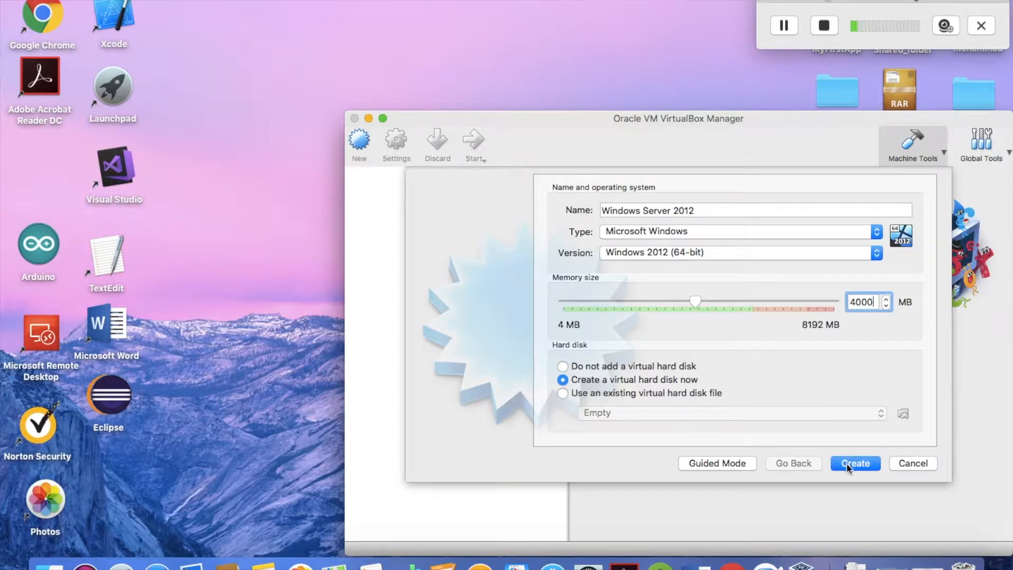
pyautogui.moveTo(812, 386)
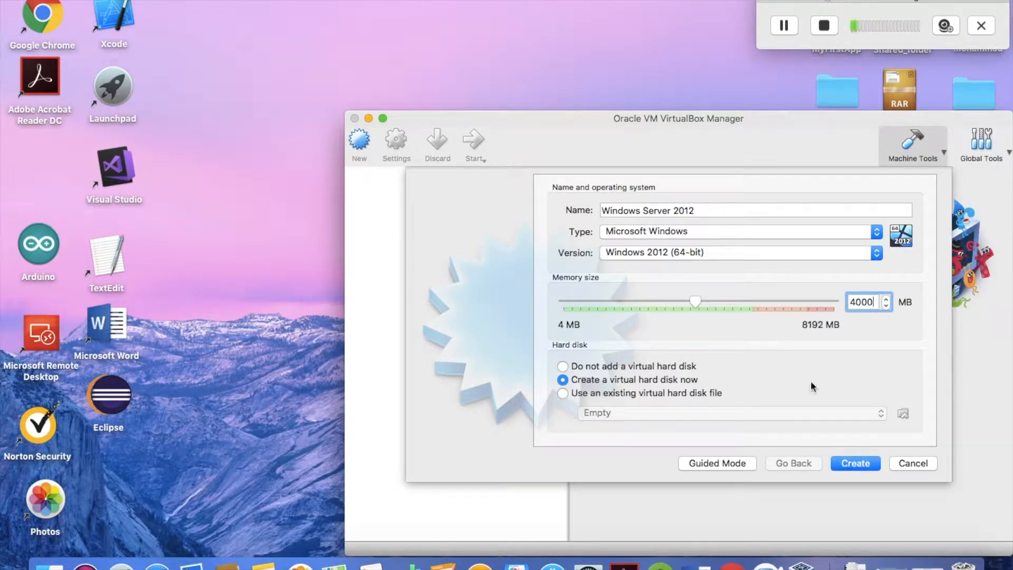
pyautogui.click(855, 462)
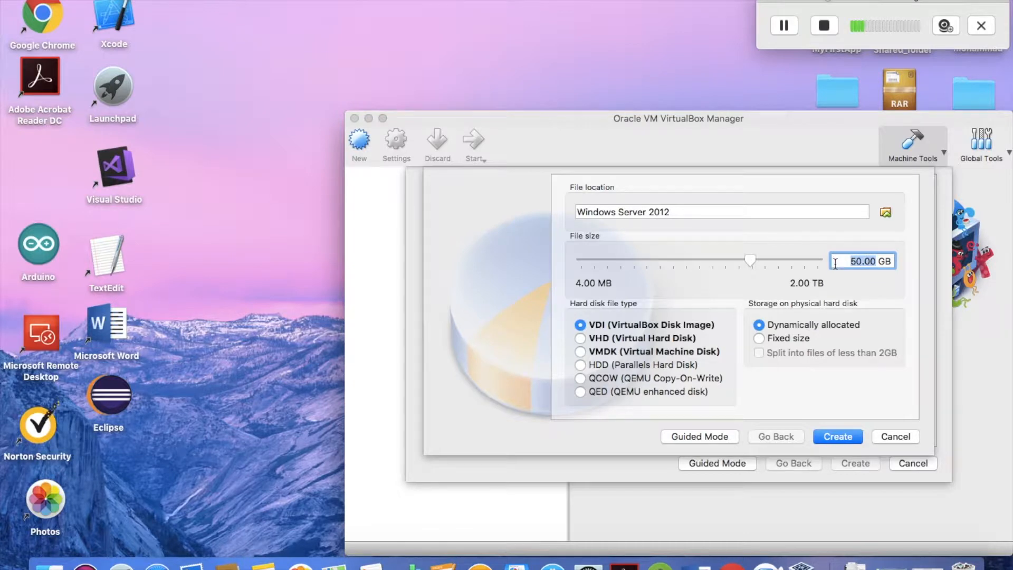
pyautogui.write('100')
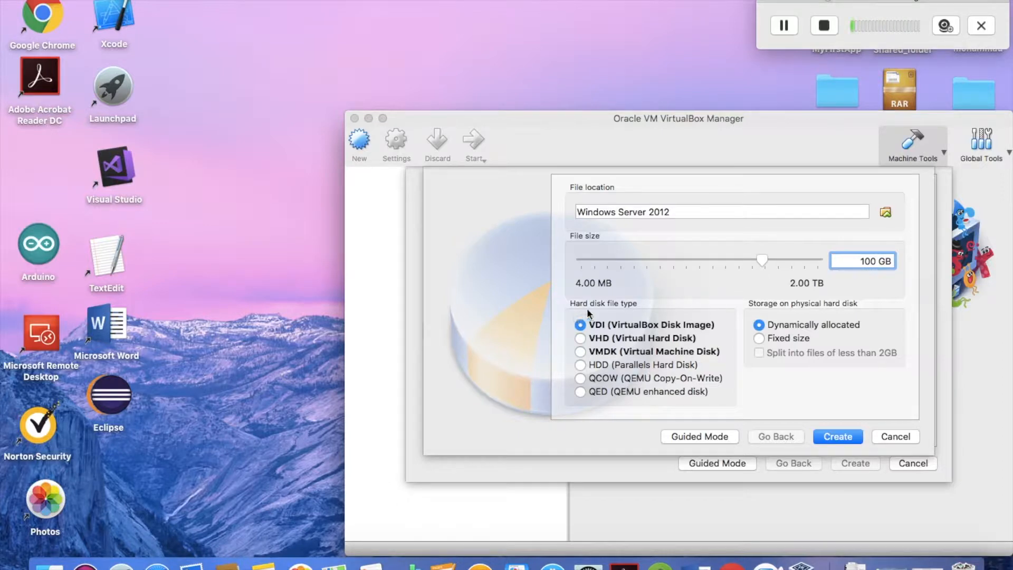
pyautogui.moveTo(644, 338)
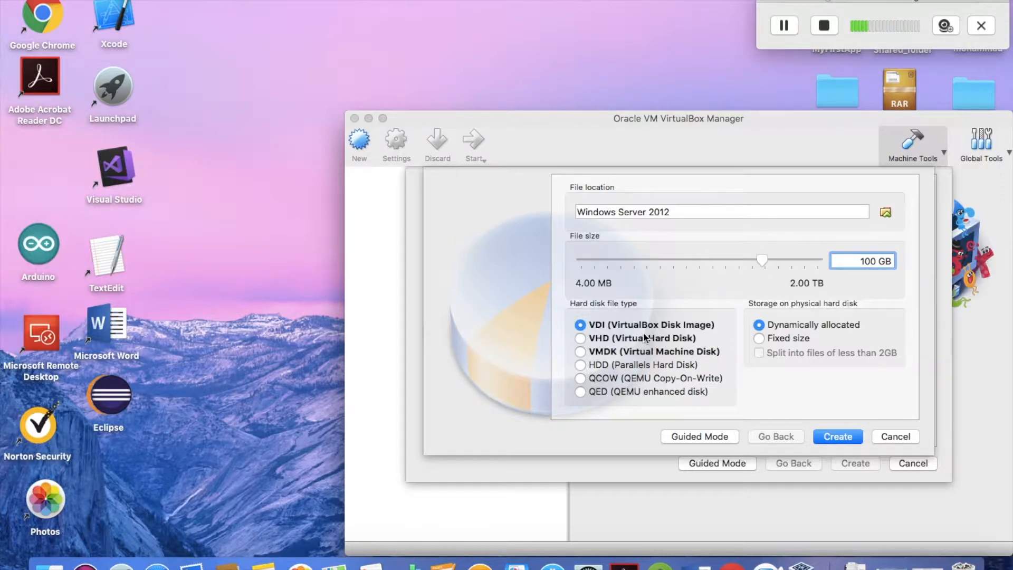
pyautogui.moveTo(789, 404)
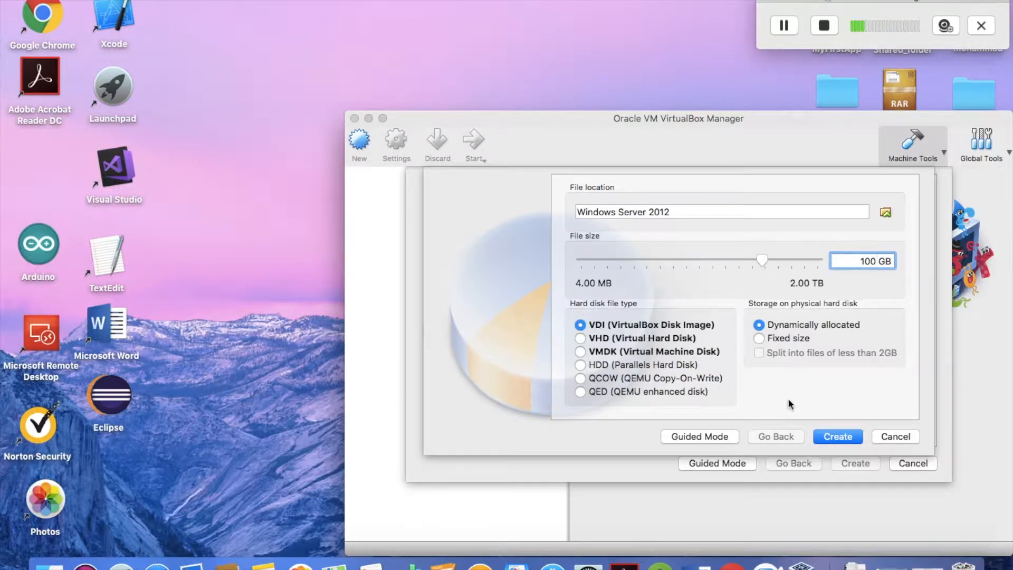
pyautogui.click(837, 436)
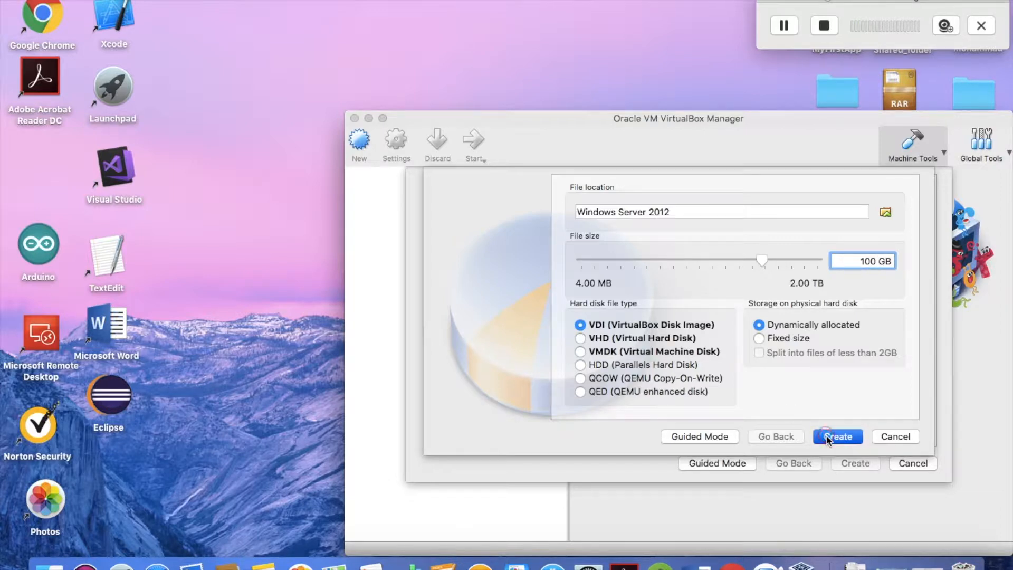
# Finish creating the machine, then uncheck Floppy in its System boot order
pyautogui.click(837, 436)
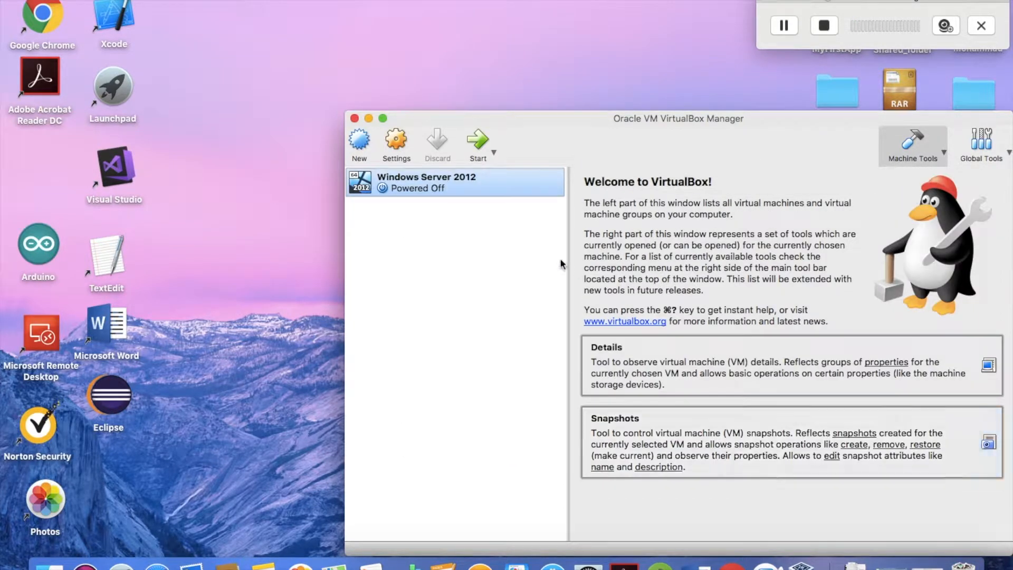
pyautogui.moveTo(426, 332)
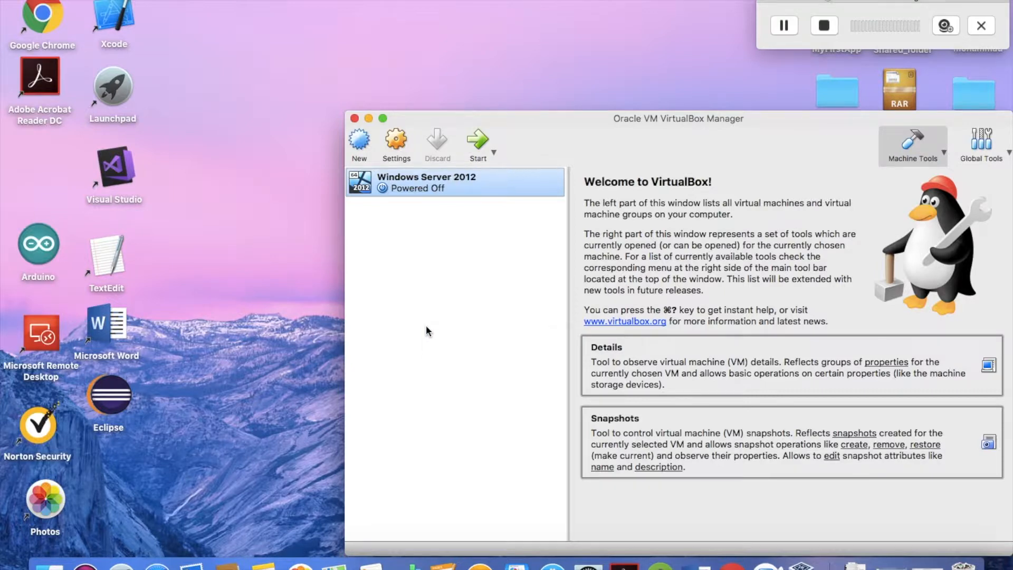
pyautogui.moveTo(452, 330)
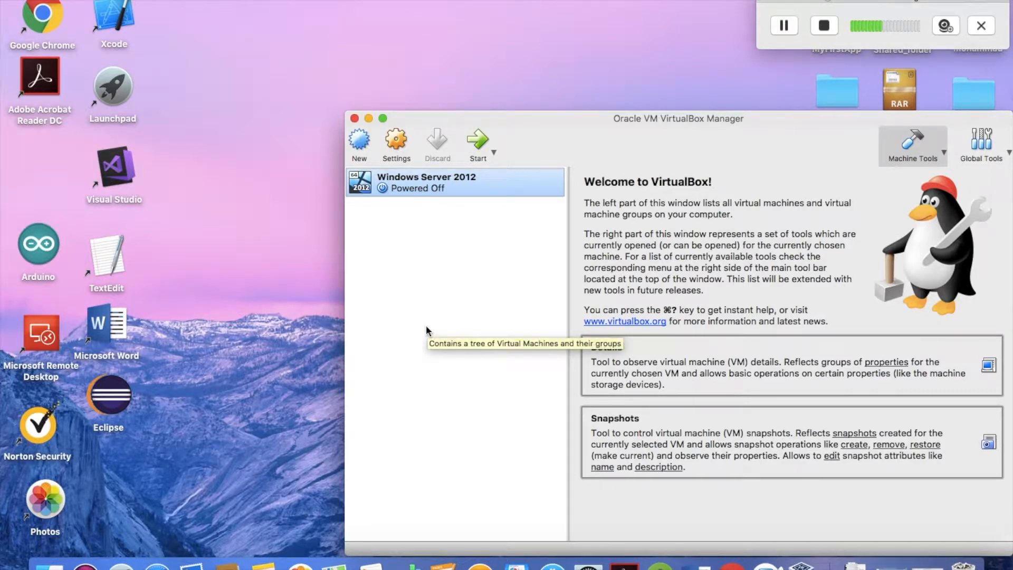
pyautogui.moveTo(395, 143)
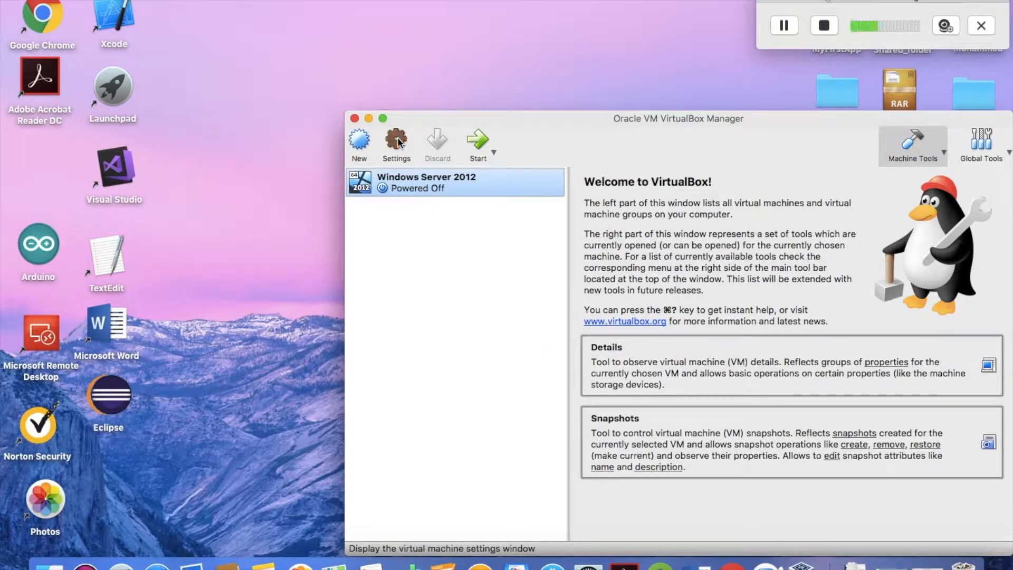
pyautogui.click(396, 143)
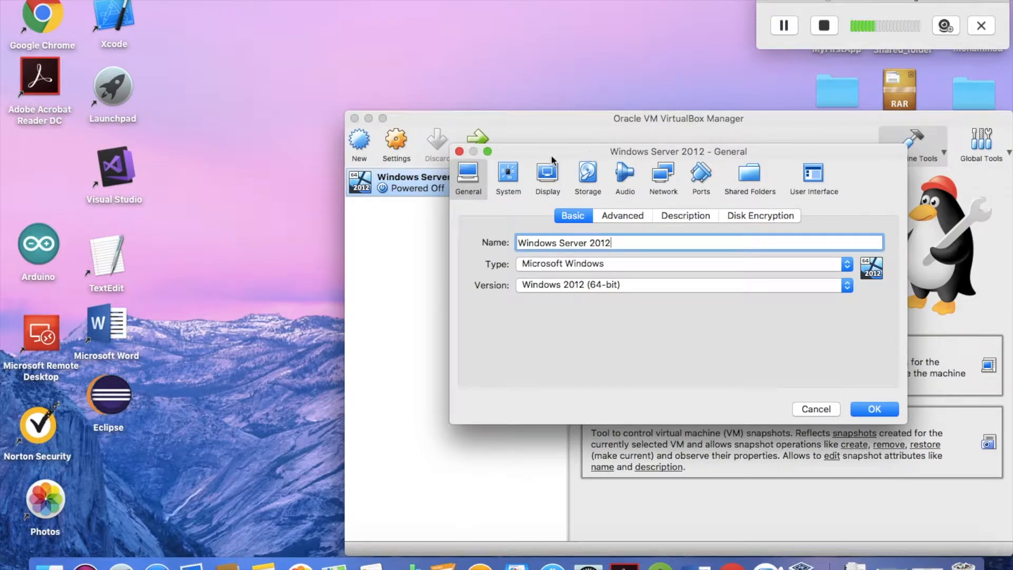
pyautogui.moveTo(508, 177)
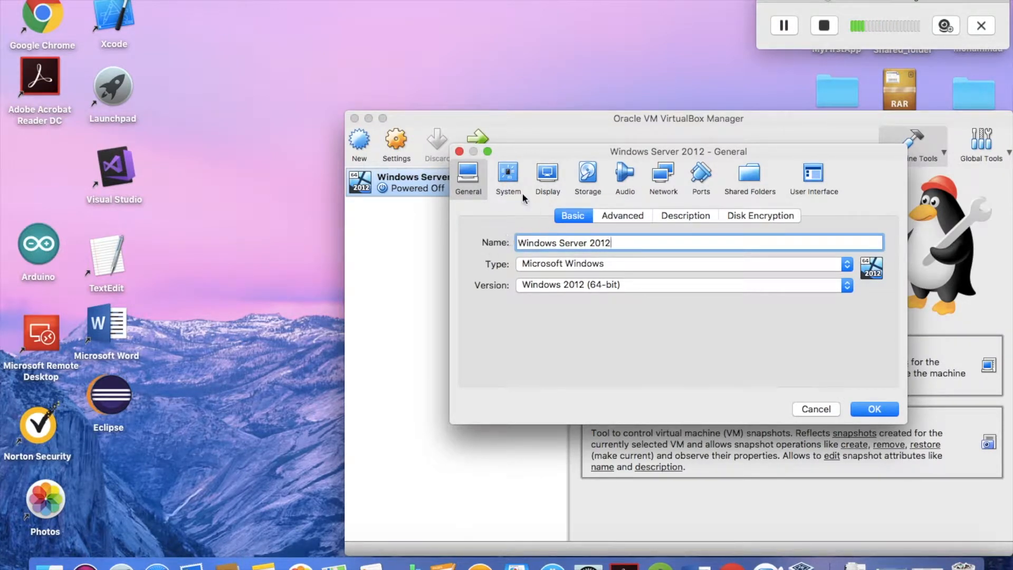
pyautogui.click(507, 177)
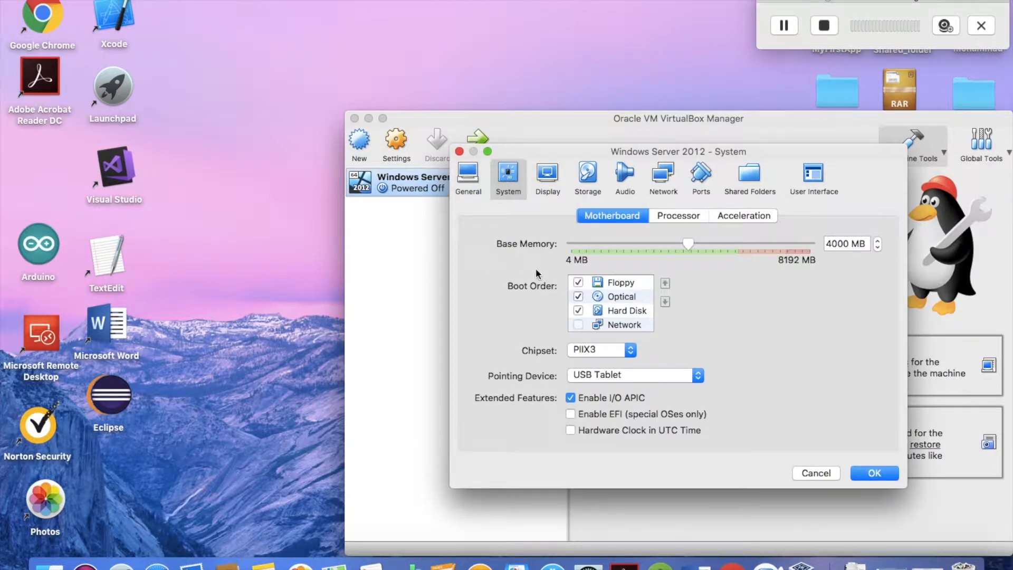
pyautogui.click(621, 281)
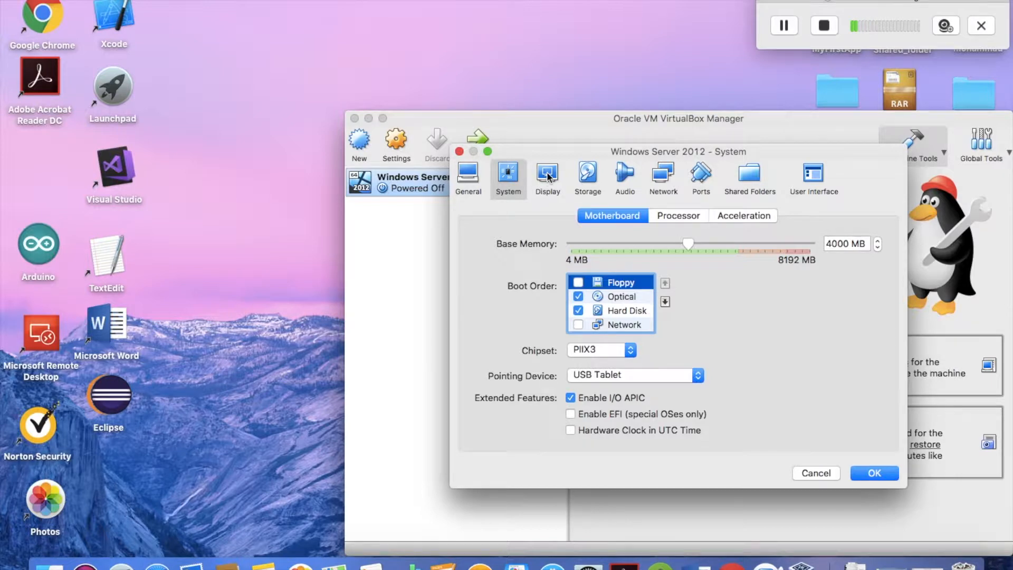
# Show the Display settings with 128 MB video memory and one monitor
pyautogui.click(547, 174)
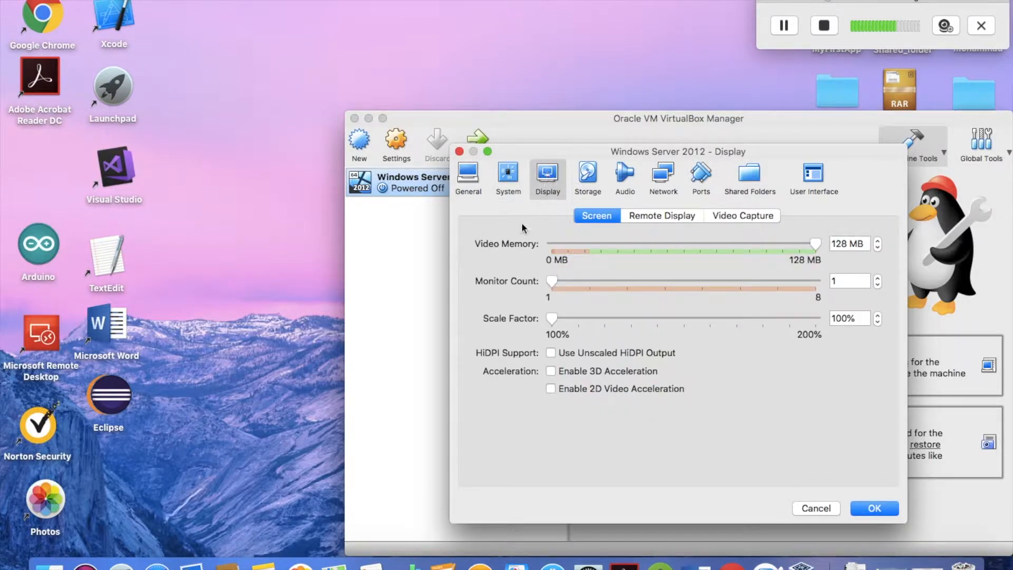
pyautogui.moveTo(483, 292)
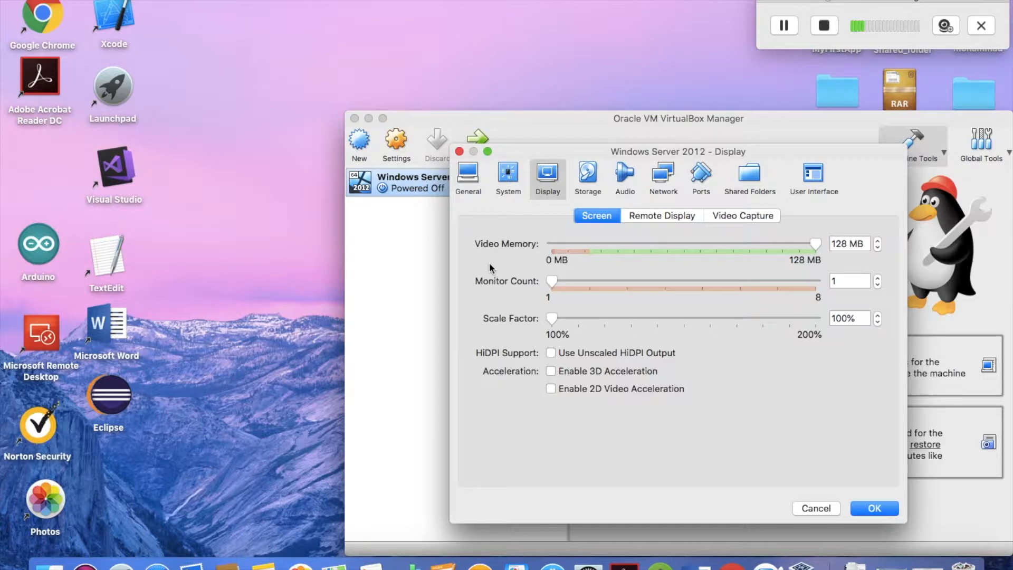
pyautogui.moveTo(477, 307)
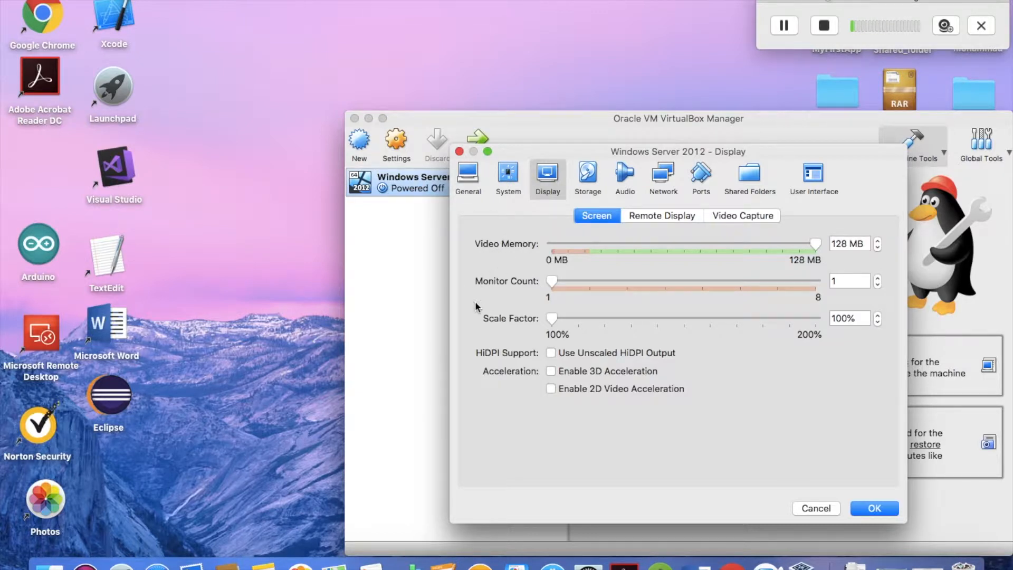
pyautogui.moveTo(617, 384)
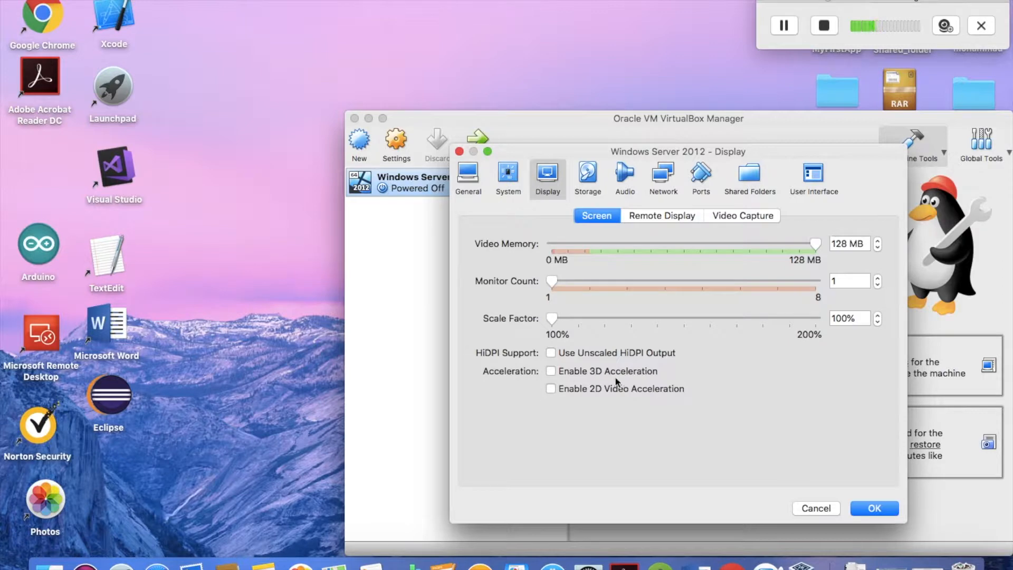
pyautogui.moveTo(644, 386)
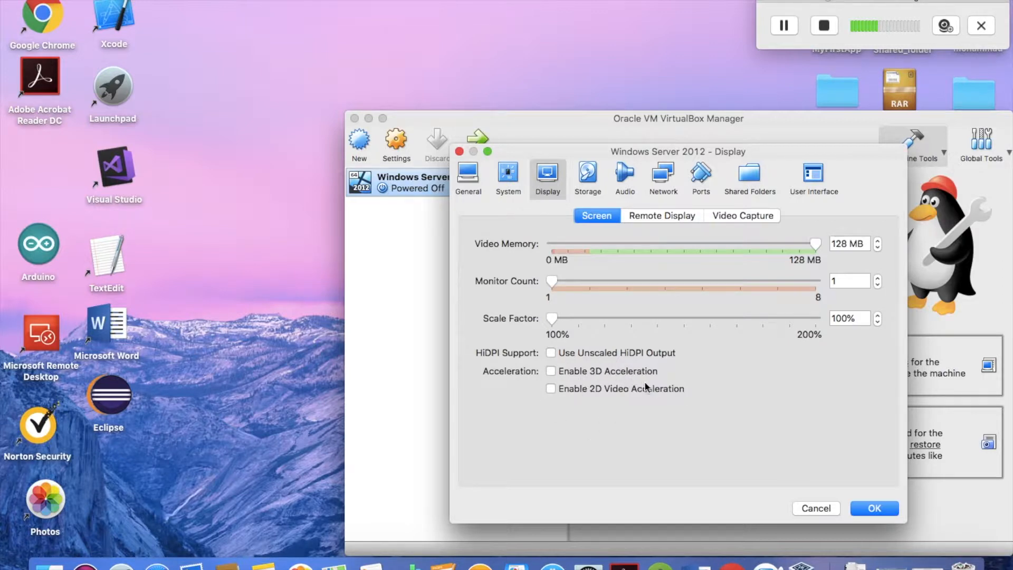
pyautogui.moveTo(605, 414)
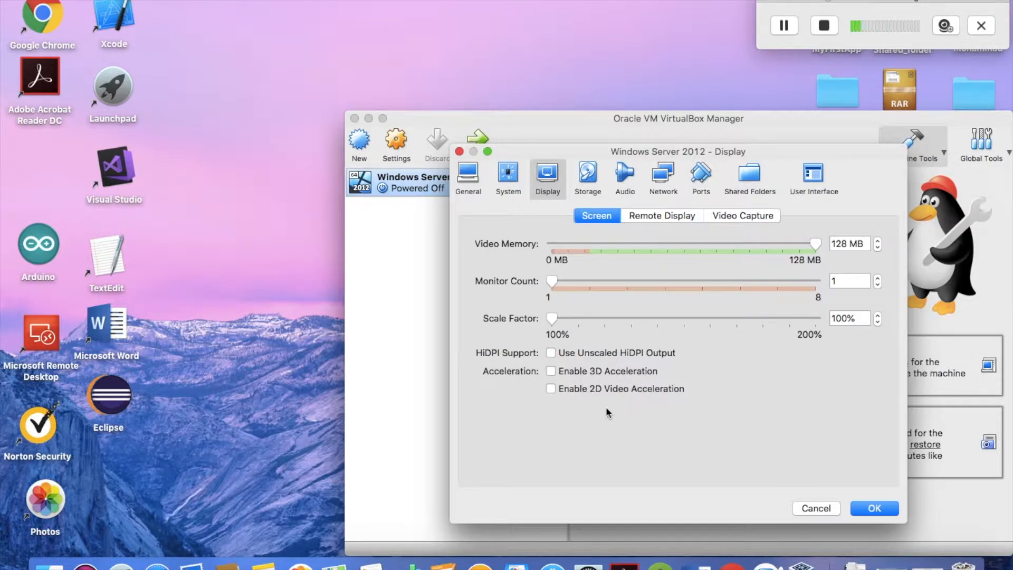
pyautogui.moveTo(635, 396)
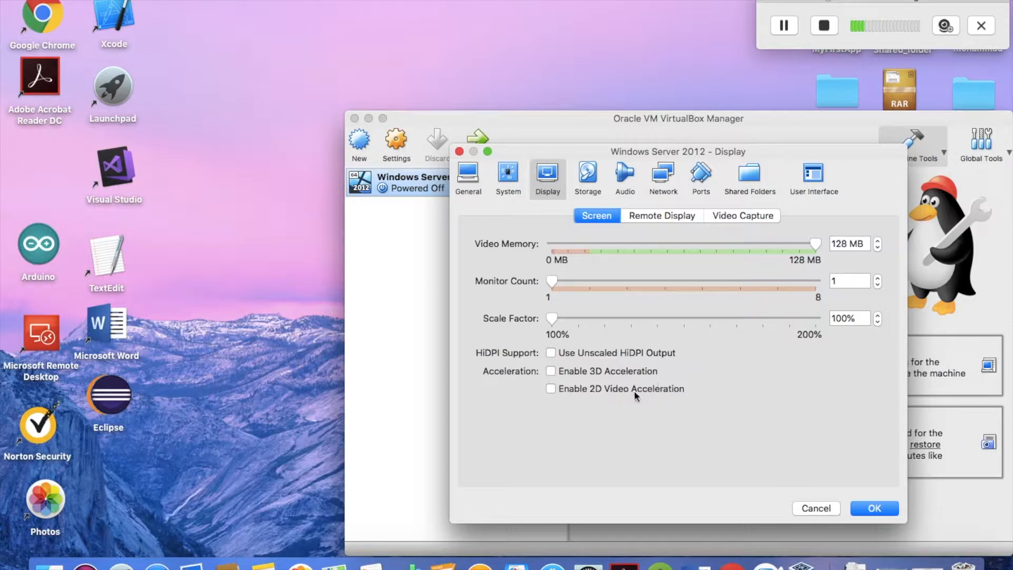
pyautogui.moveTo(587, 174)
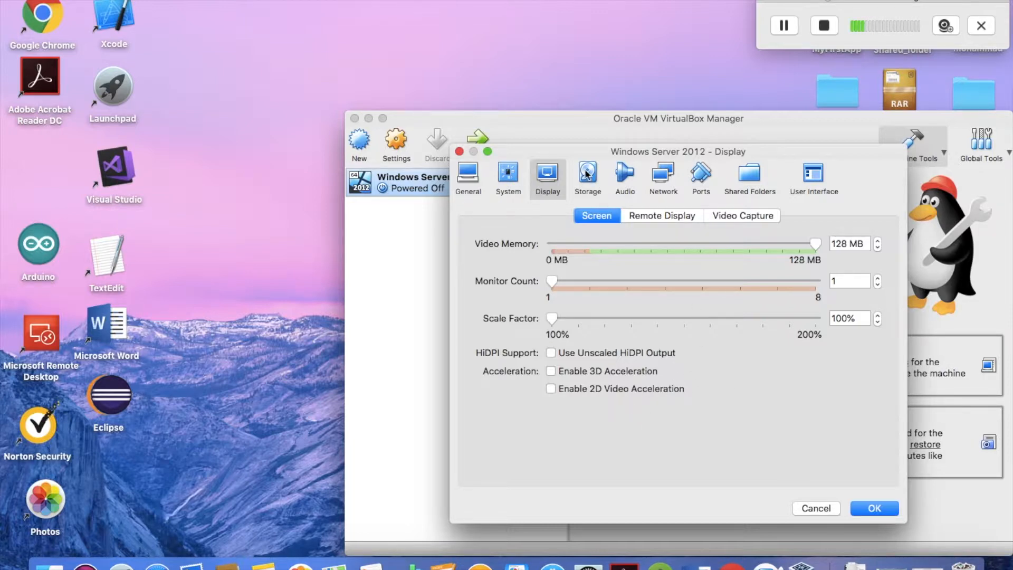
# Mount the Windows Server 2012 R2 ISO in the machine's empty optical drive under Storage
pyautogui.click(586, 174)
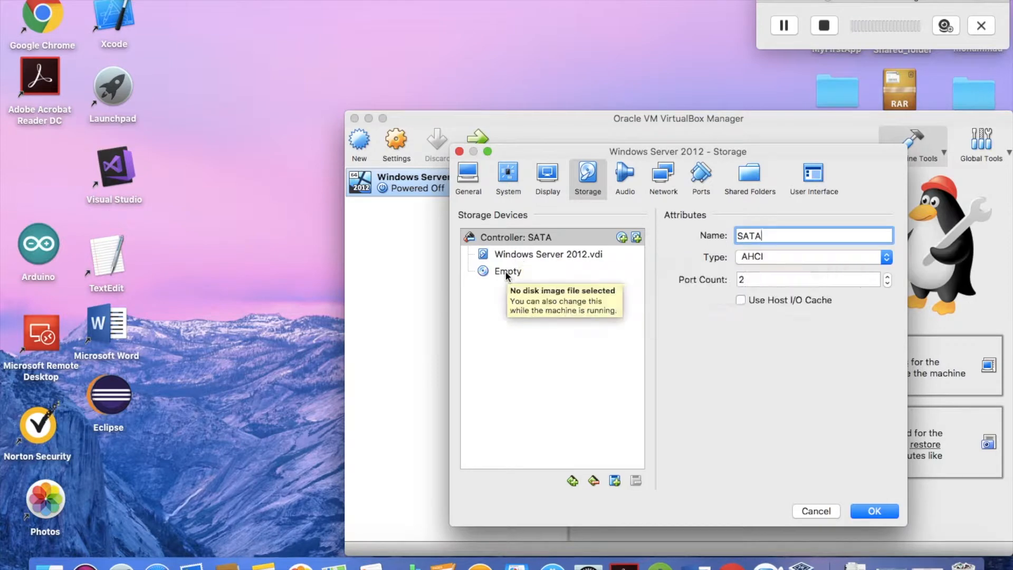
pyautogui.click(508, 271)
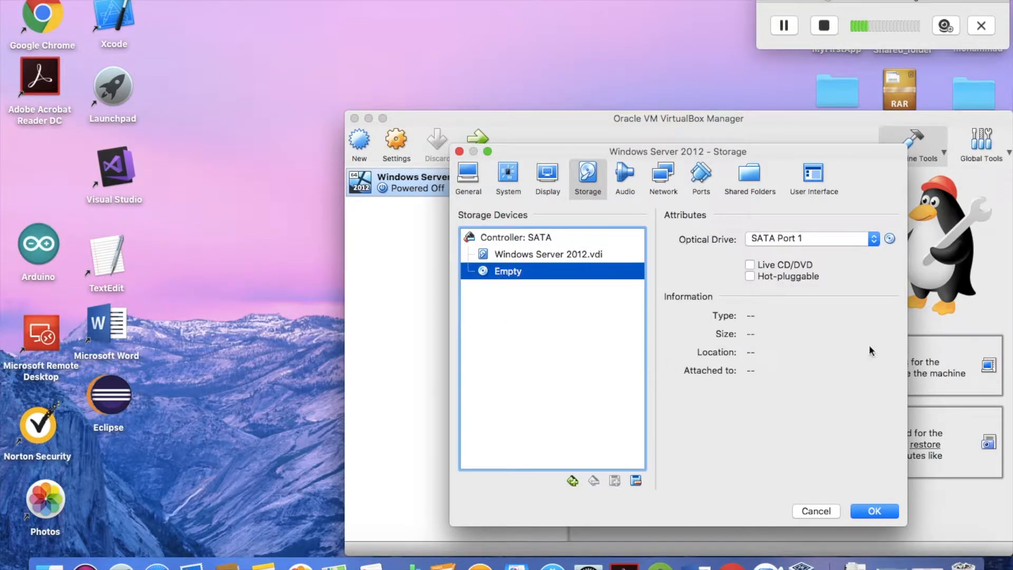
pyautogui.click(889, 239)
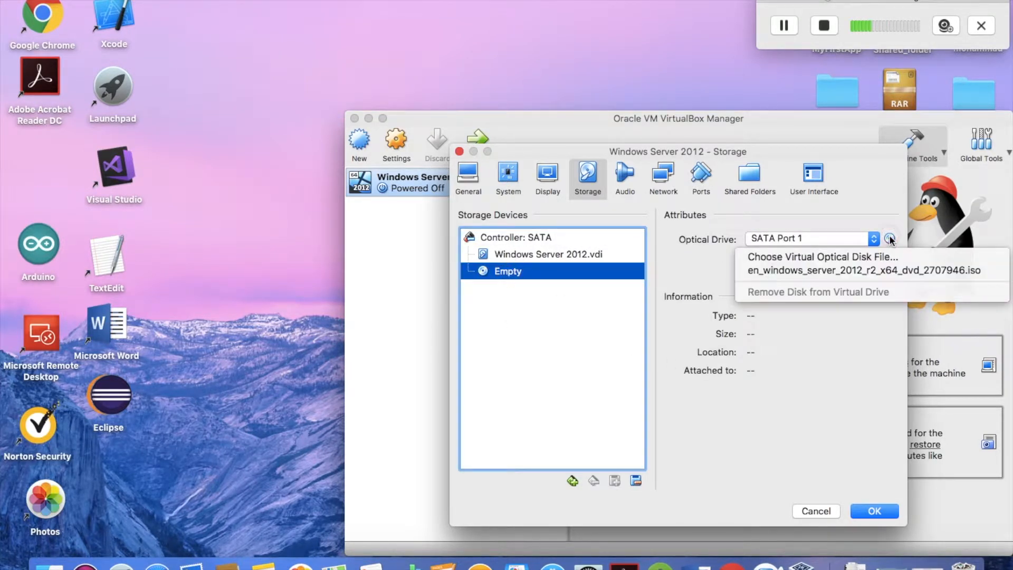
pyautogui.moveTo(865, 252)
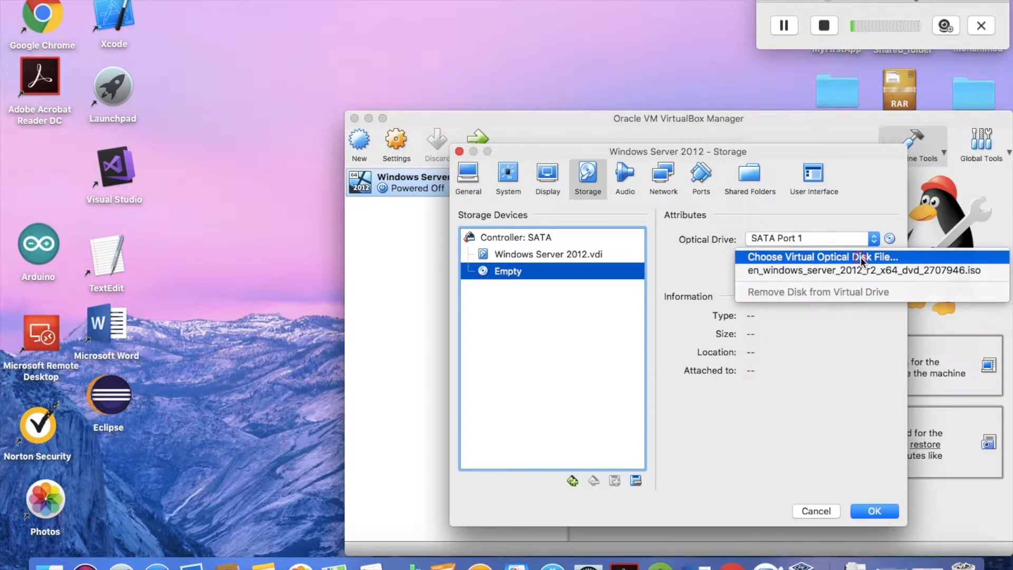
pyautogui.click(821, 257)
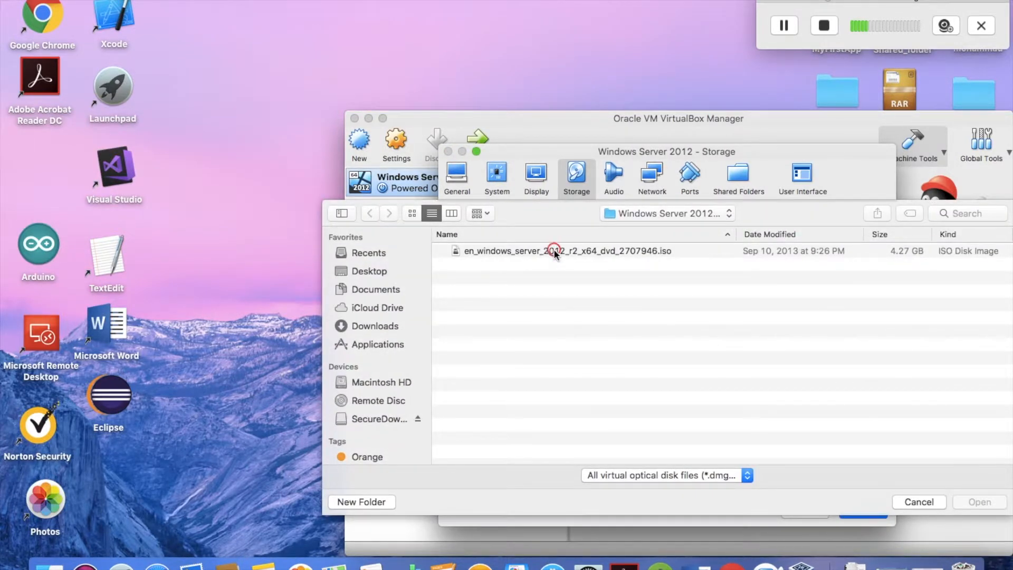
pyautogui.click(978, 502)
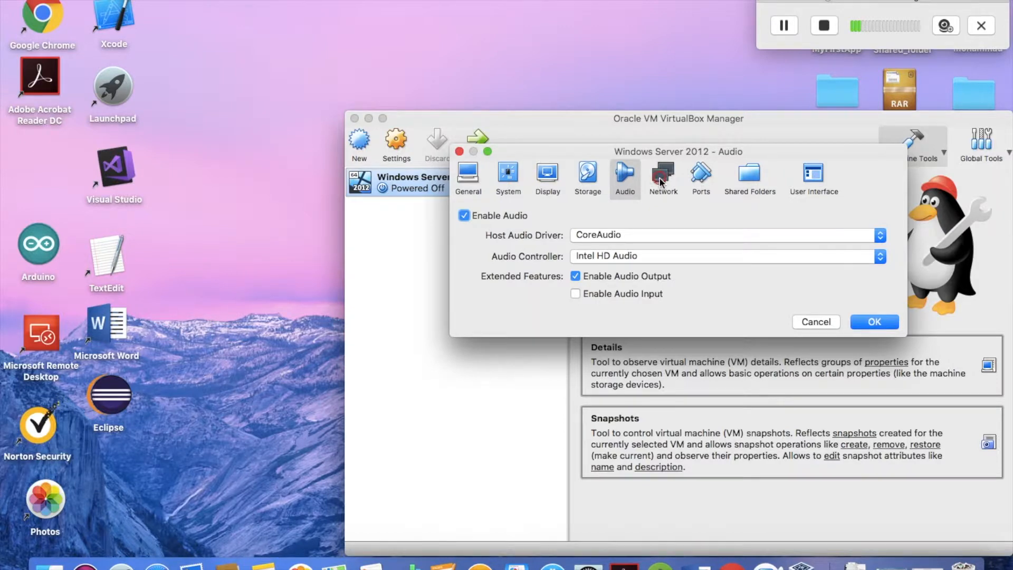
# Review Network adapters (Adapter 1 on NAT, advanced options), then Ports and Shared Folders
pyautogui.click(662, 177)
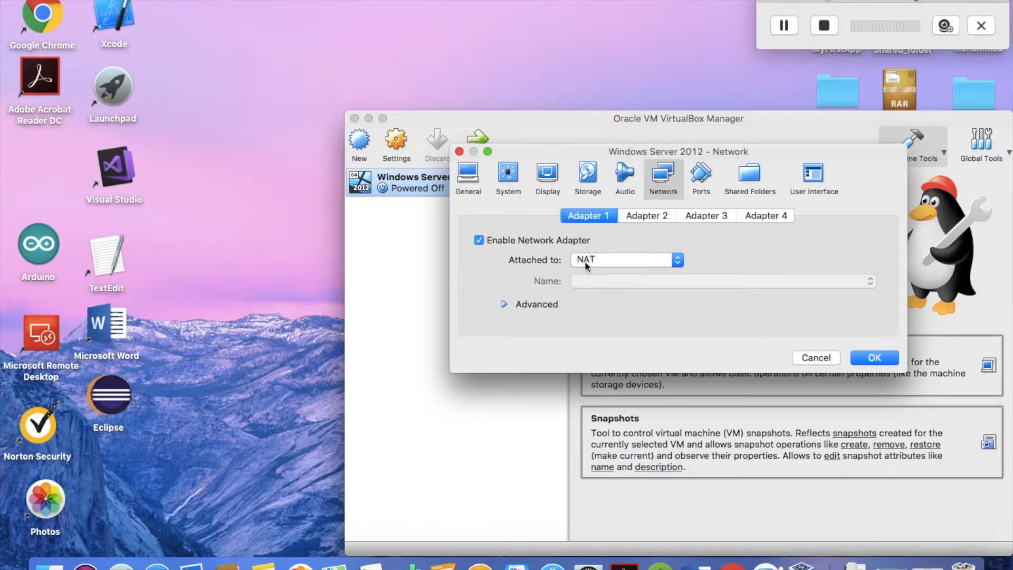
pyautogui.click(504, 304)
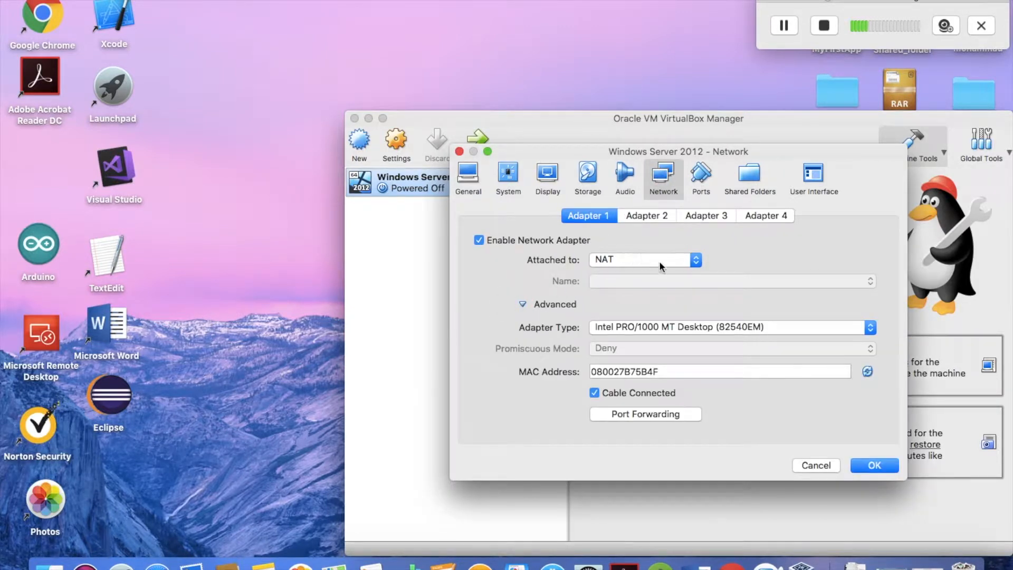
pyautogui.click(645, 215)
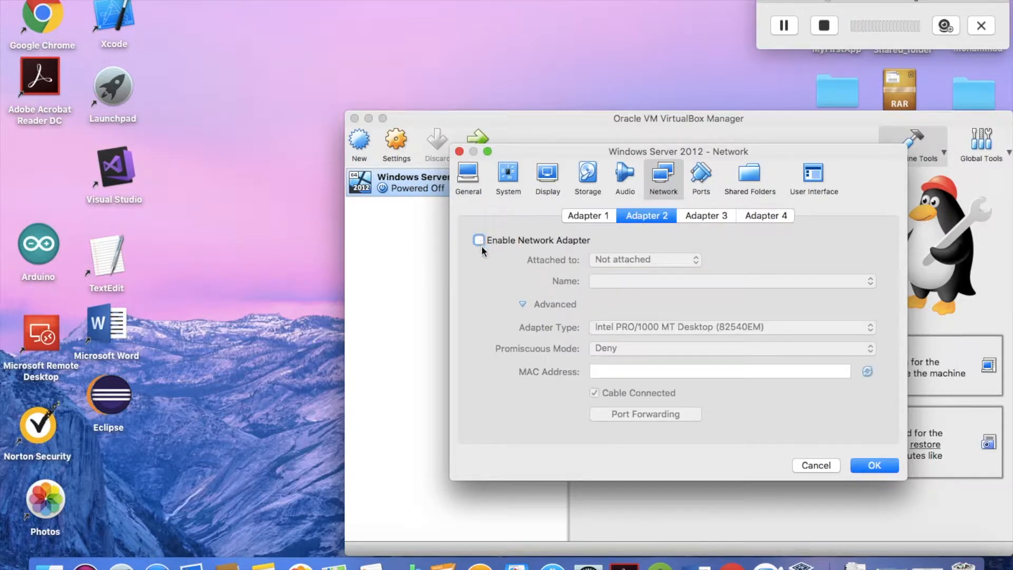
pyautogui.click(587, 215)
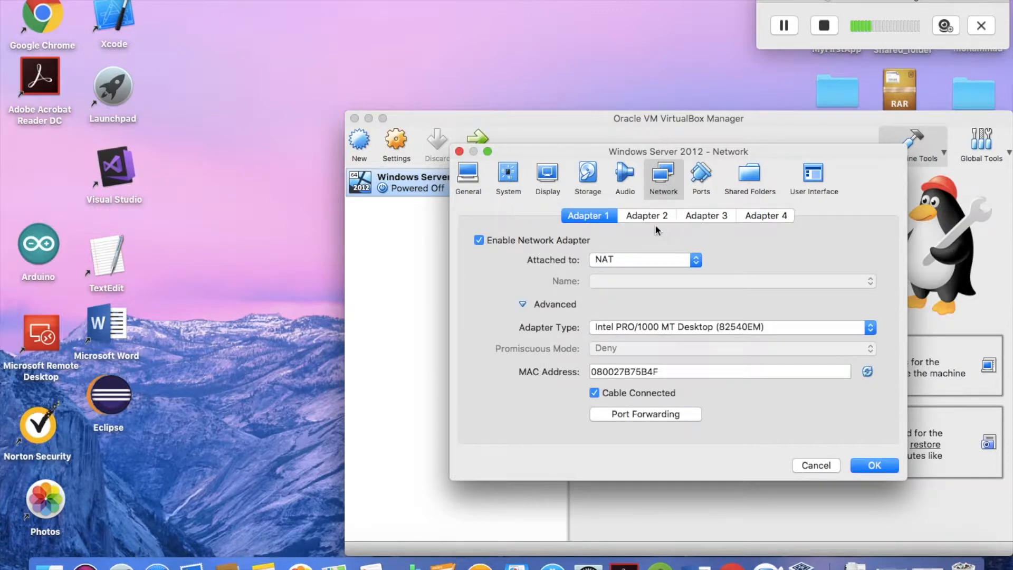
pyautogui.moveTo(701, 182)
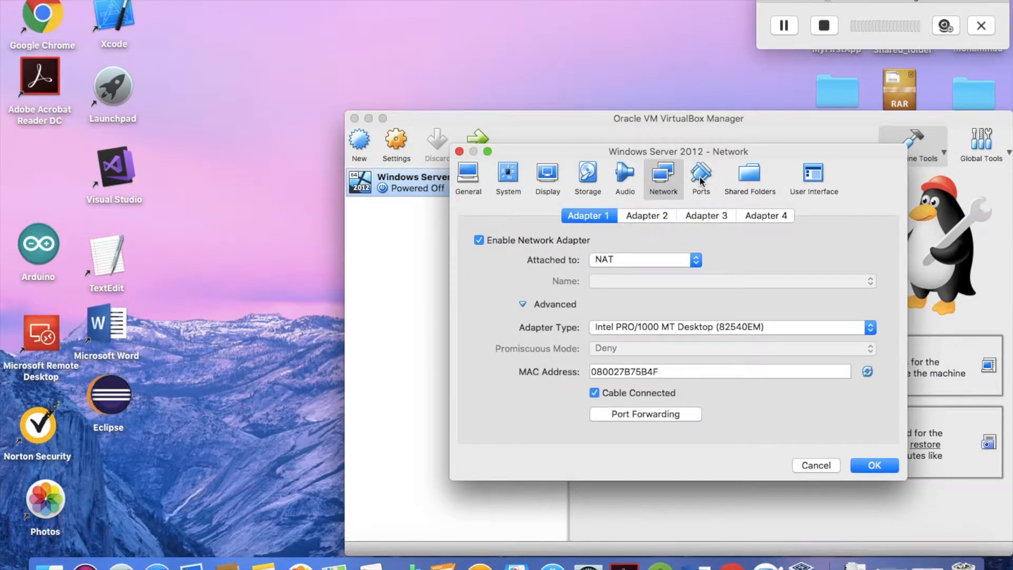
pyautogui.click(701, 176)
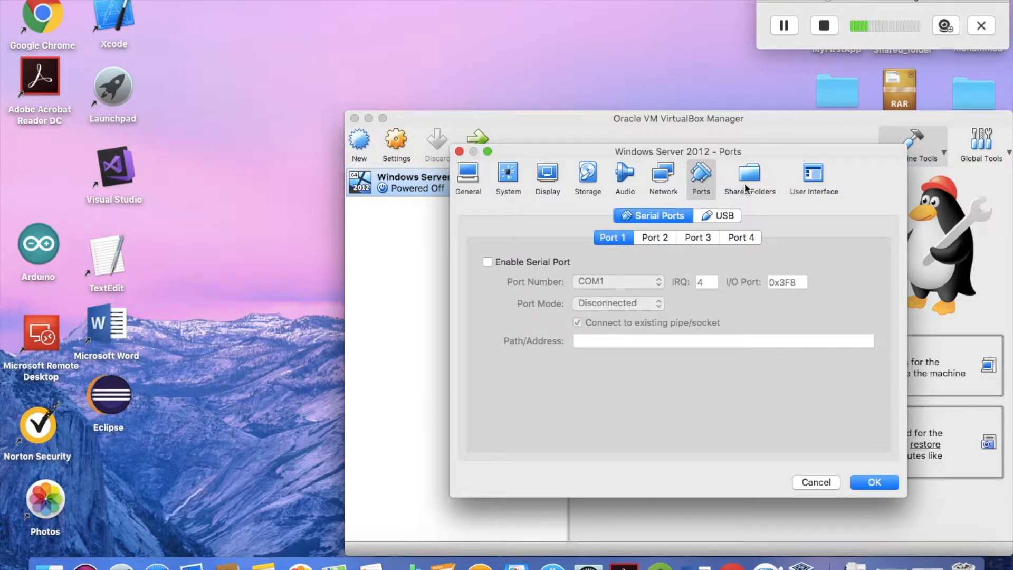
pyautogui.click(749, 178)
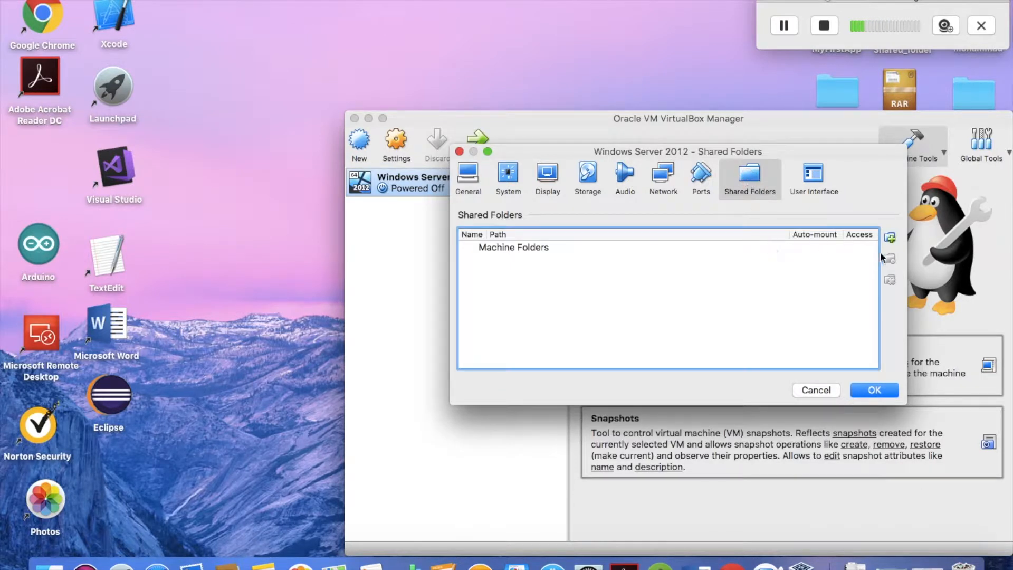
# Add the Mac desktop's Shared_folder as a full-access machine shared folder
pyautogui.click(888, 238)
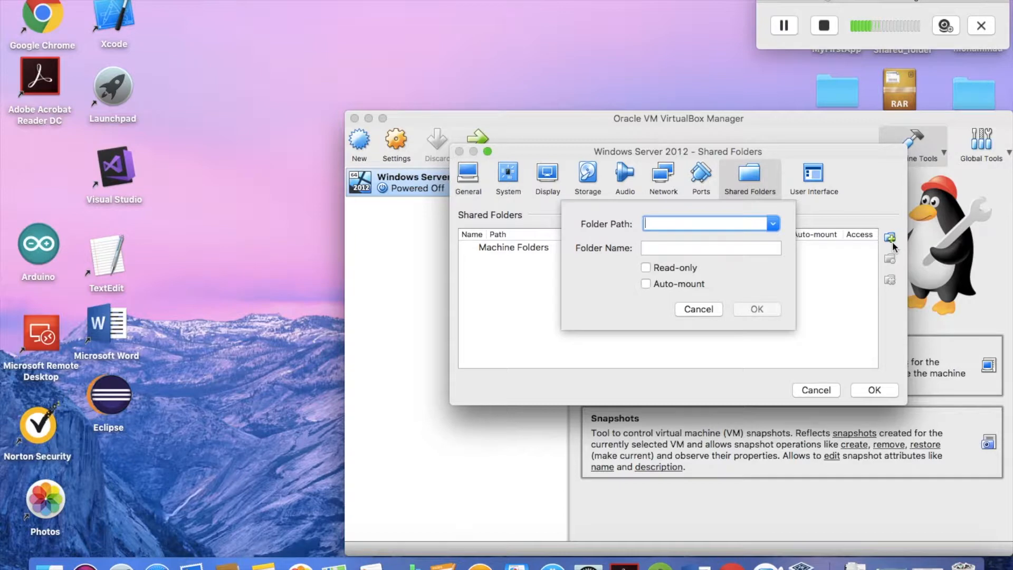
pyautogui.moveTo(759, 242)
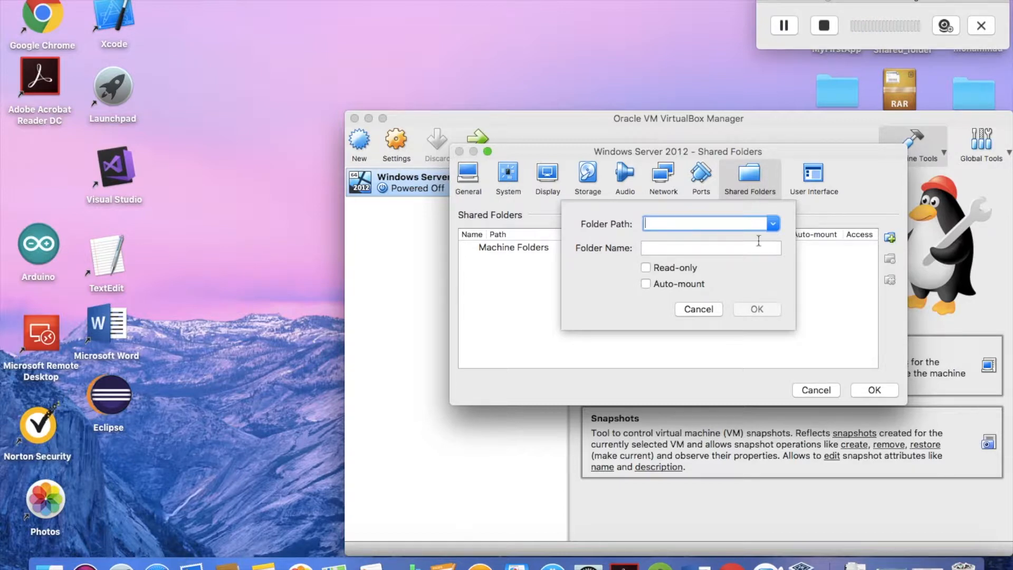
pyautogui.click(773, 224)
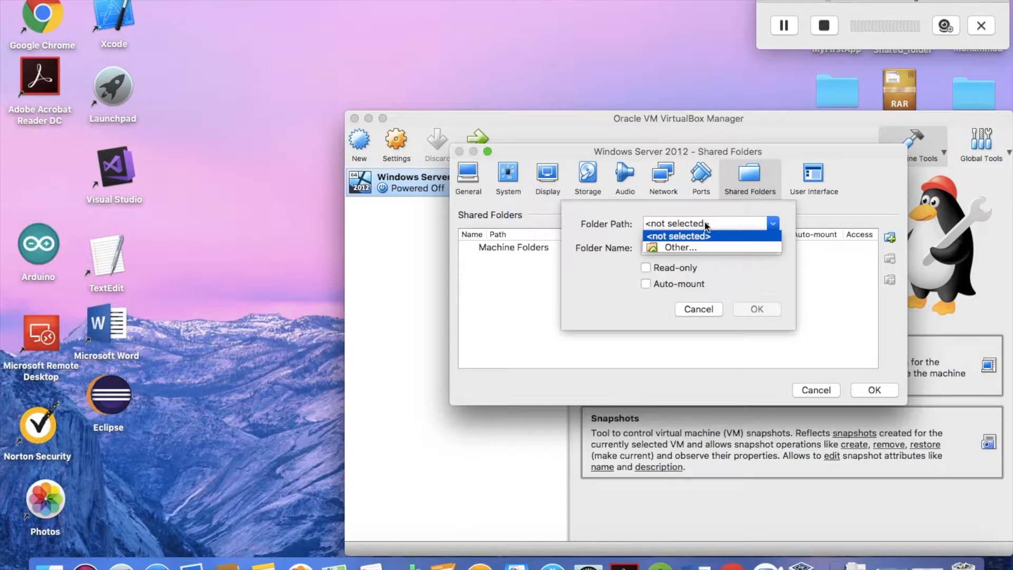
pyautogui.click(678, 247)
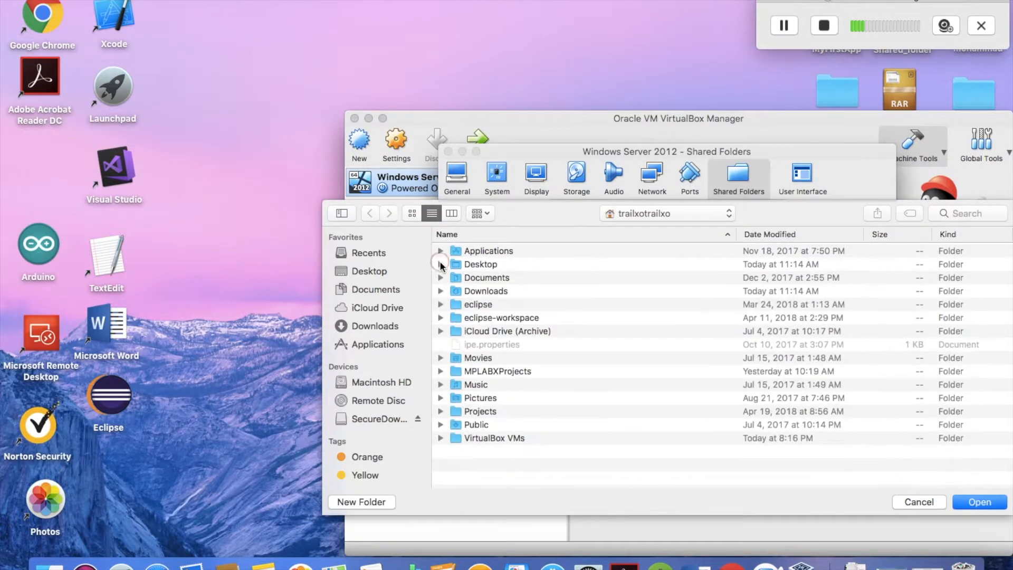
pyautogui.click(441, 264)
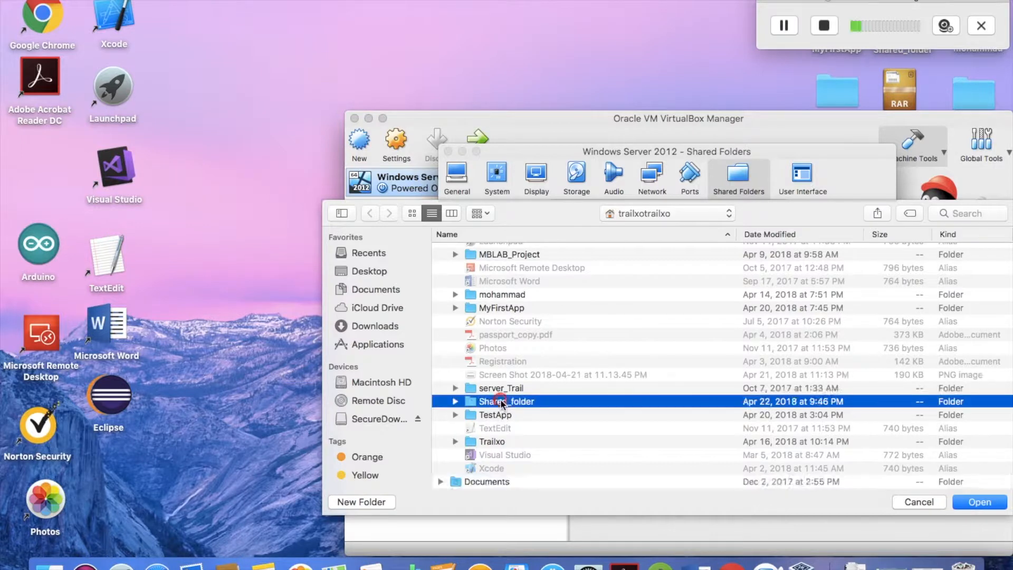
pyautogui.doubleClick(505, 401)
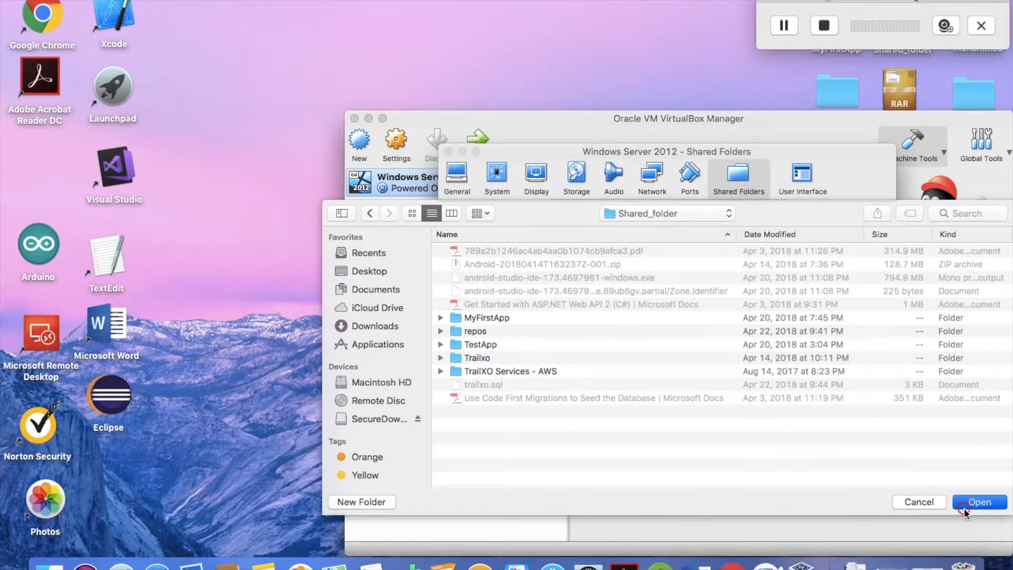
pyautogui.click(979, 502)
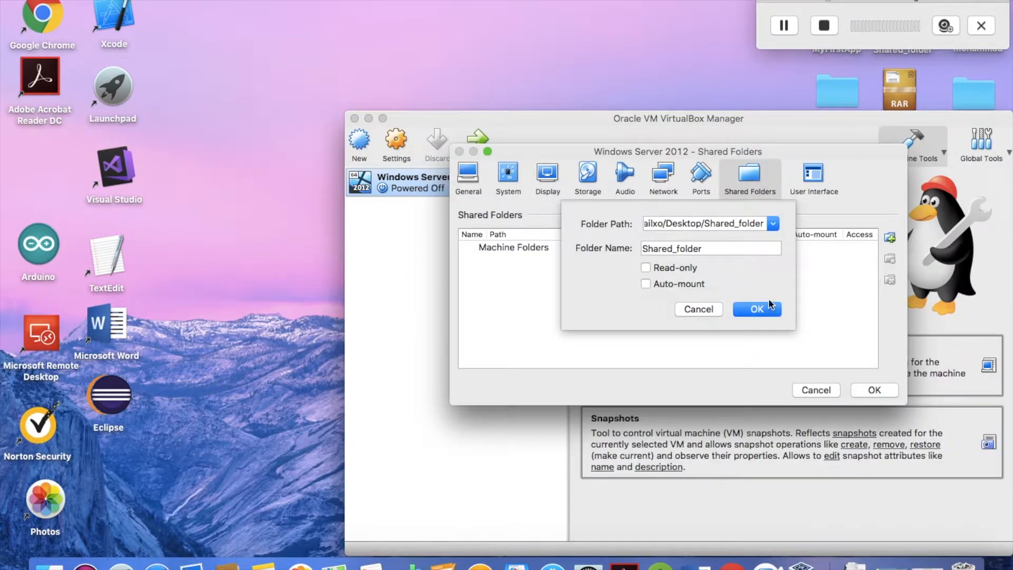
pyautogui.click(756, 309)
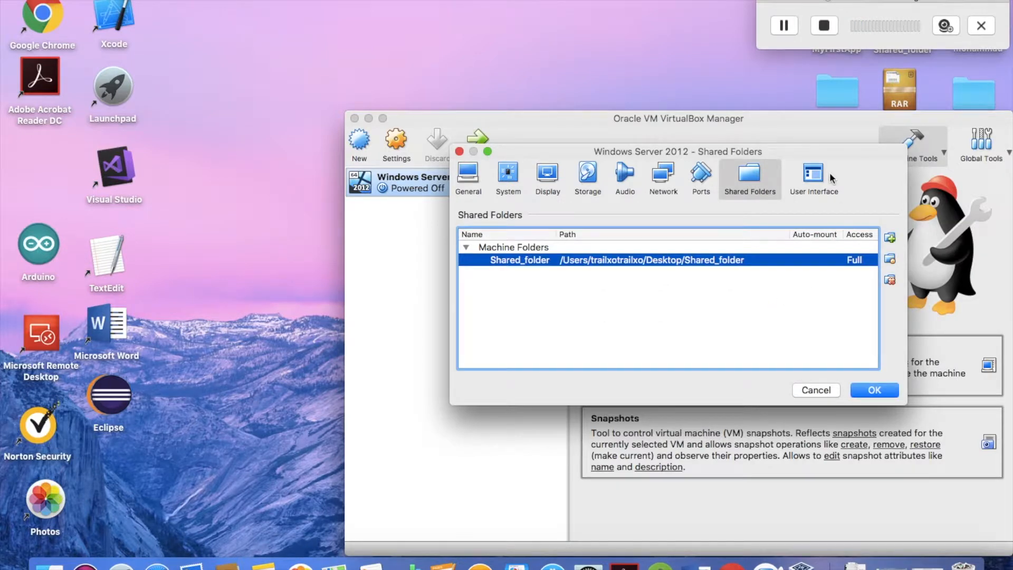
# Save the Windows Server 2012 settings and return to VirtualBox Manager
pyautogui.click(813, 174)
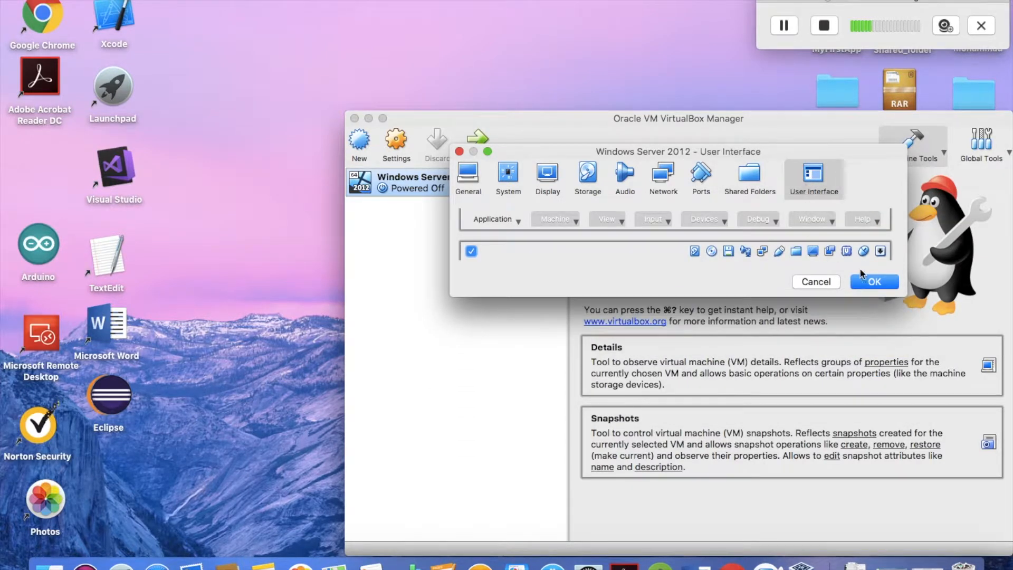
pyautogui.click(874, 281)
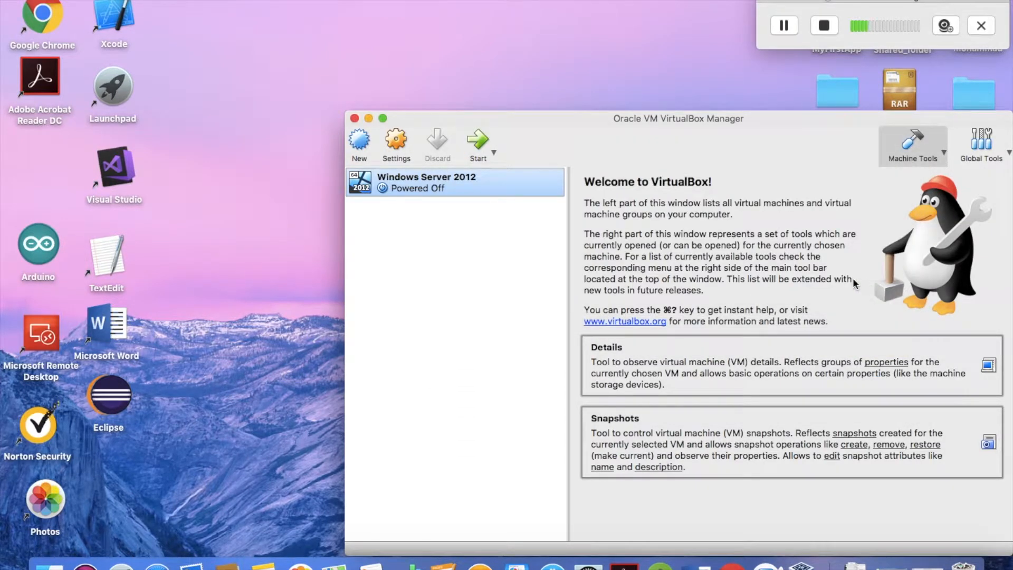
pyautogui.moveTo(477, 141)
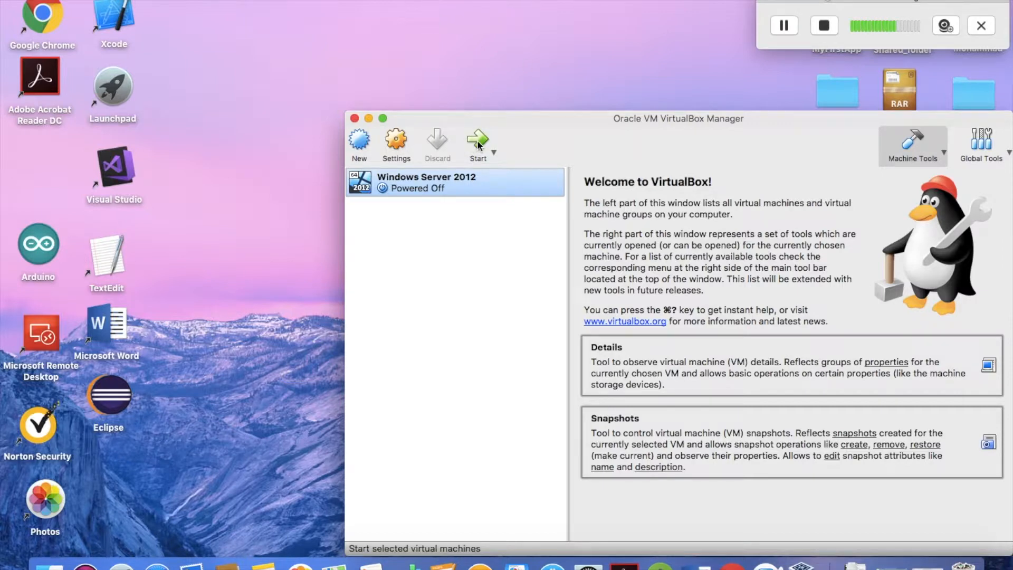
# Start the Windows Server 2012 machine so it boots into Windows Setup
pyautogui.click(477, 140)
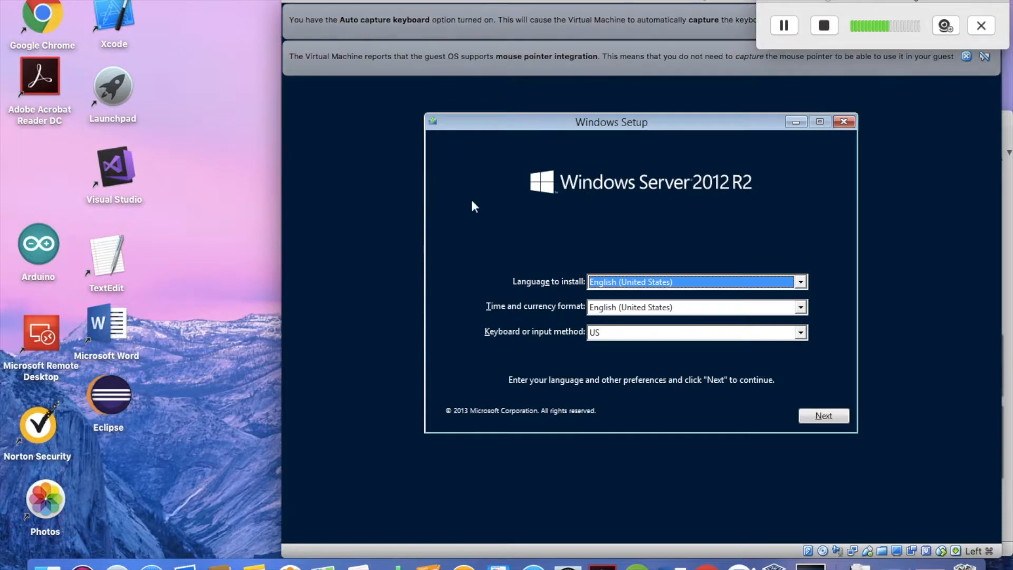
pyautogui.moveTo(474, 256)
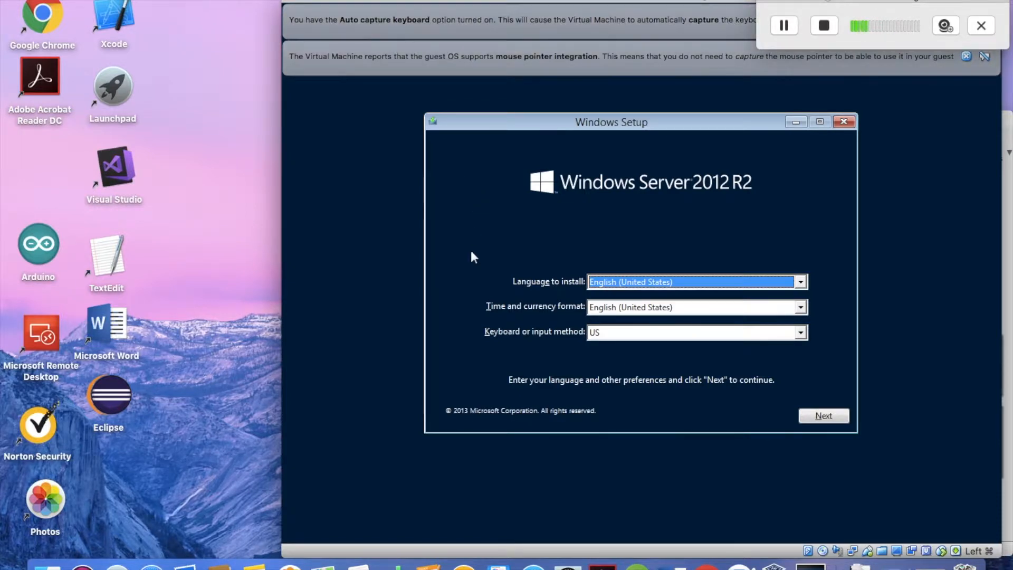
pyautogui.moveTo(464, 328)
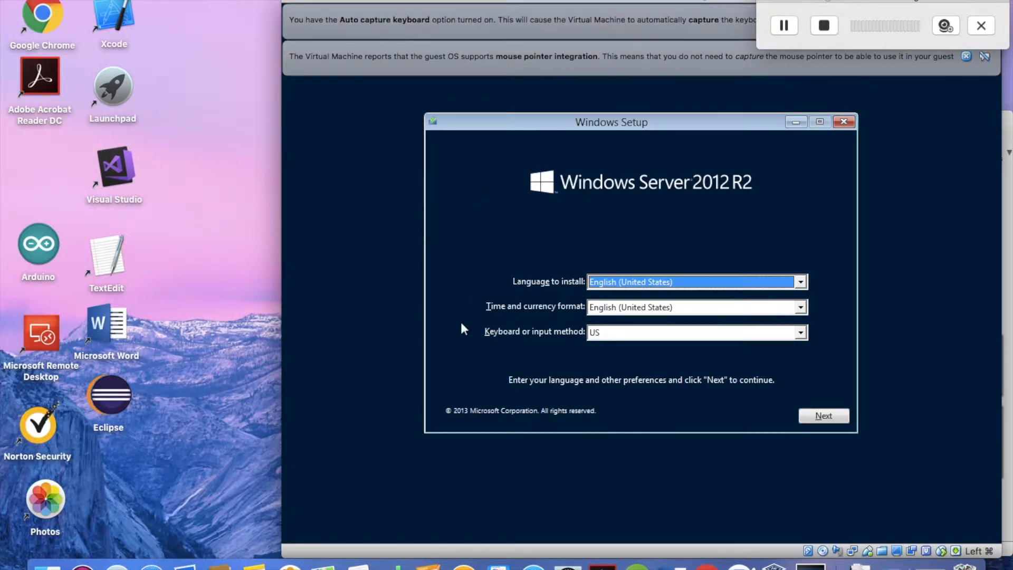
pyautogui.moveTo(484, 350)
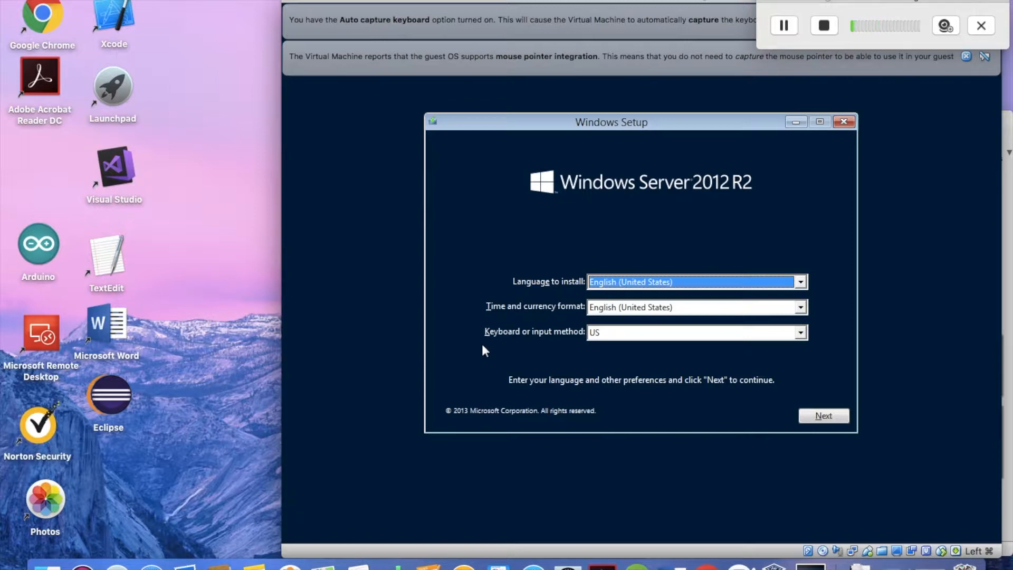
# Keep English/US defaults, choose Install now and continue past the product key page
pyautogui.click(823, 416)
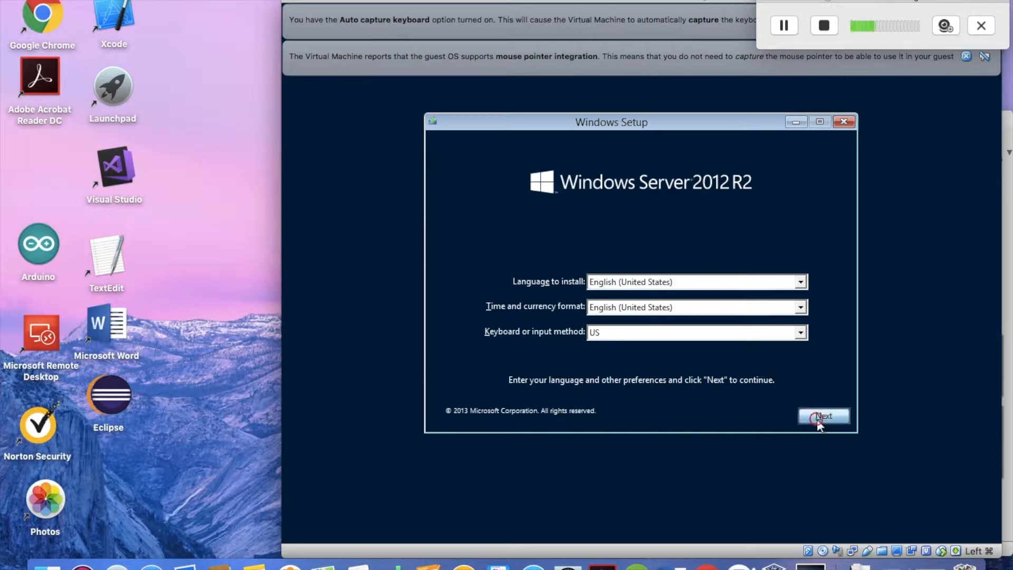
pyautogui.click(824, 416)
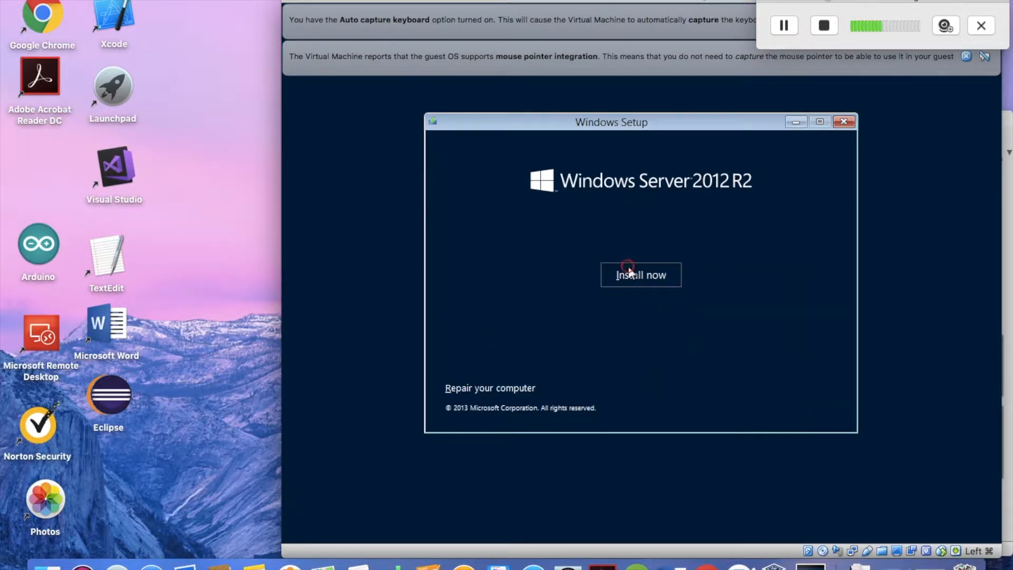
pyautogui.click(640, 274)
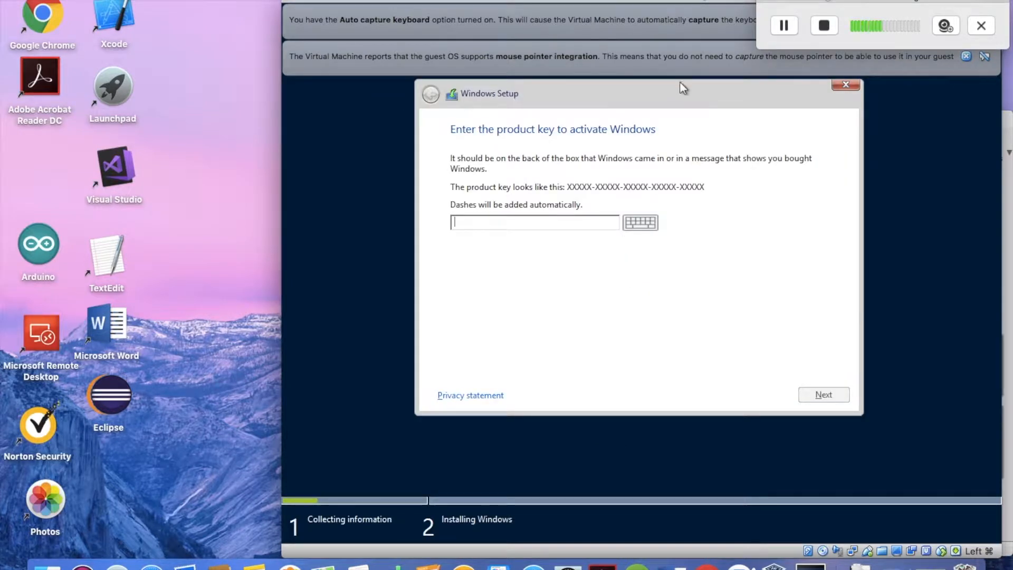
pyautogui.moveTo(689, 123)
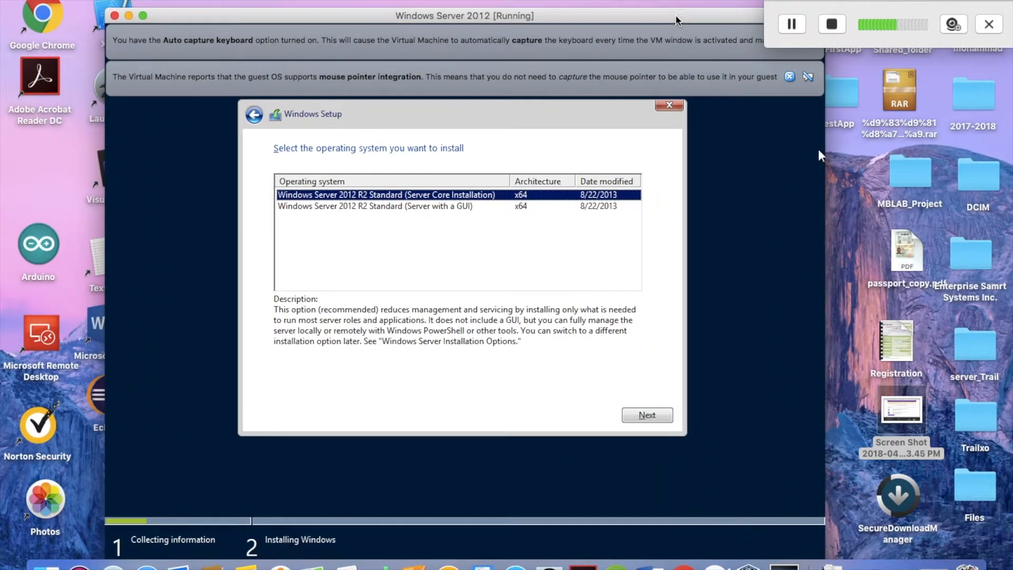
pyautogui.moveTo(539, 282)
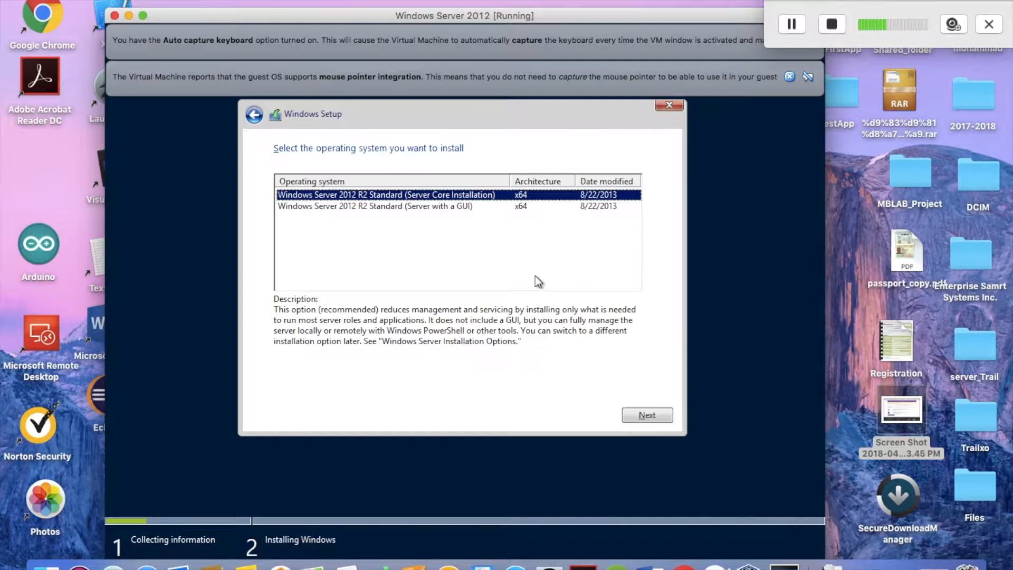
pyautogui.moveTo(460, 210)
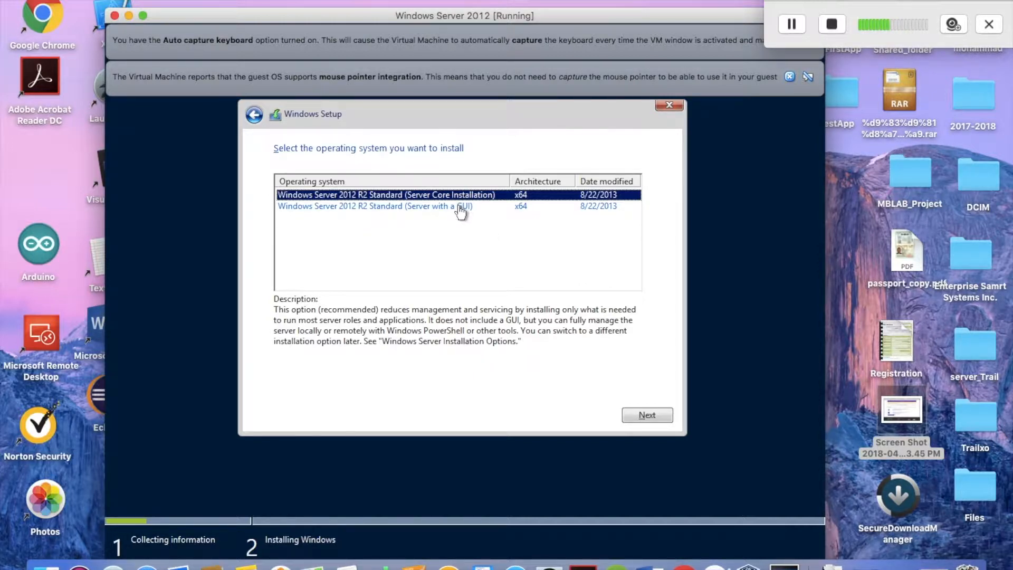
# Select Windows Server 2012 R2 Standard (Server with a GUI) and accept the license terms
pyautogui.click(374, 206)
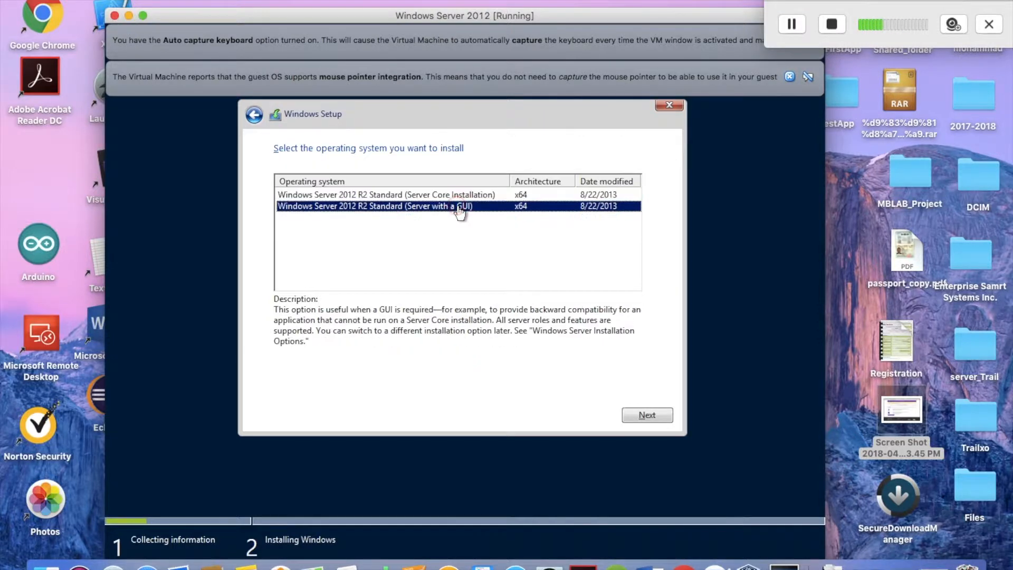
pyautogui.moveTo(446, 275)
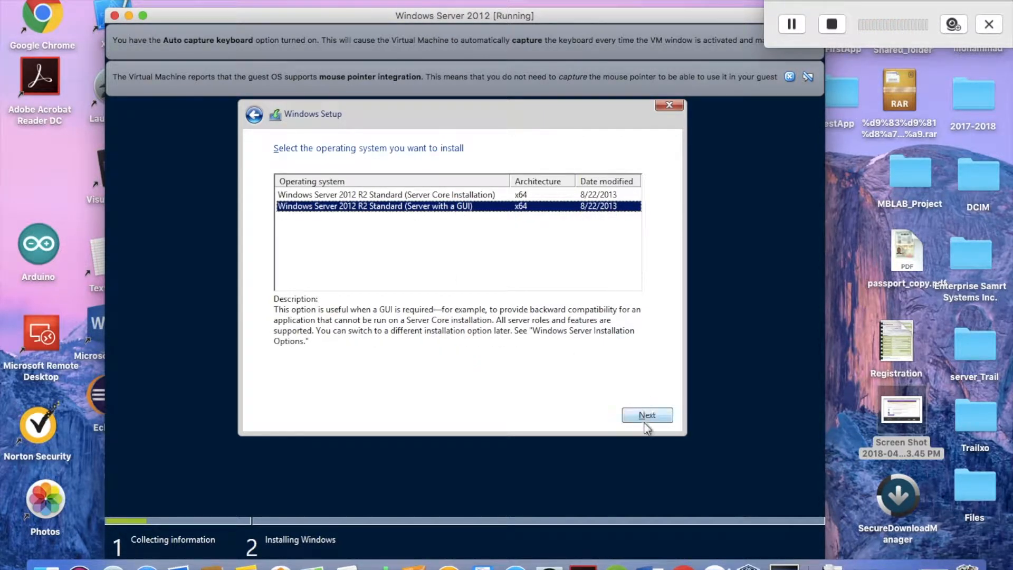
pyautogui.click(647, 414)
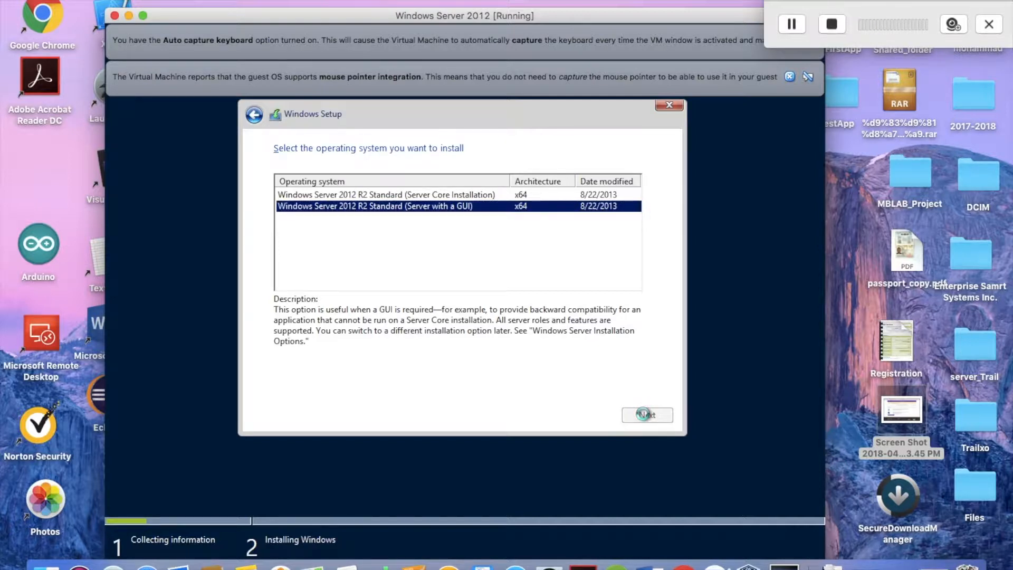
pyautogui.click(647, 414)
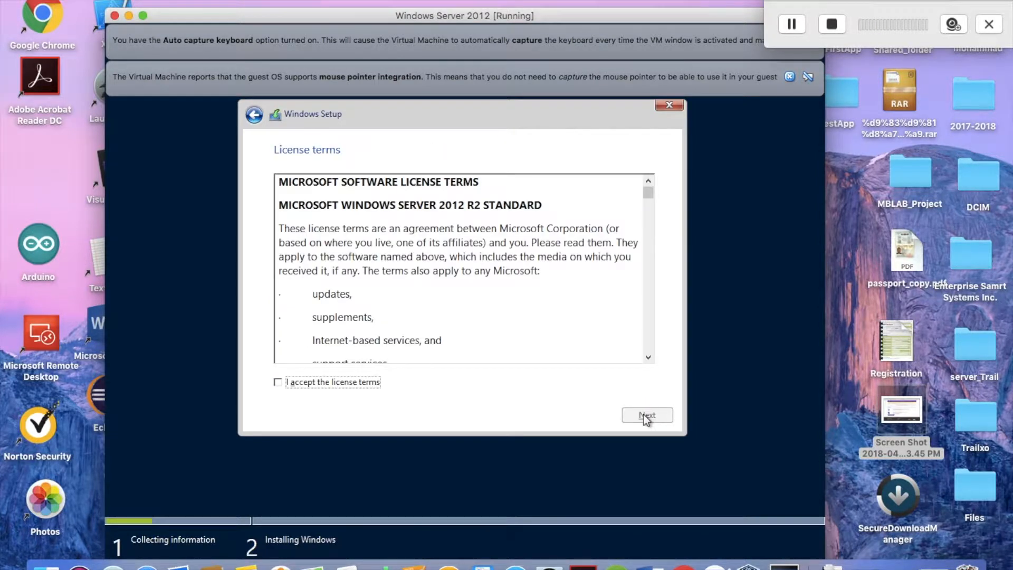
pyautogui.moveTo(297, 386)
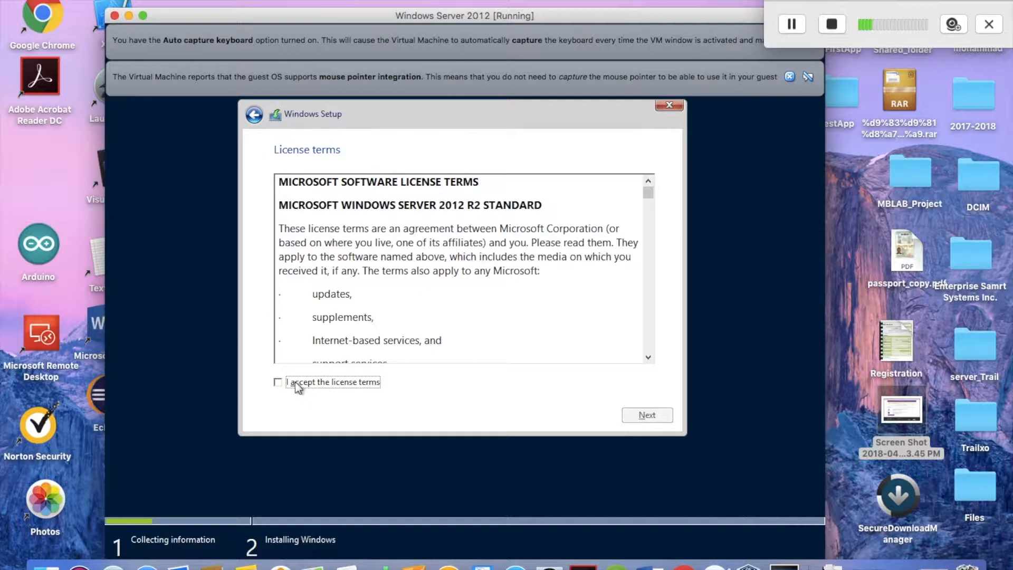
pyautogui.click(278, 382)
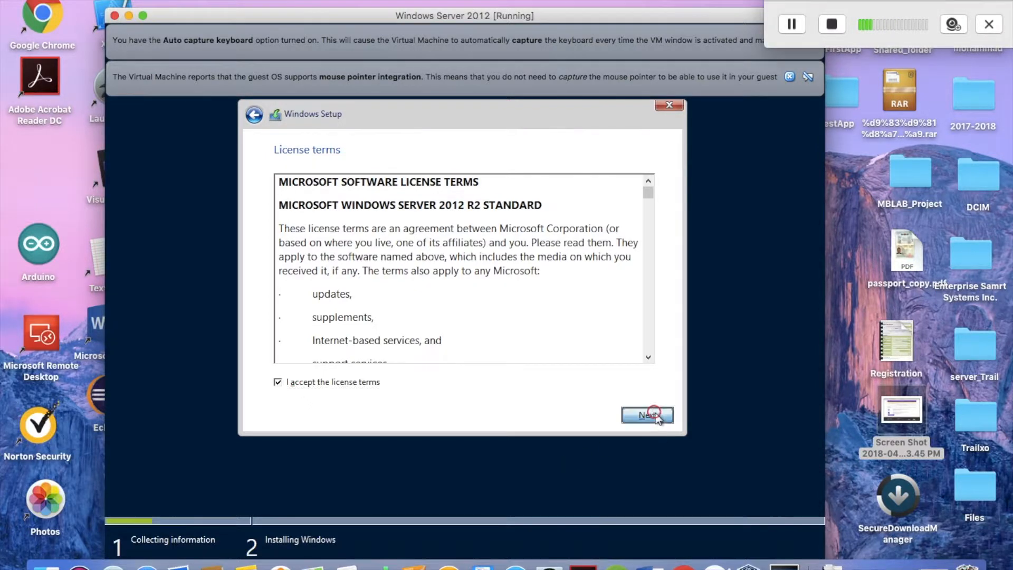
pyautogui.click(647, 415)
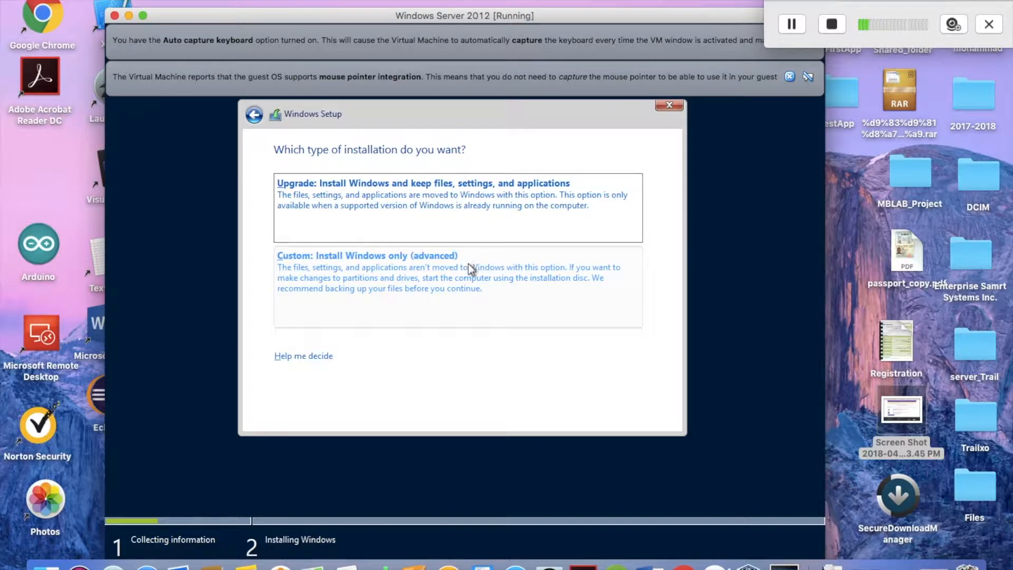
# Choose Custom install onto Drive 0 unallocated space and begin installing
pyautogui.click(367, 255)
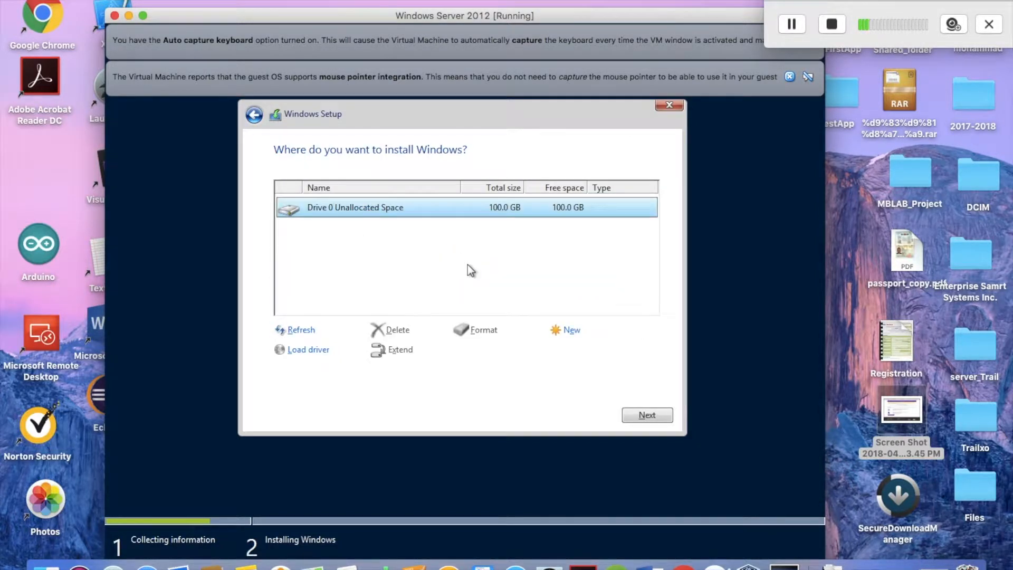
pyautogui.click(647, 415)
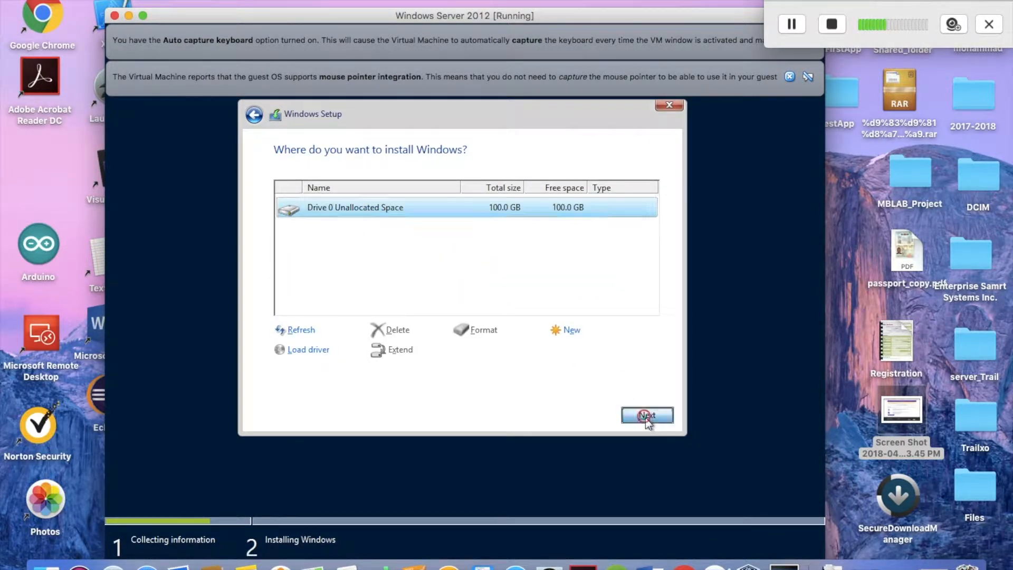
pyautogui.click(647, 415)
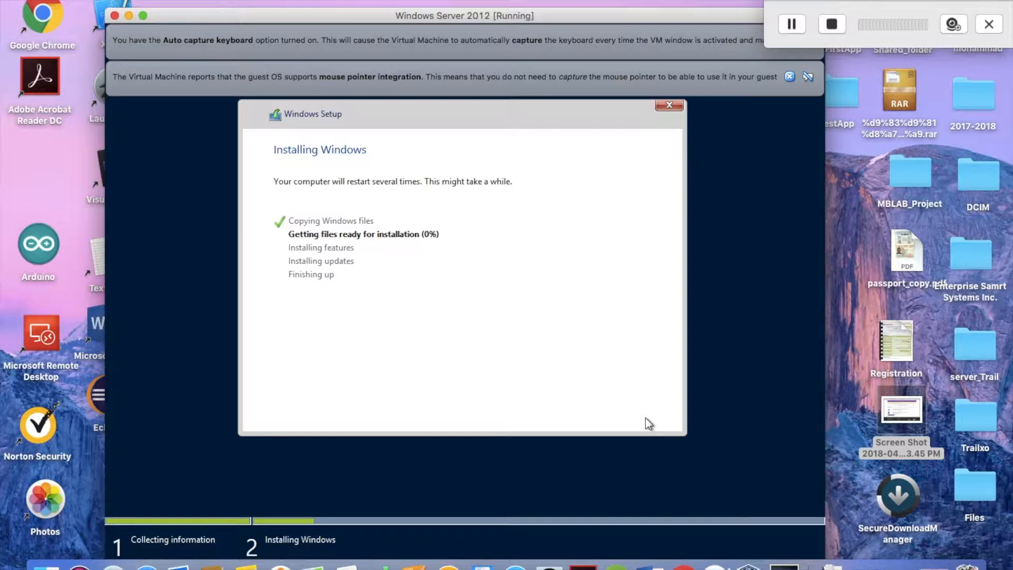
pyautogui.moveTo(792, 24)
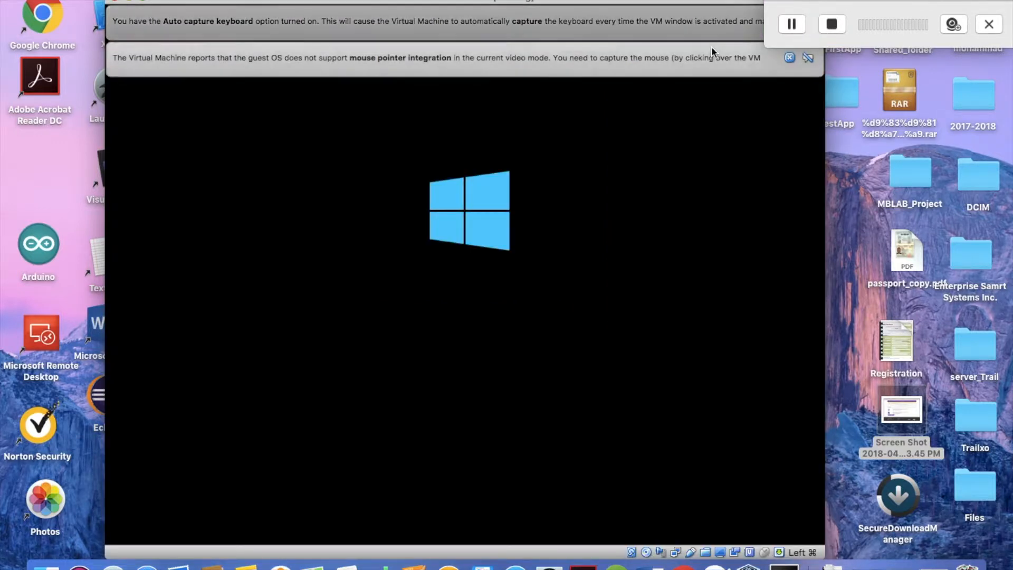
# Wait through the Windows file copy and let the virtual machine restart
pyautogui.click(790, 57)
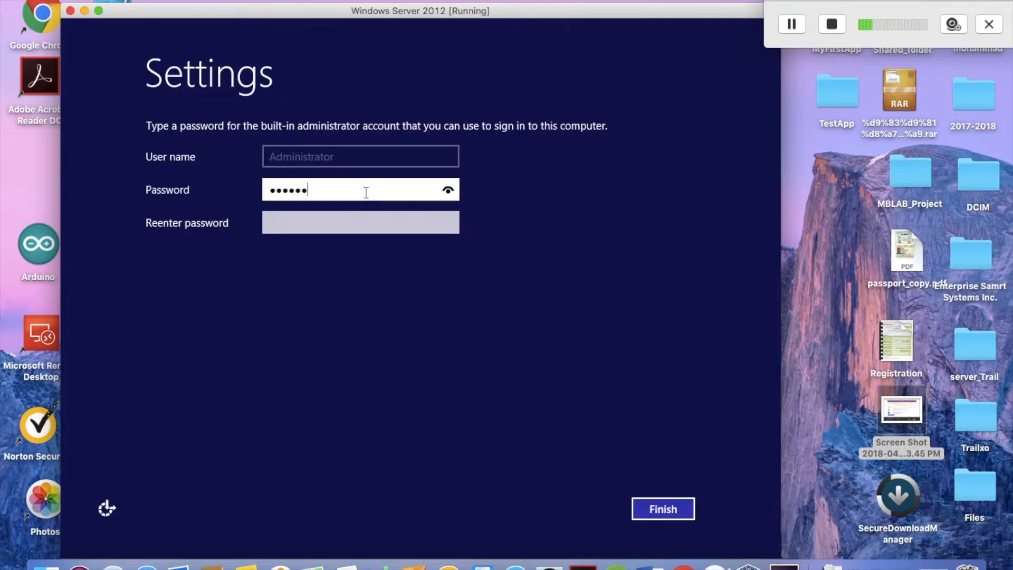
# Enter and re-enter the built-in Administrator password, then finish Windows setup
pyautogui.write('••')
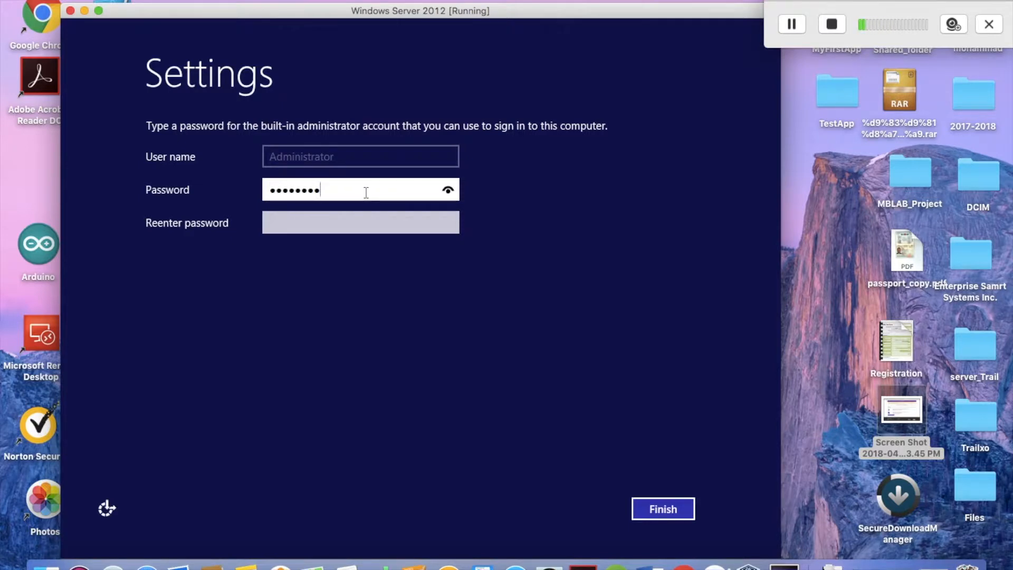
pyautogui.click(359, 222)
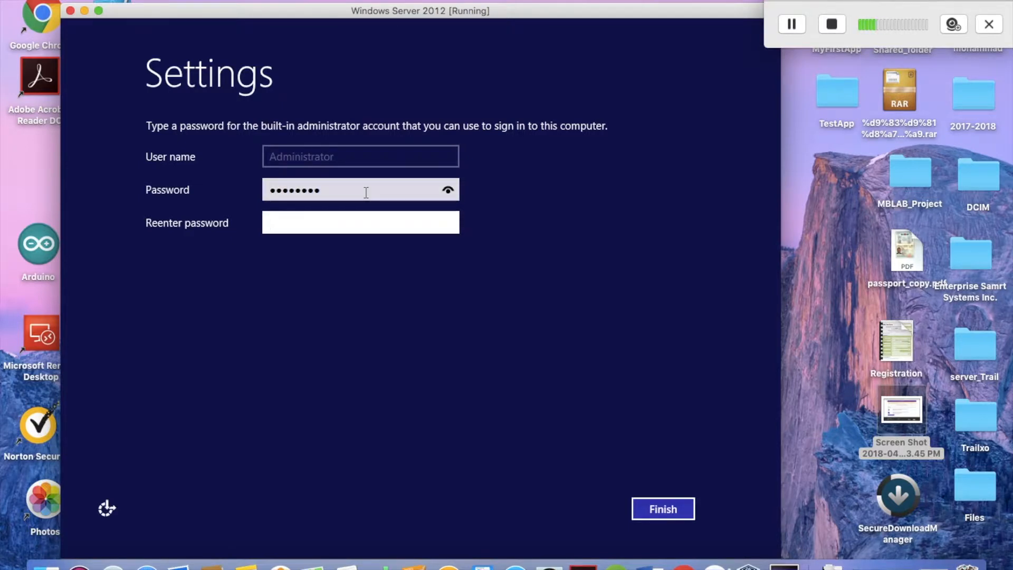
pyautogui.write('•••••••')
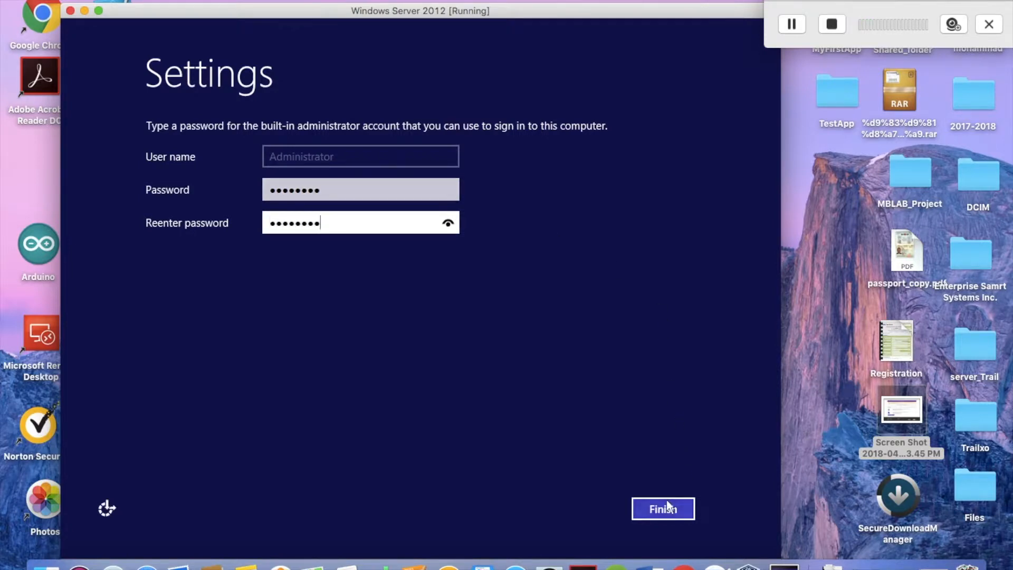
pyautogui.click(663, 508)
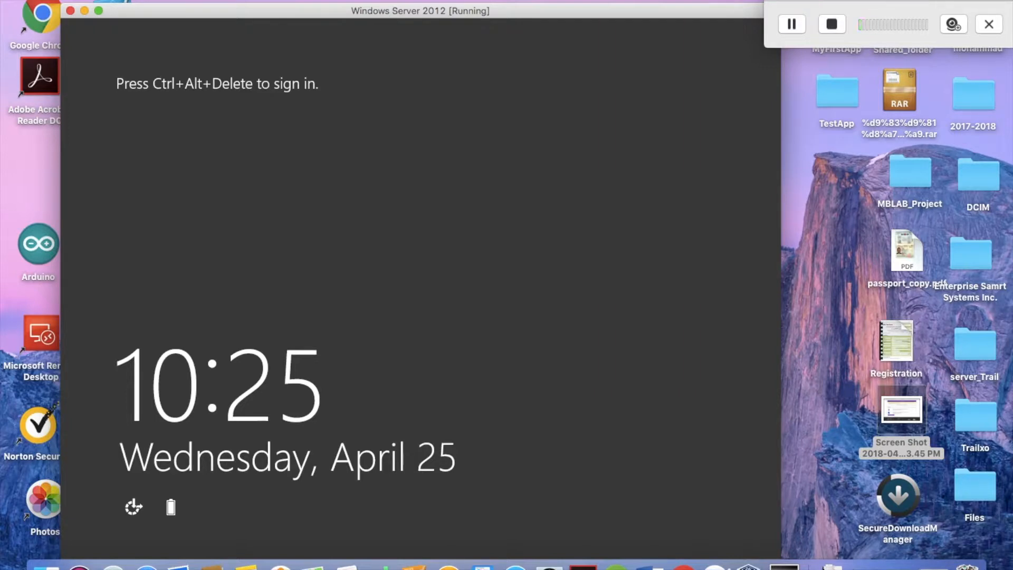
pyautogui.moveTo(214, 425)
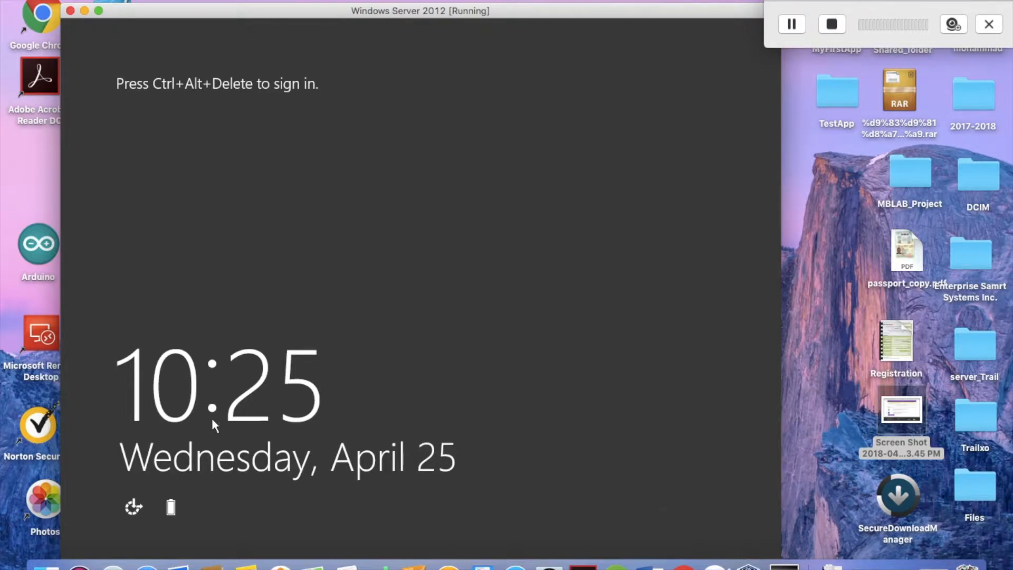
pyautogui.moveTo(169, 497)
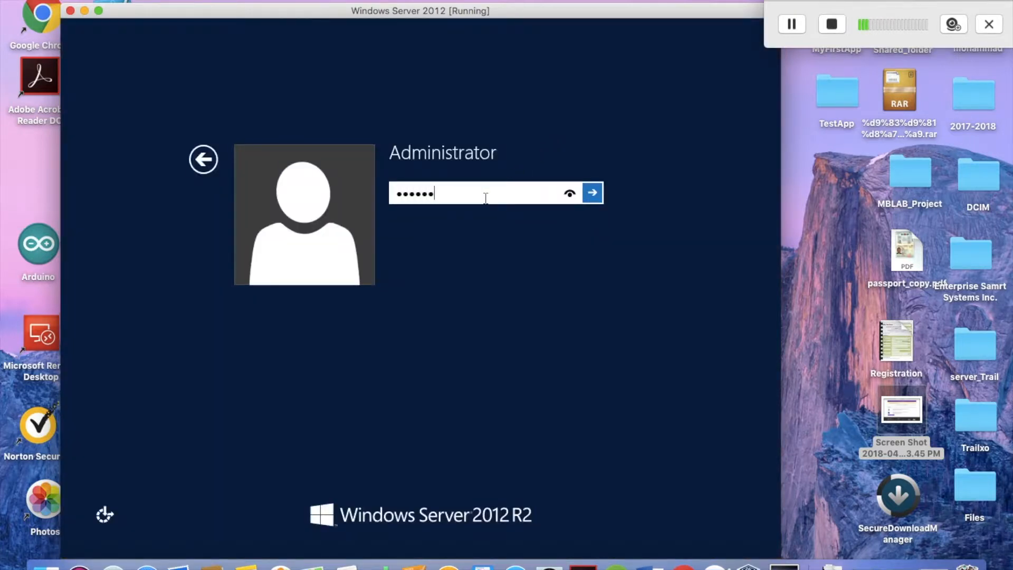
# Sign in as Administrator and answer Yes to network discovery on this network
pyautogui.click(591, 192)
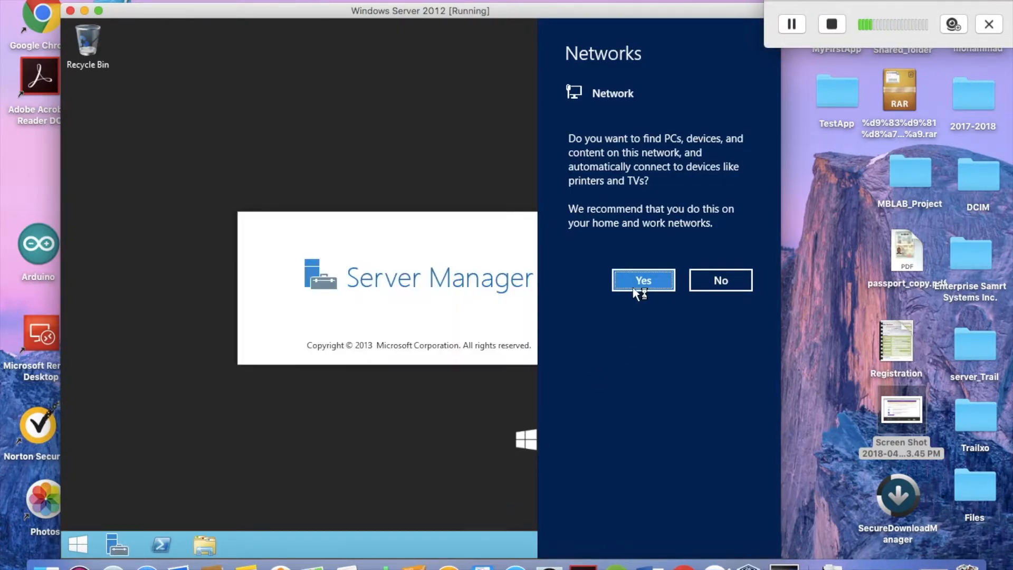
pyautogui.click(643, 280)
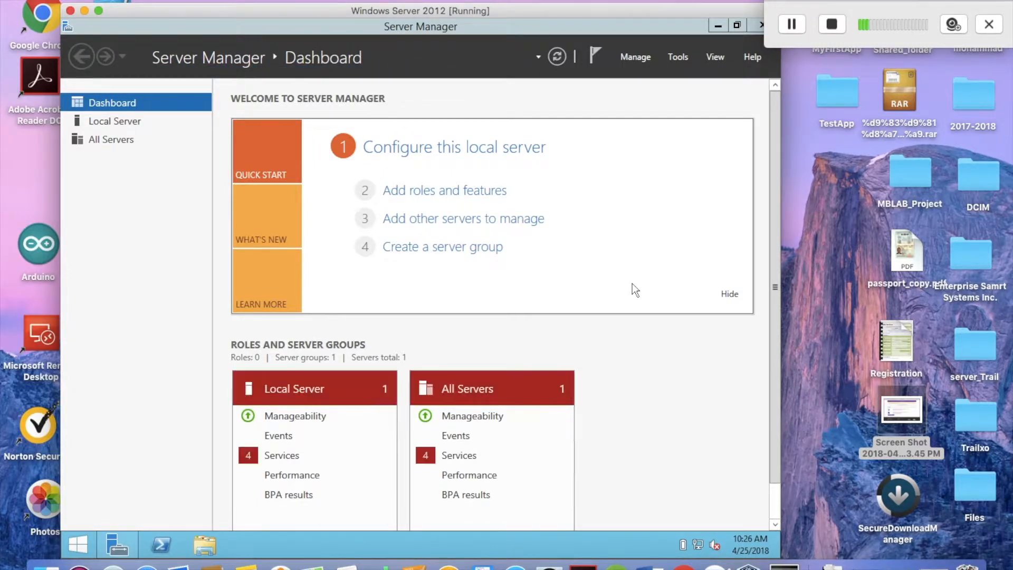
pyautogui.moveTo(274, 497)
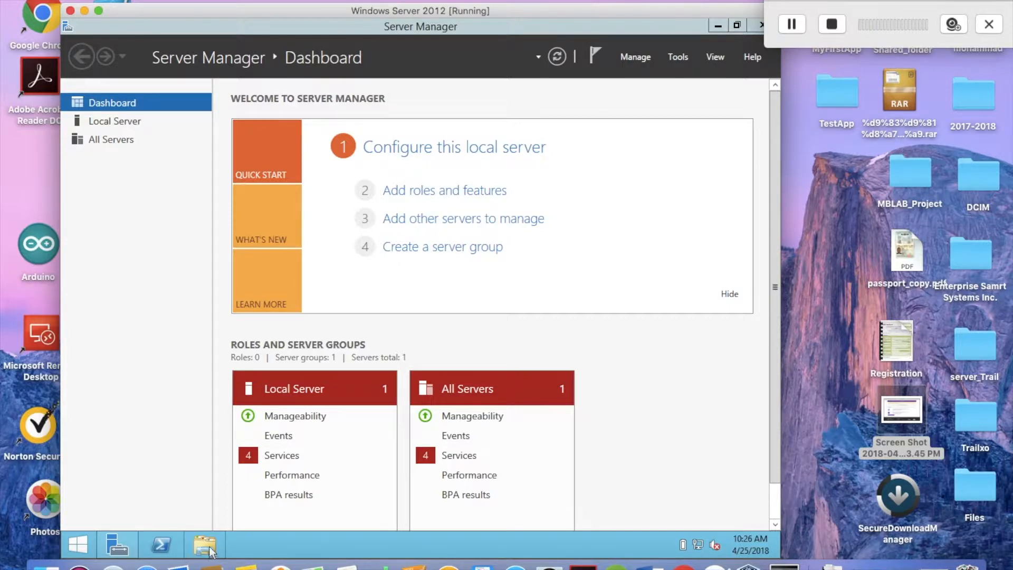
# Launch File Explorer on This PC from the taskbar over Server Manager
pyautogui.click(206, 545)
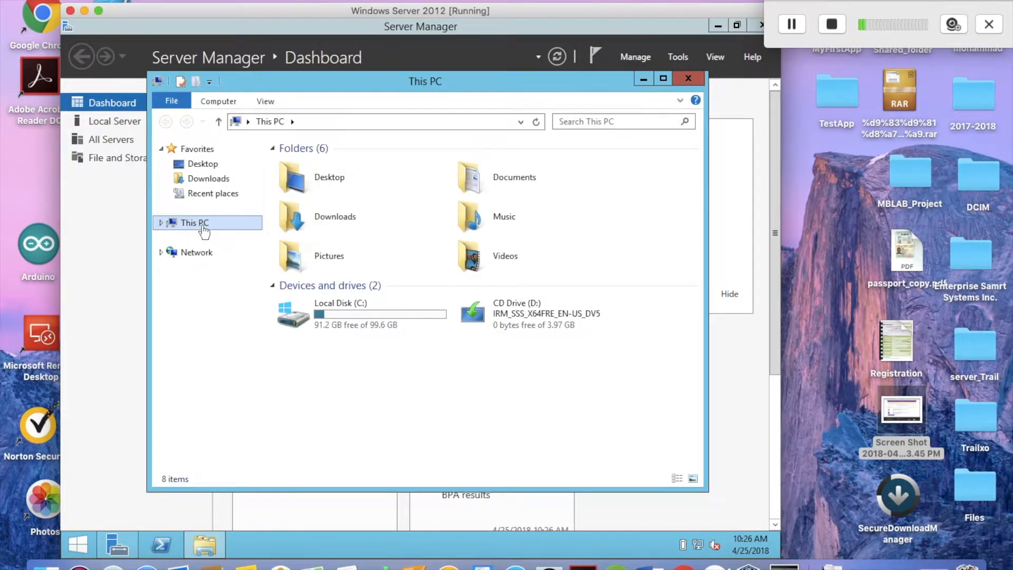
# Reach System Properties' Computer Name tab for WIN-AA2ILHJRB2S in WORKGROUP via This PC properties
pyautogui.rightClick(192, 223)
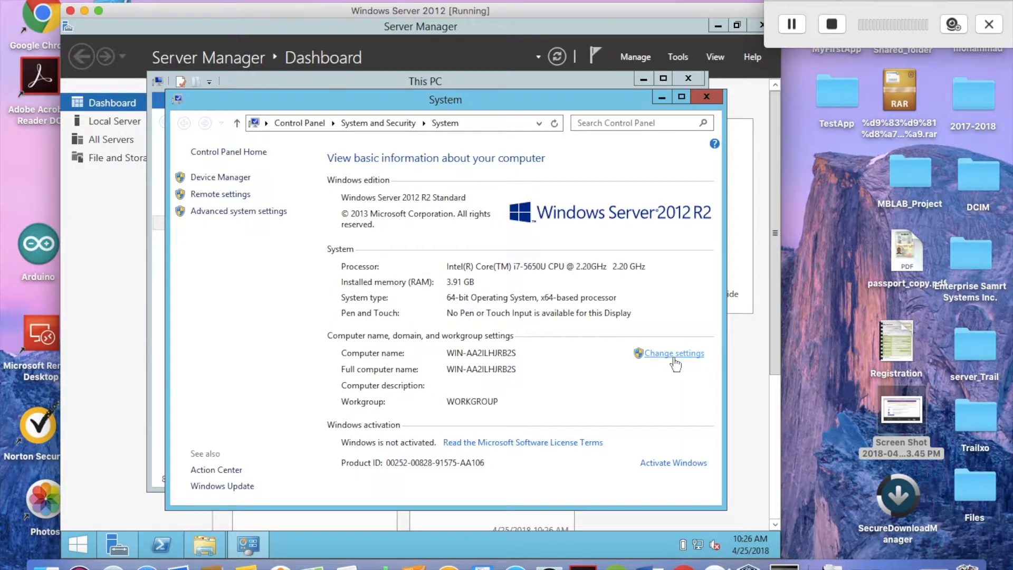
pyautogui.moveTo(479, 352)
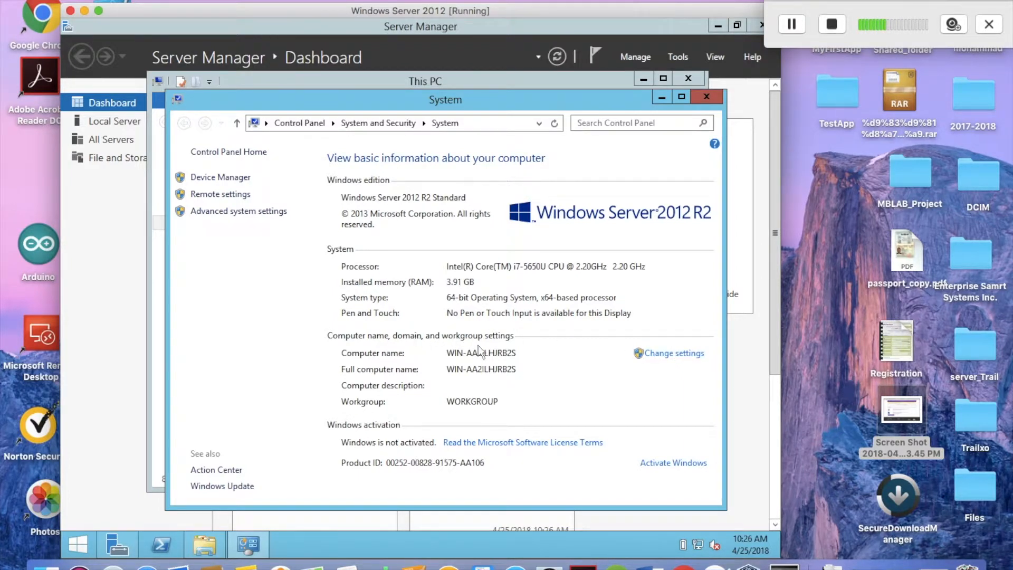
pyautogui.click(673, 353)
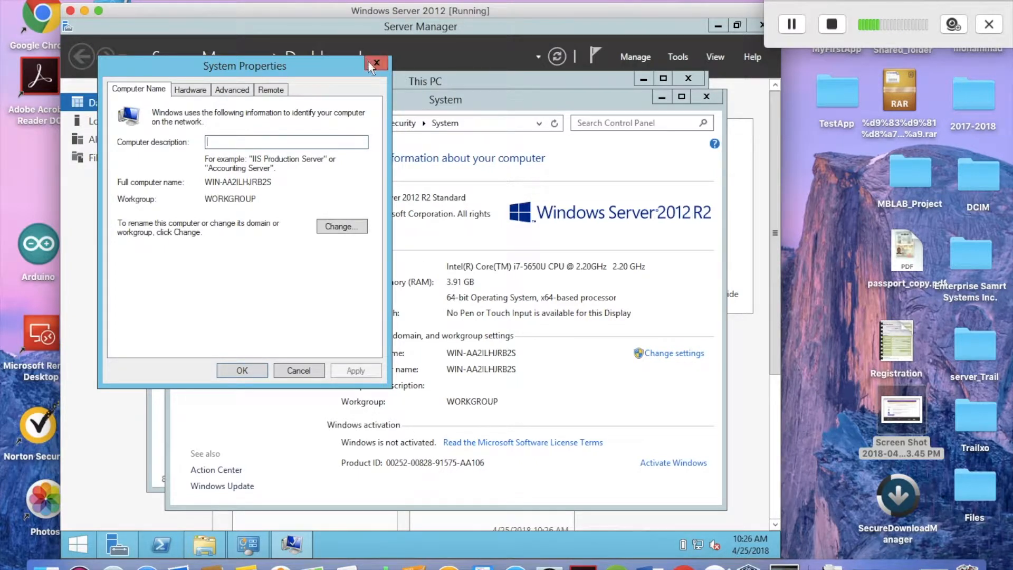
pyautogui.click(377, 64)
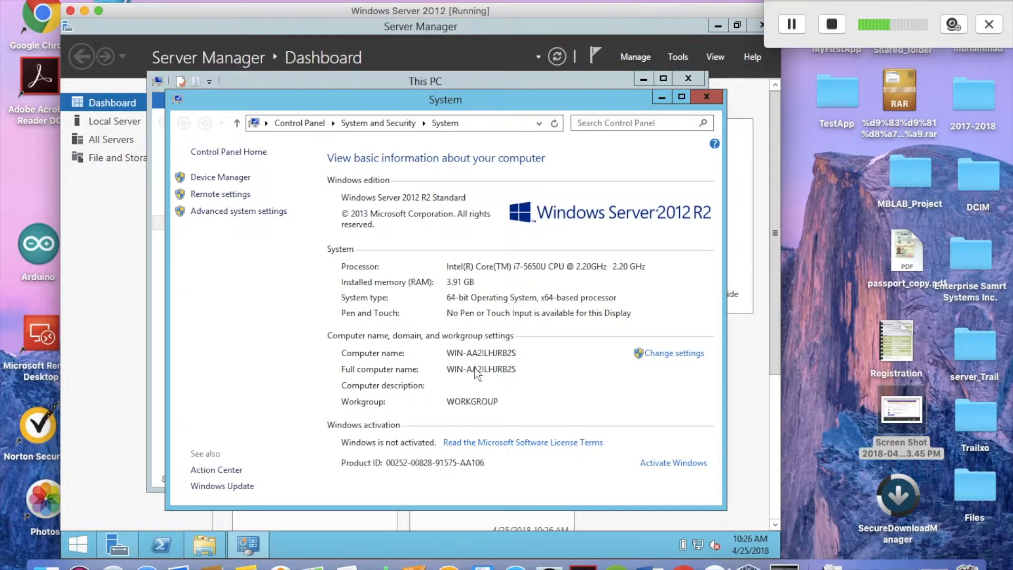
pyautogui.moveTo(663, 325)
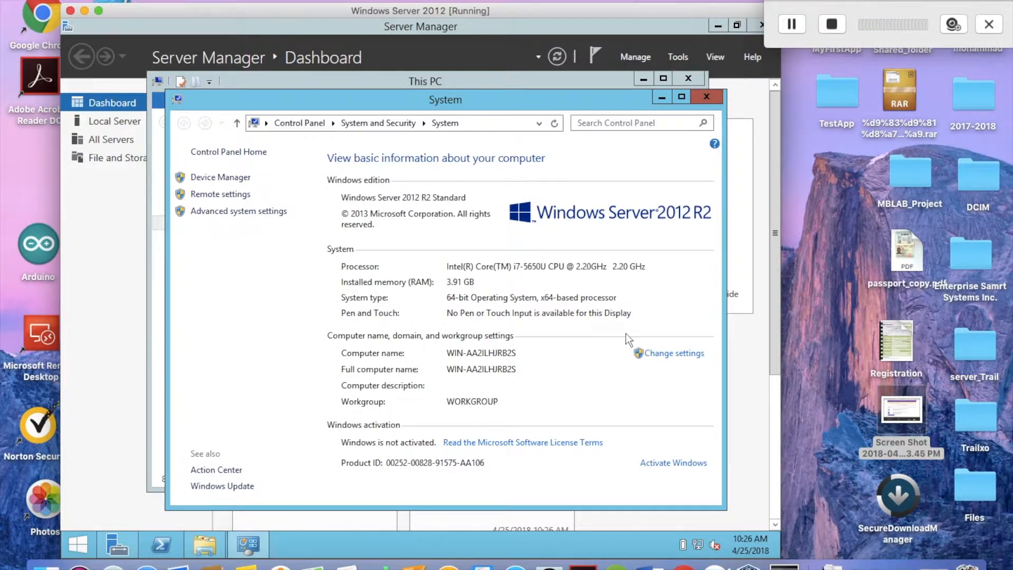
pyautogui.moveTo(679, 387)
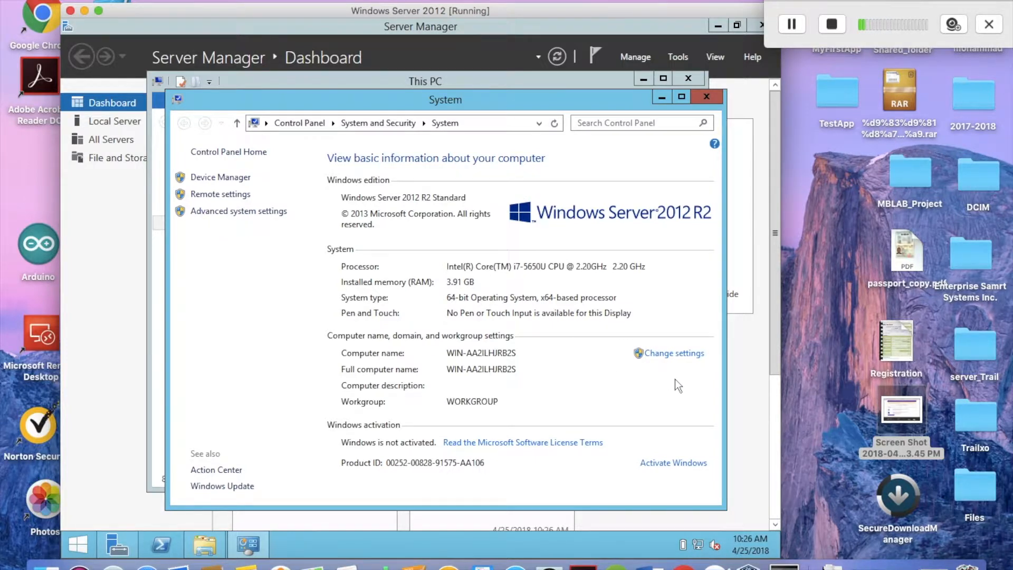
pyautogui.moveTo(710, 327)
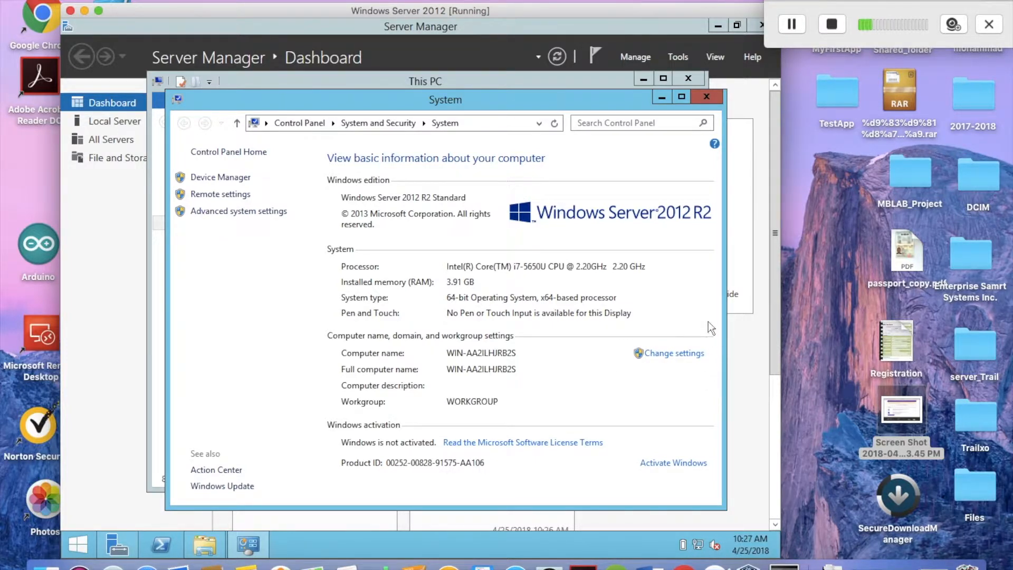
pyautogui.moveTo(694, 324)
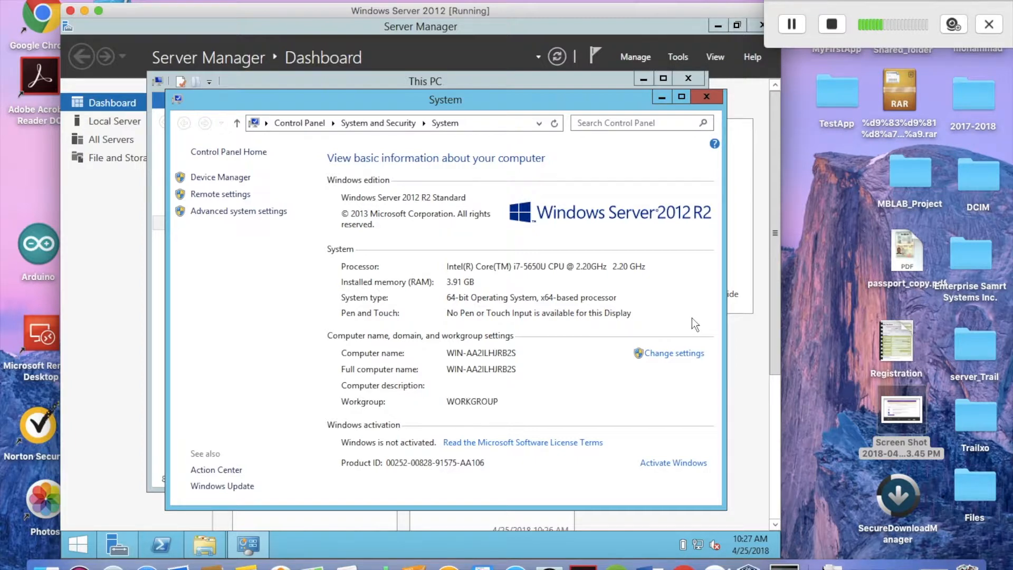
pyautogui.click(673, 353)
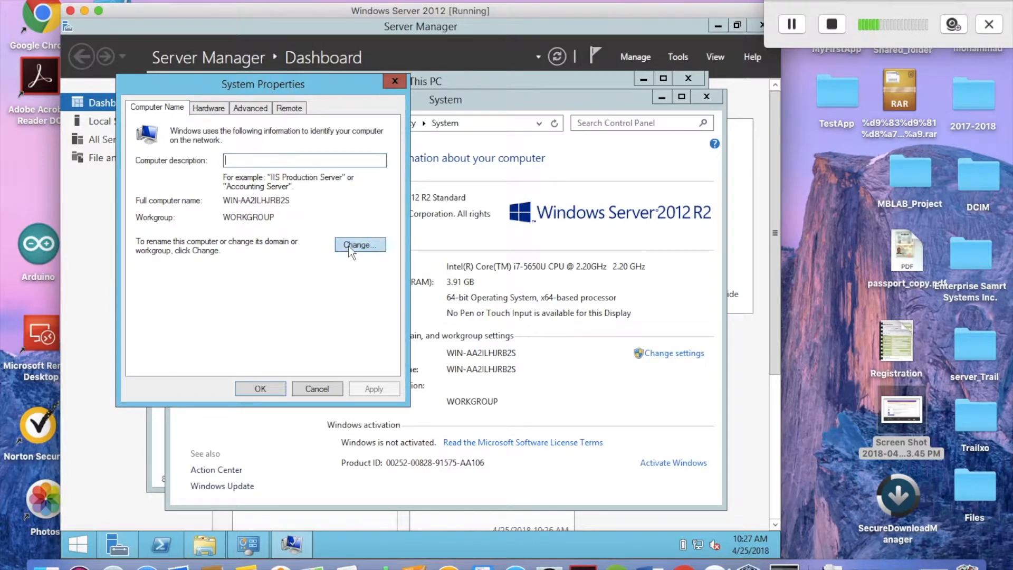
# Change the computer name to SERVER2012 and confirm it
pyautogui.click(359, 244)
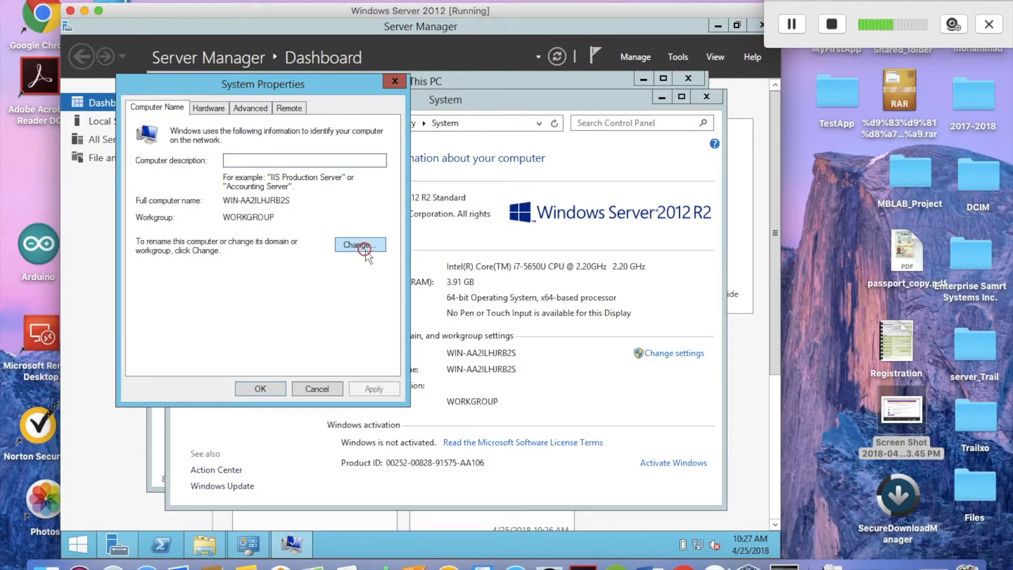
pyautogui.click(359, 245)
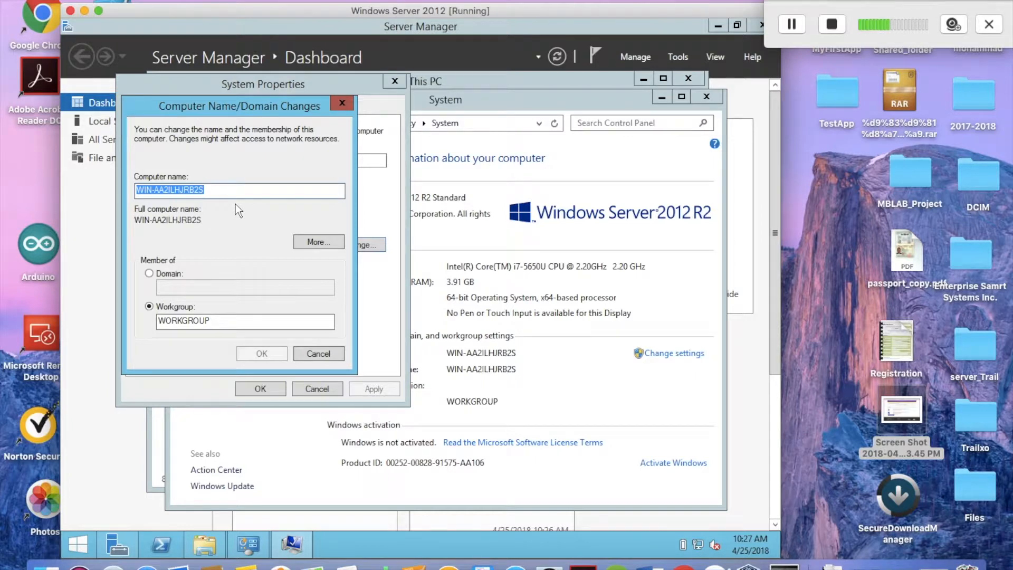
pyautogui.write('SERVER')
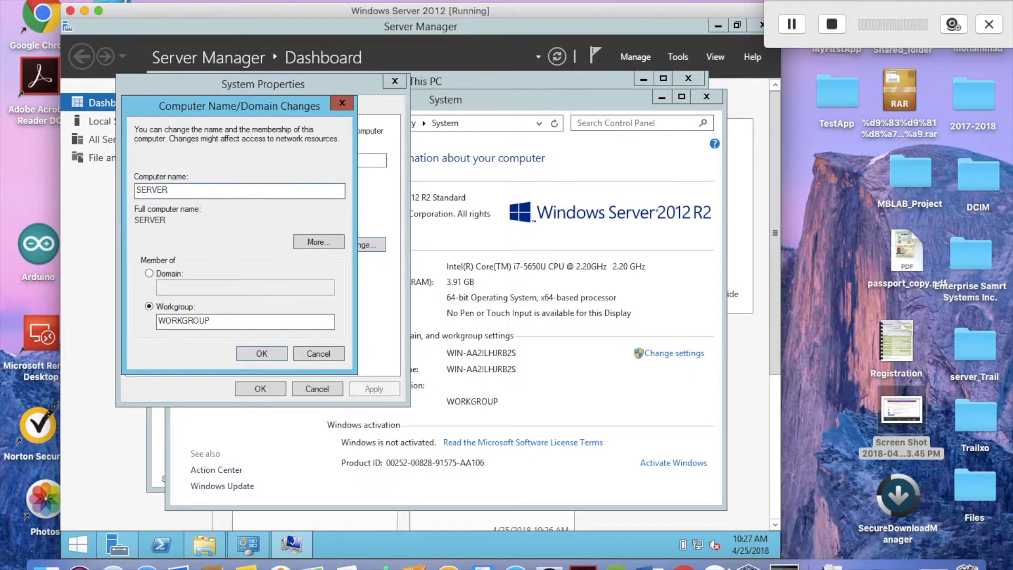
pyautogui.write('2012')
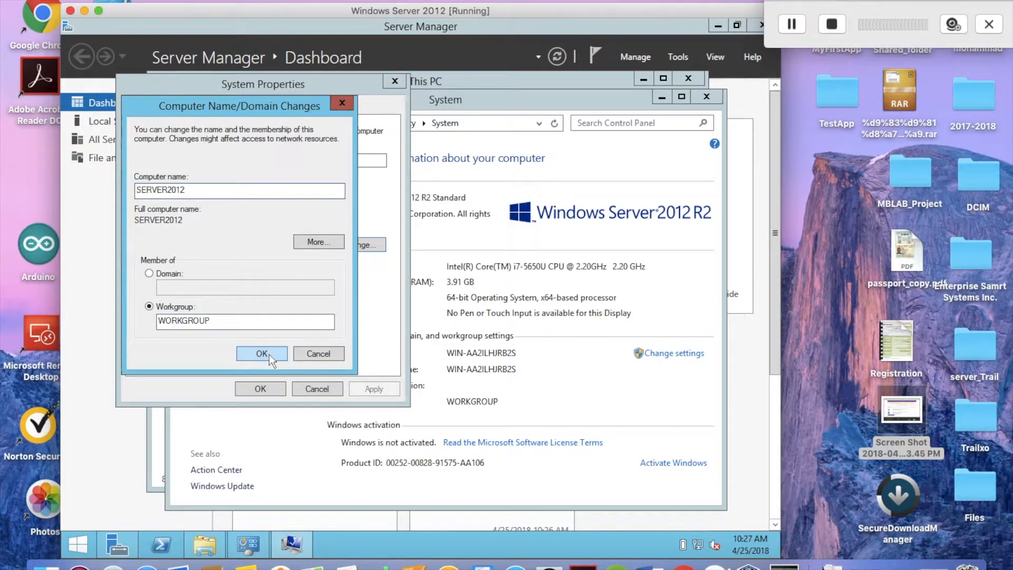
pyautogui.click(261, 354)
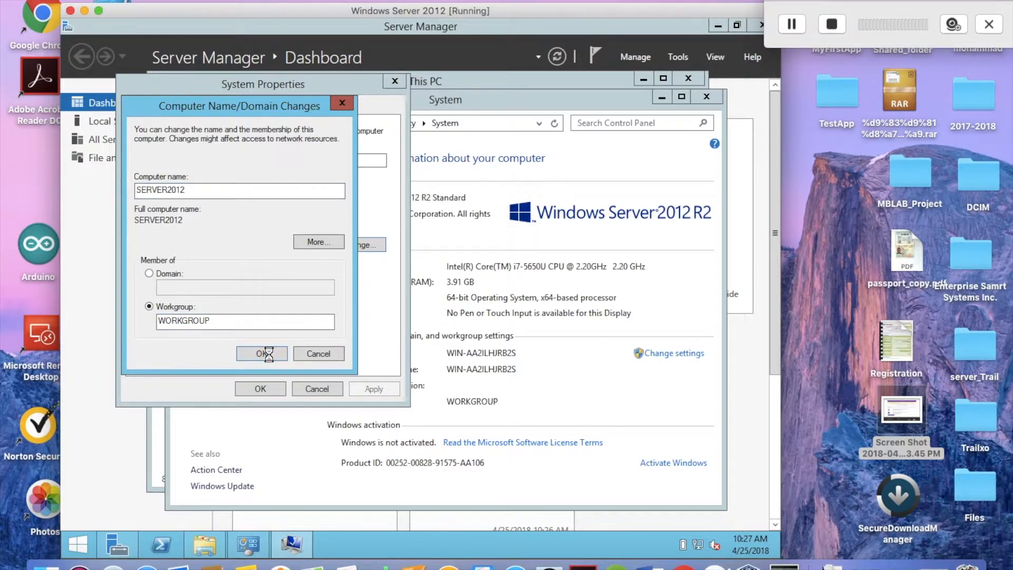
pyautogui.click(262, 354)
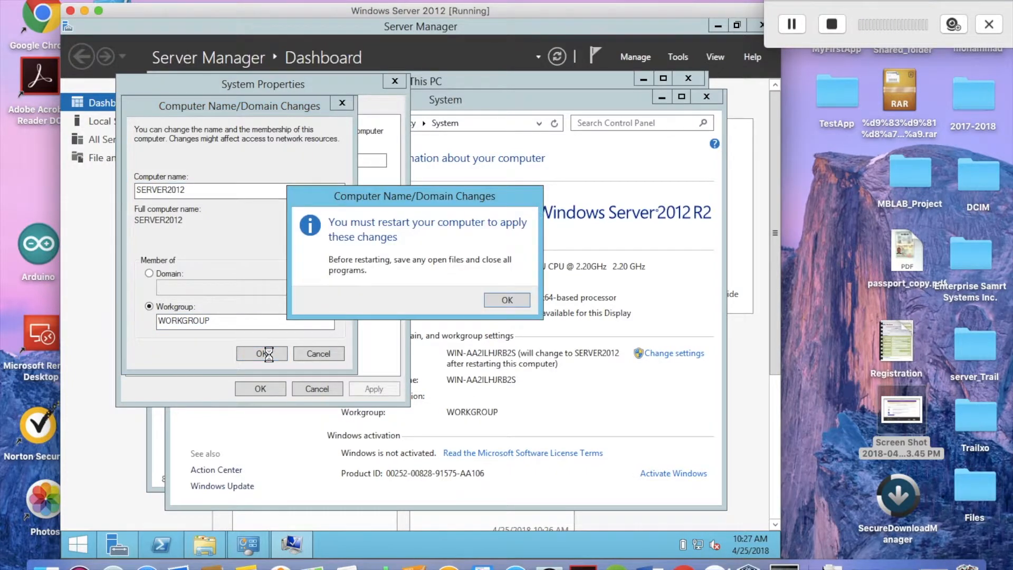
# Acknowledge the restart notice, close System Properties and restart the server now
pyautogui.click(507, 300)
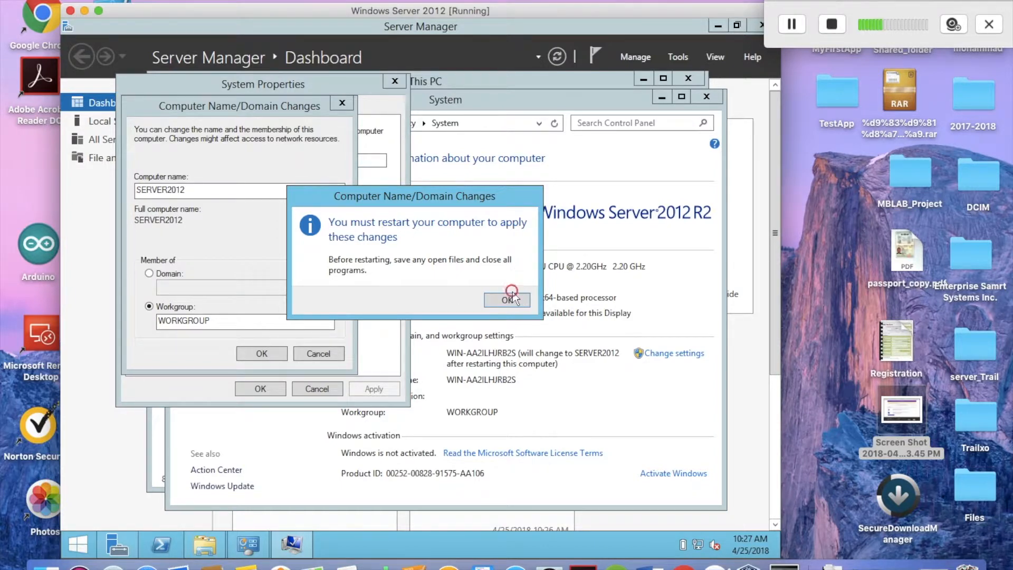
pyautogui.click(508, 300)
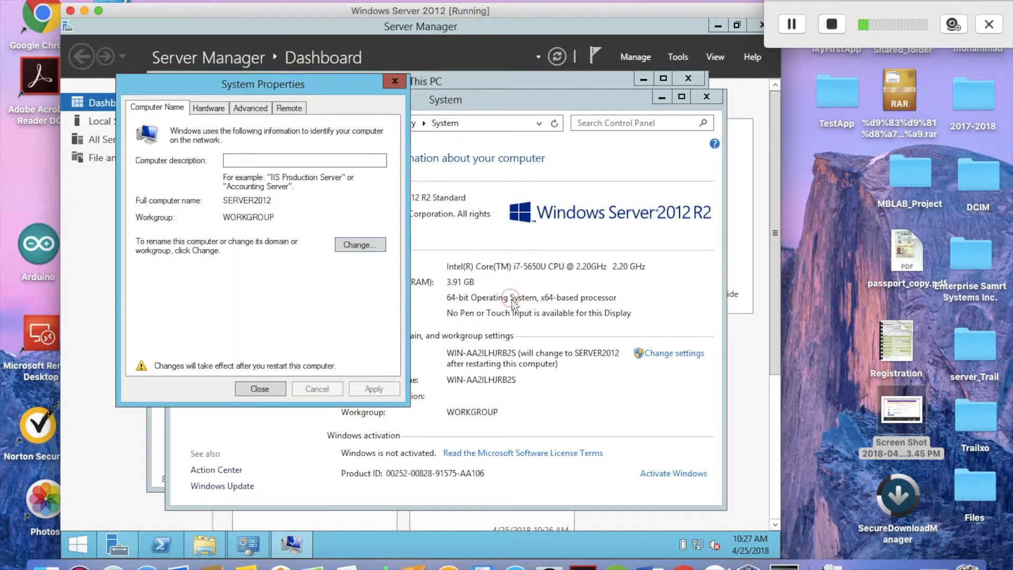
pyautogui.moveTo(456, 298)
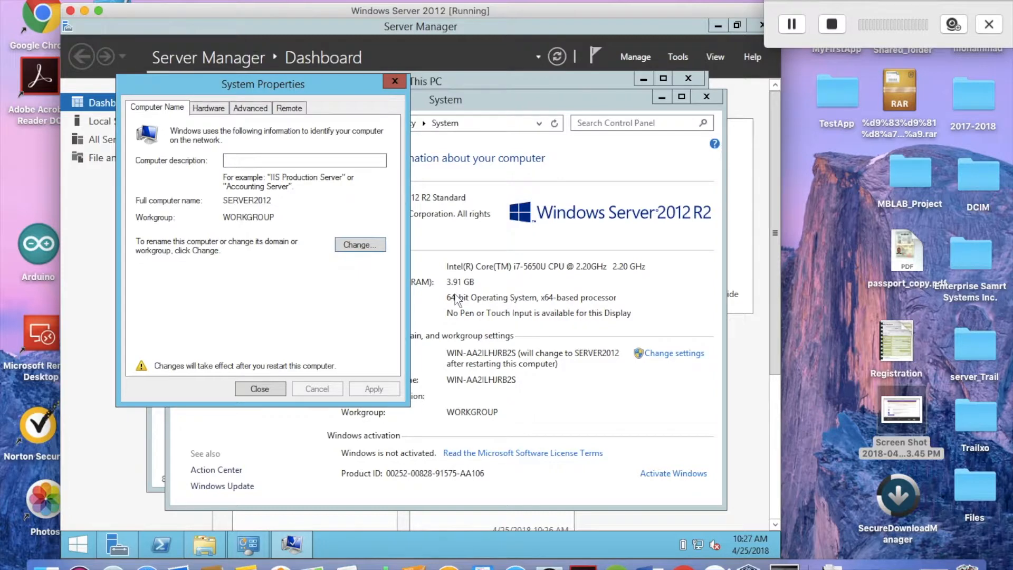
pyautogui.click(260, 389)
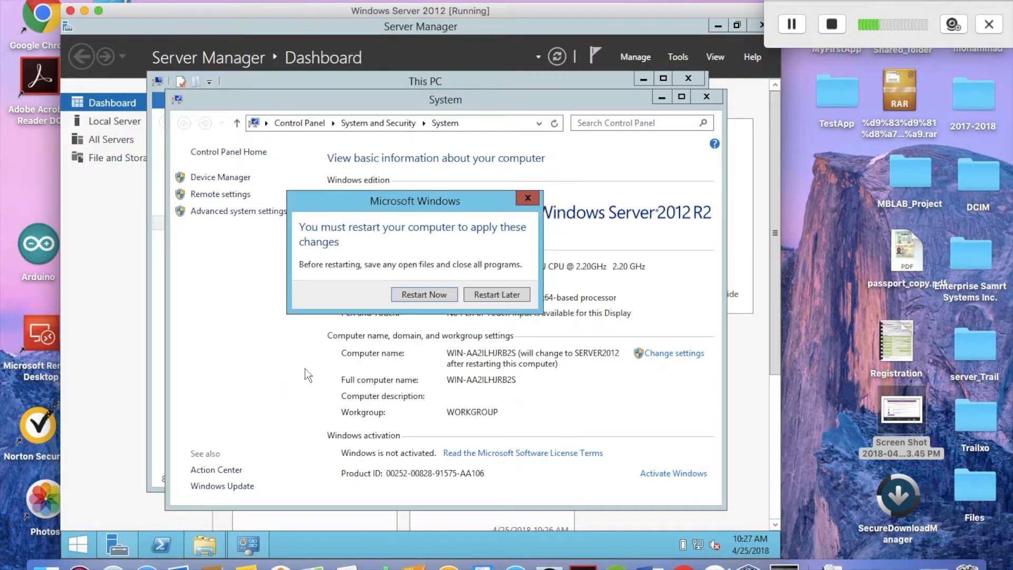
pyautogui.click(424, 294)
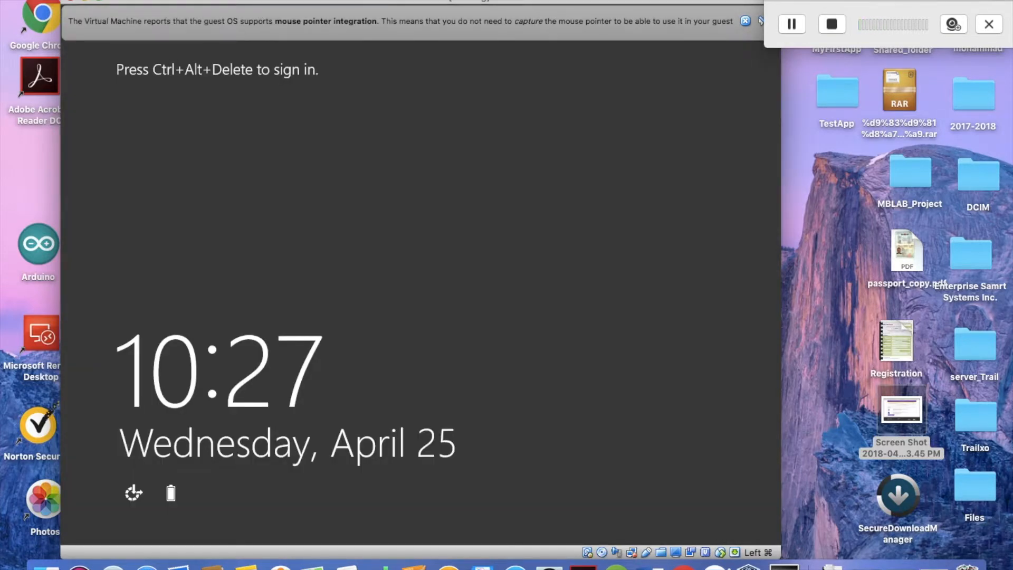
# Send Ctrl+Alt+Delete and sign back in as Administrator after the restart
pyautogui.press('ctrl+alt+delete')
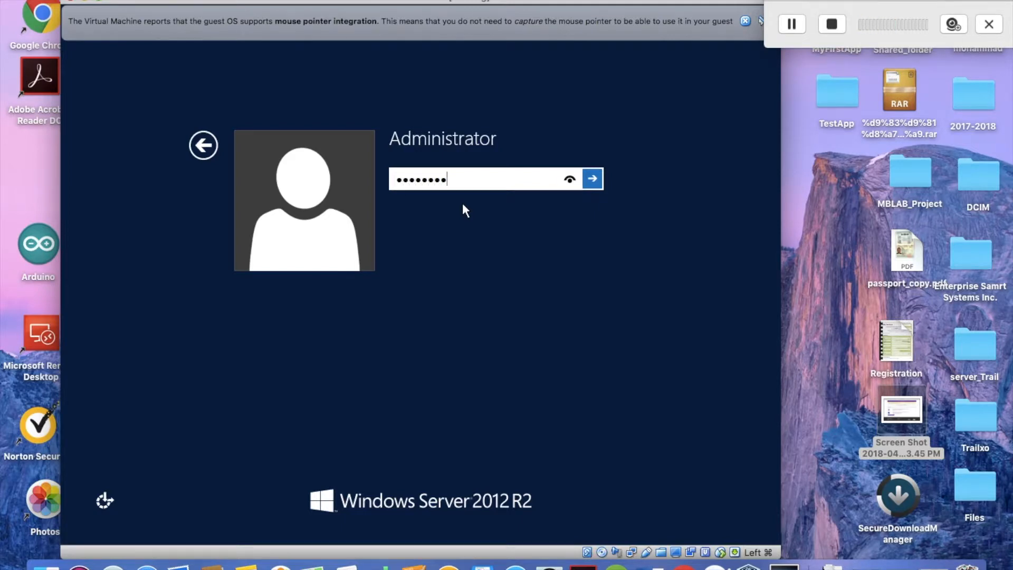
pyautogui.click(590, 178)
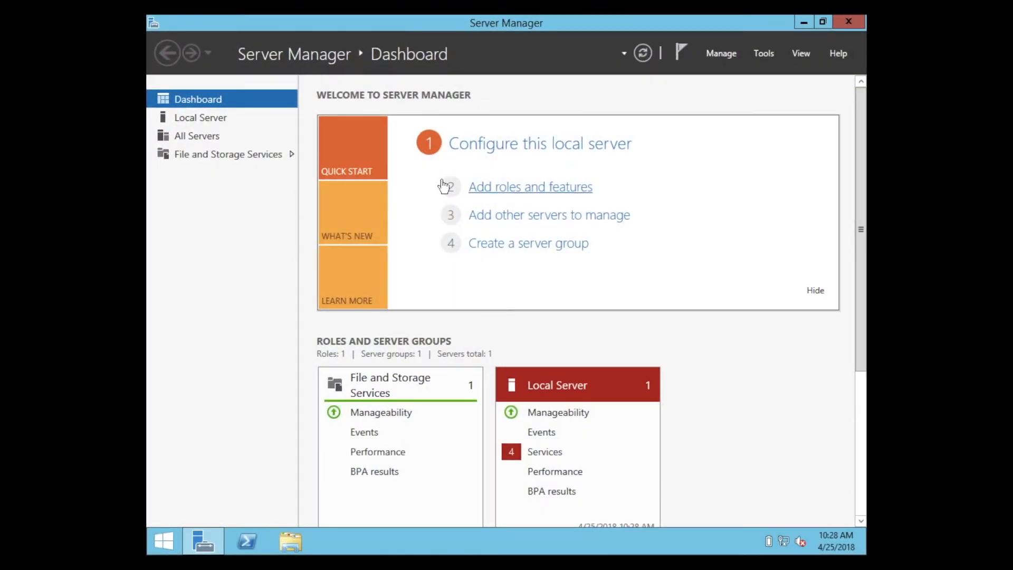
pyautogui.moveTo(721, 53)
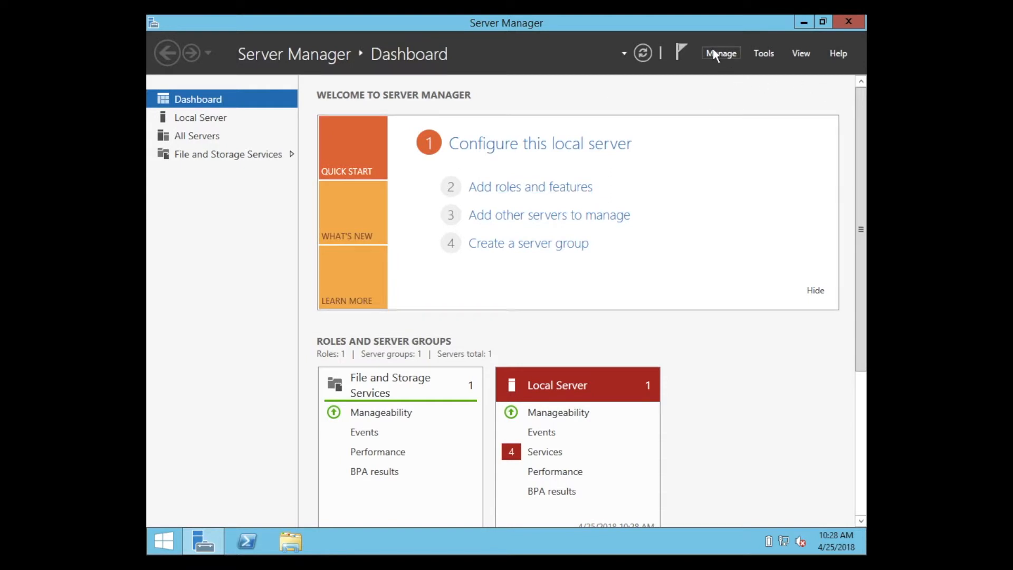
# Start Add Roles and Features with role-based installation on destination SERVER2012, reaching server role selection
pyautogui.click(720, 52)
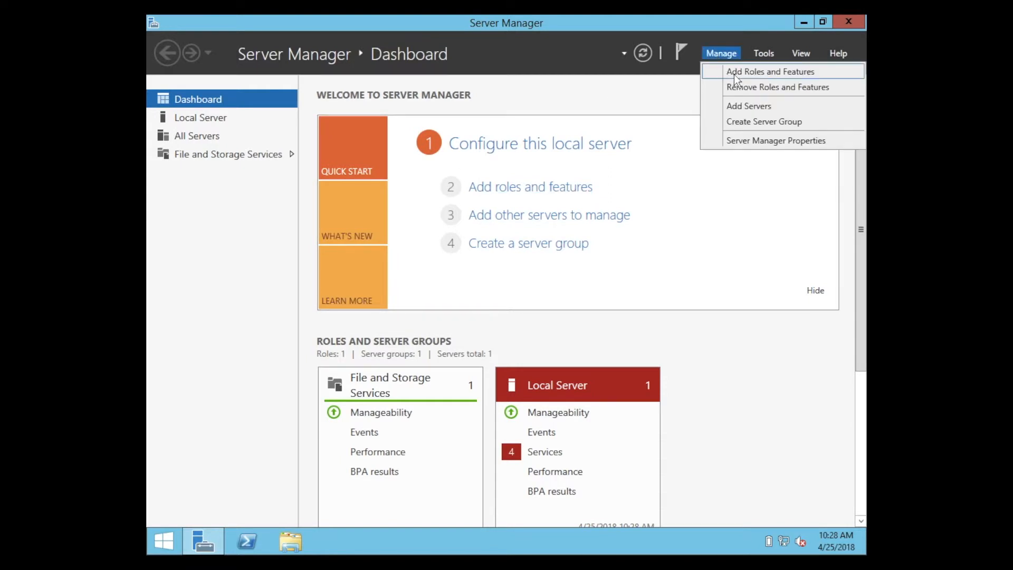
pyautogui.click(770, 71)
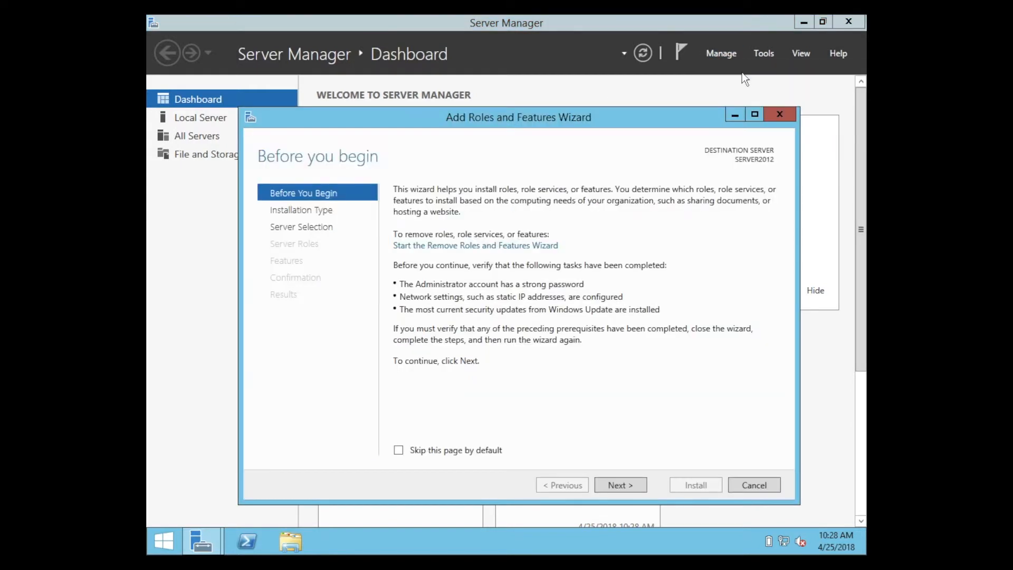
pyautogui.moveTo(462, 445)
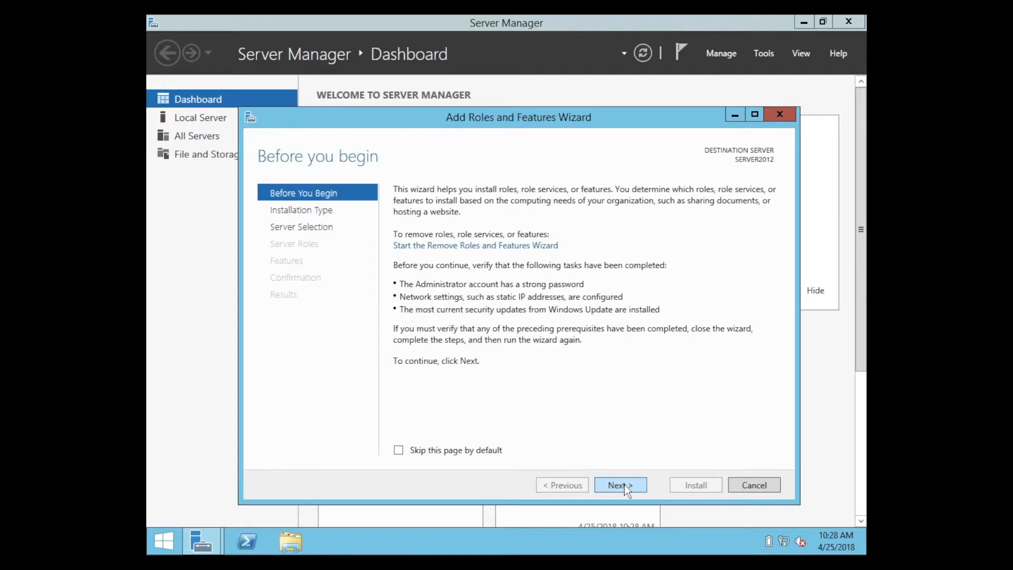
pyautogui.click(619, 486)
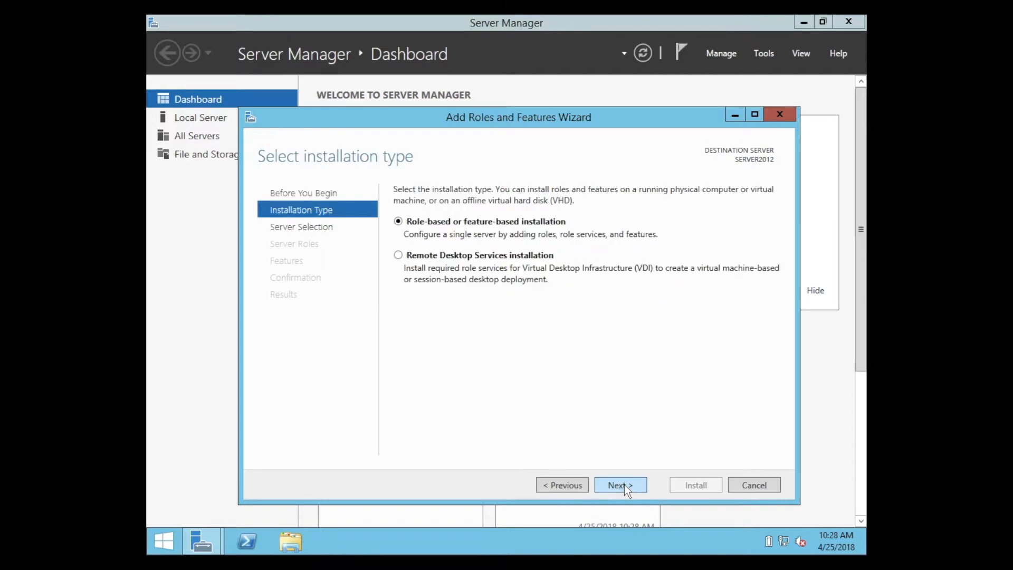
pyautogui.click(619, 484)
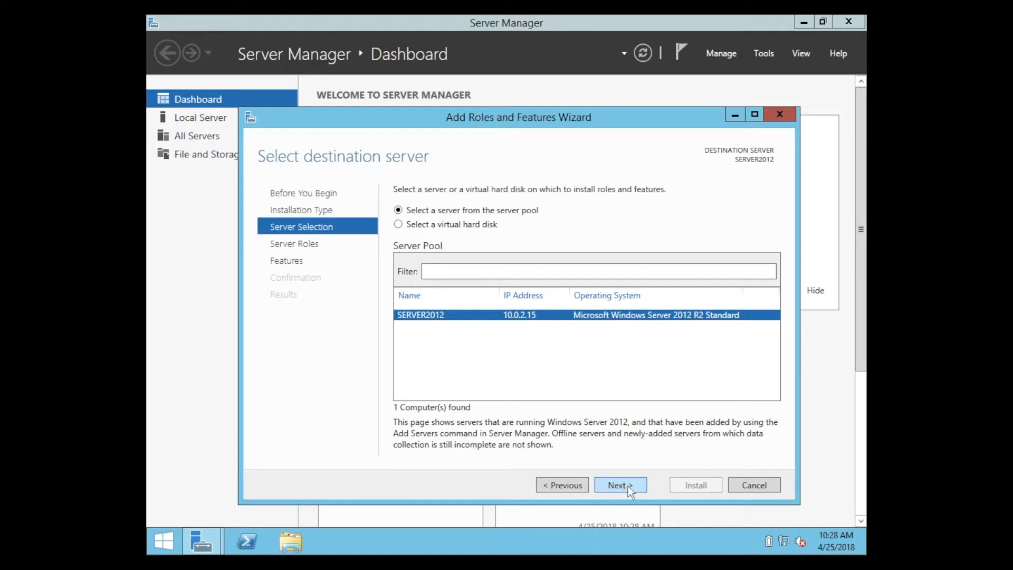
pyautogui.click(620, 484)
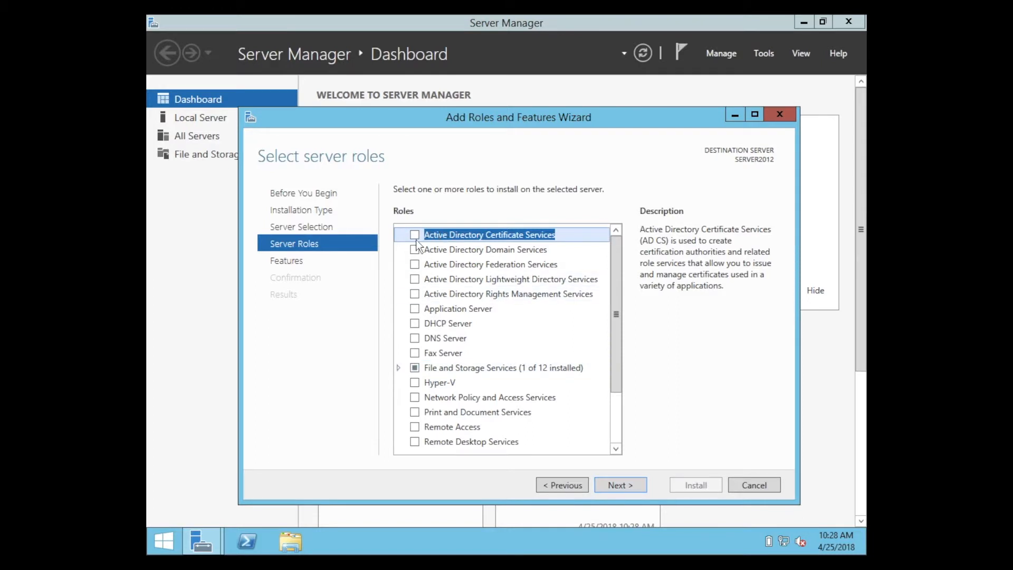
pyautogui.moveTo(415, 252)
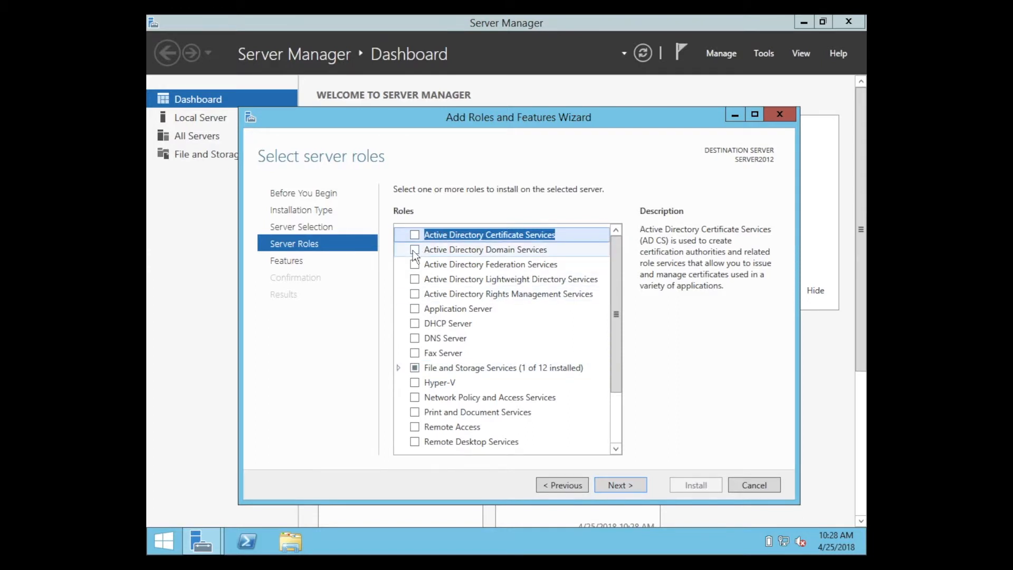
# Select Active Directory Domain Services with its management tools and continue to the confirmation summary
pyautogui.click(415, 249)
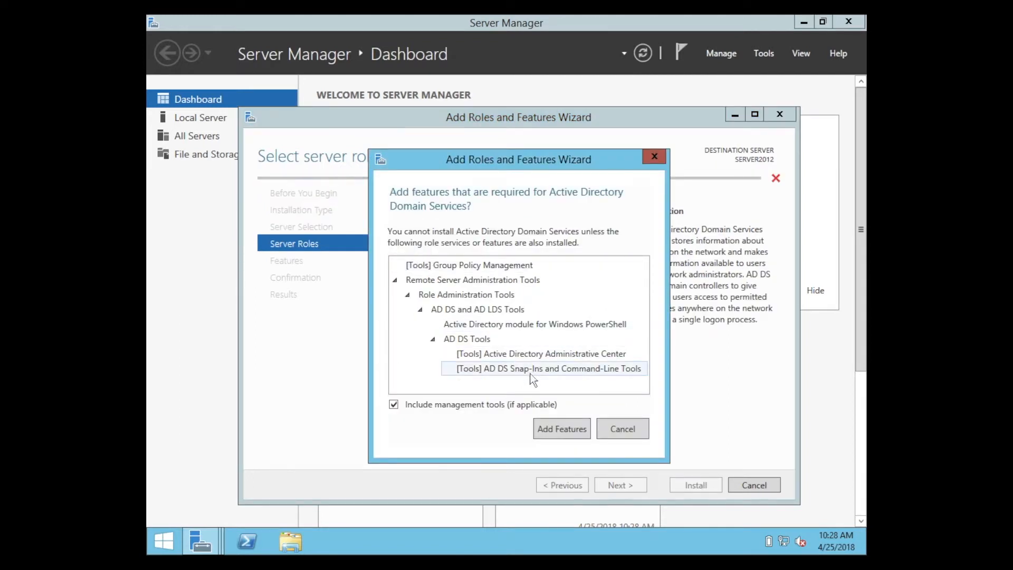
pyautogui.click(561, 428)
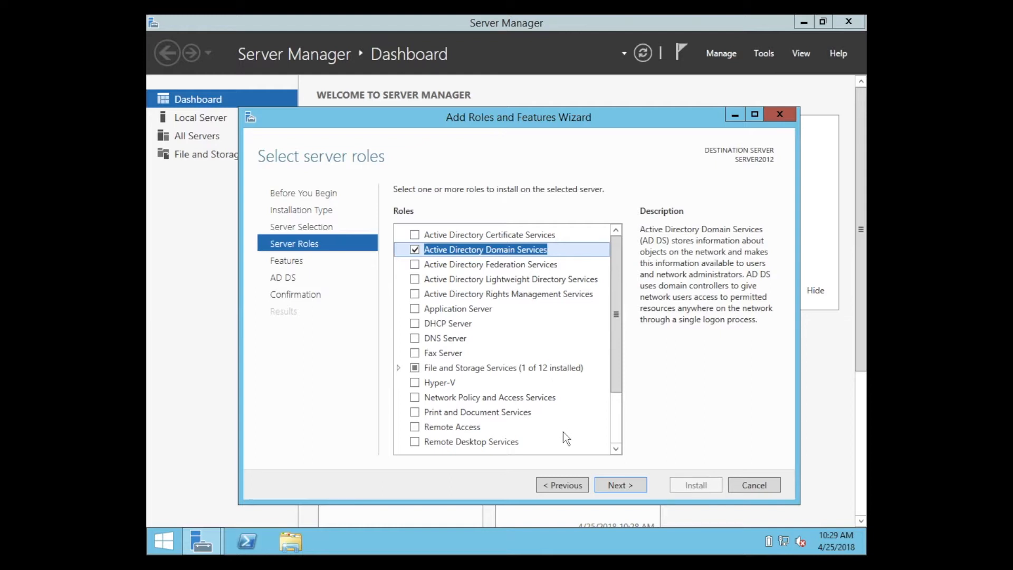
pyautogui.moveTo(595, 479)
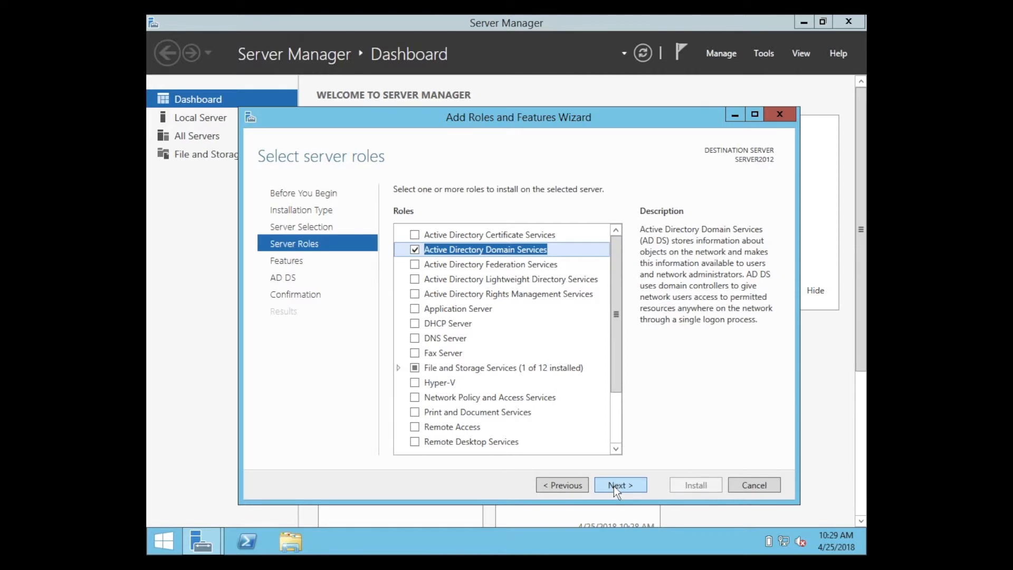
pyautogui.click(620, 484)
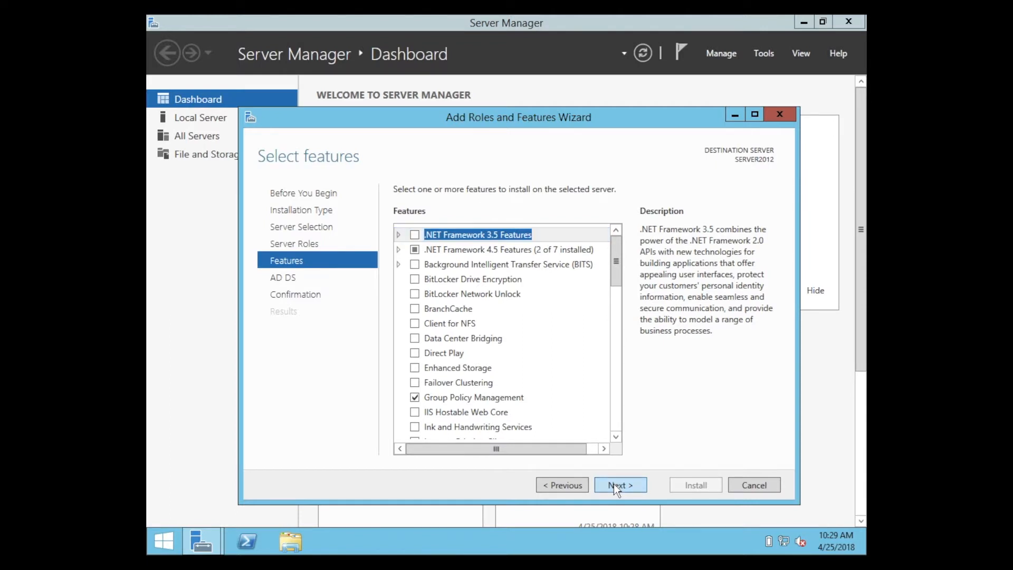
pyautogui.click(618, 486)
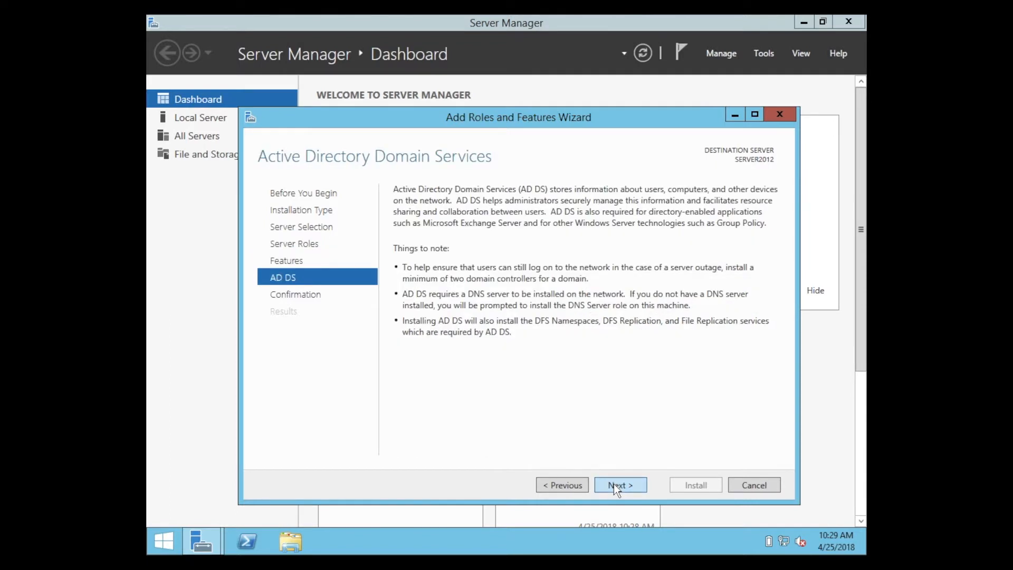
pyautogui.click(619, 485)
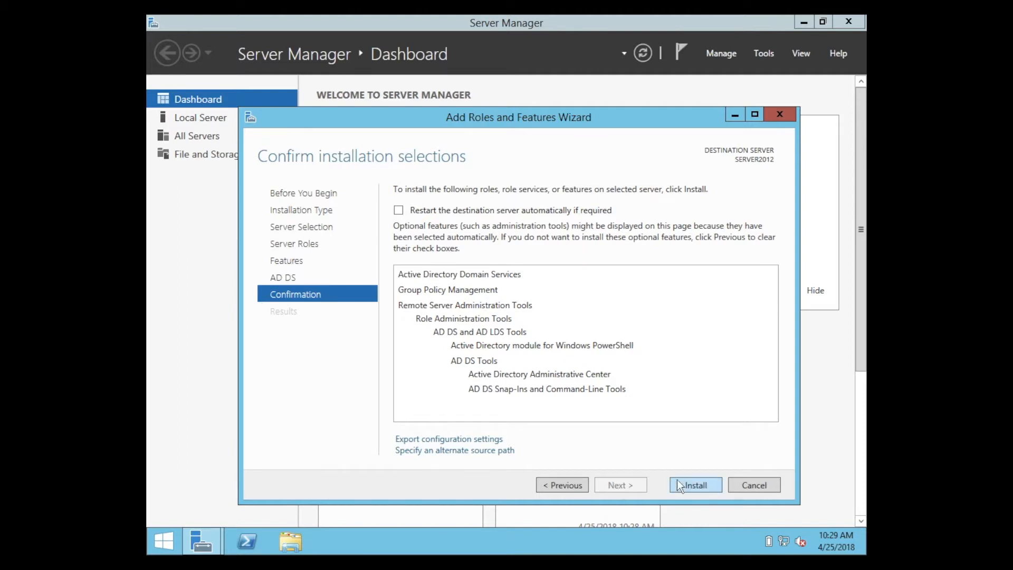
# Install the AD DS role and tools, closing the wizard while installation continues
pyautogui.click(694, 484)
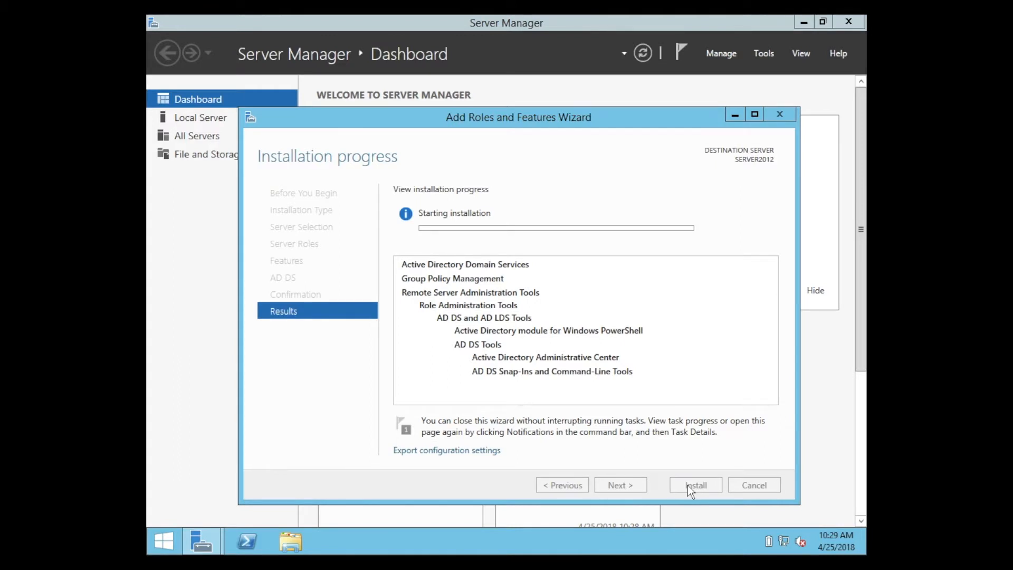
pyautogui.click(695, 485)
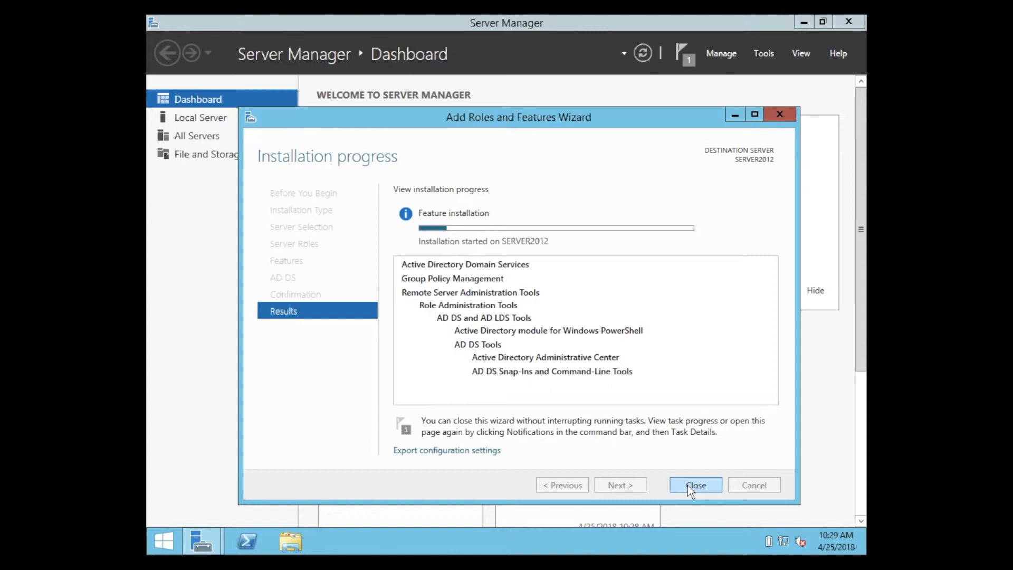
pyautogui.click(695, 485)
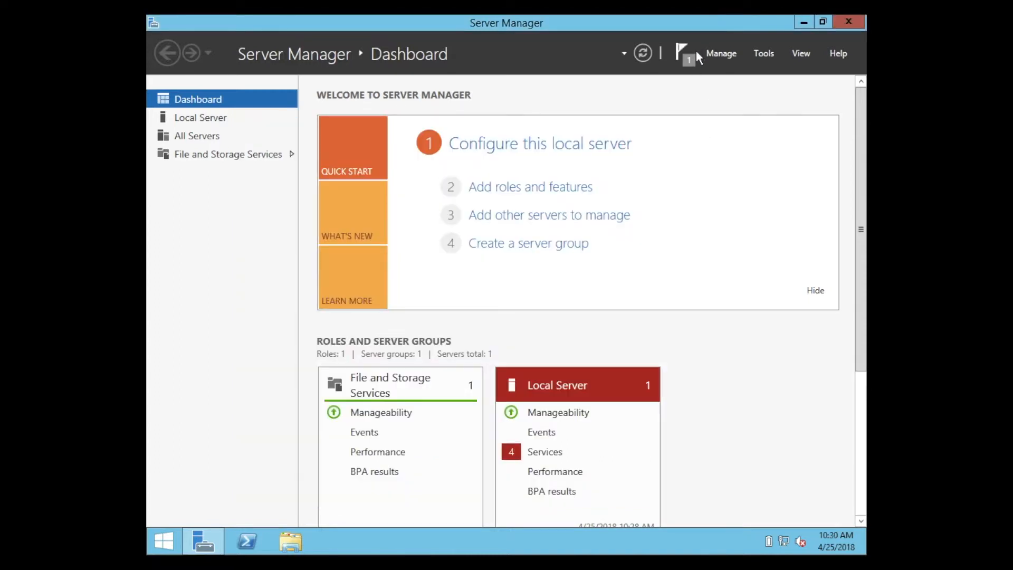
# Watch the notifications flag until AD DS finishes and the post-deployment promotion notice appears
pyautogui.click(682, 53)
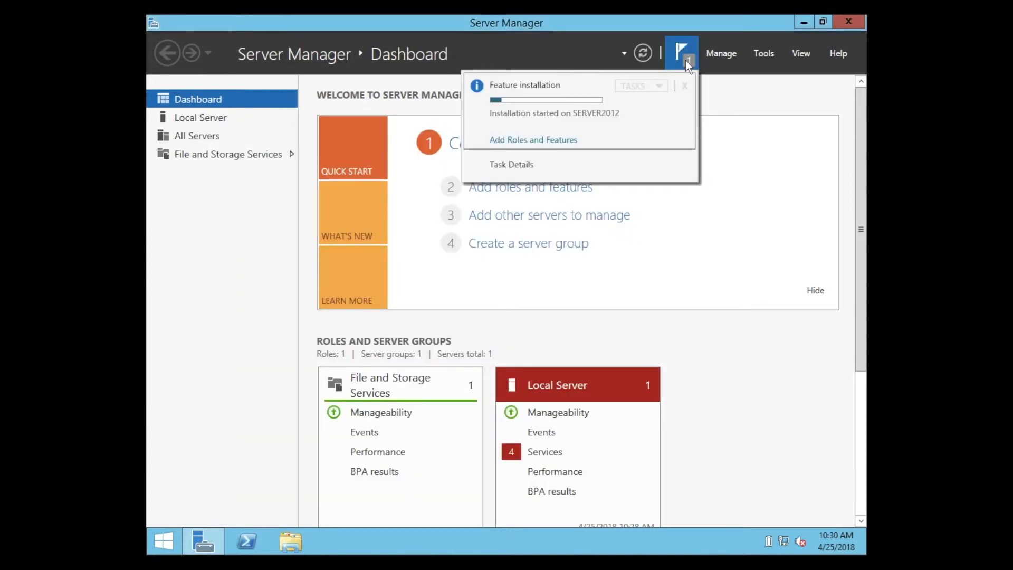
pyautogui.moveTo(643, 53)
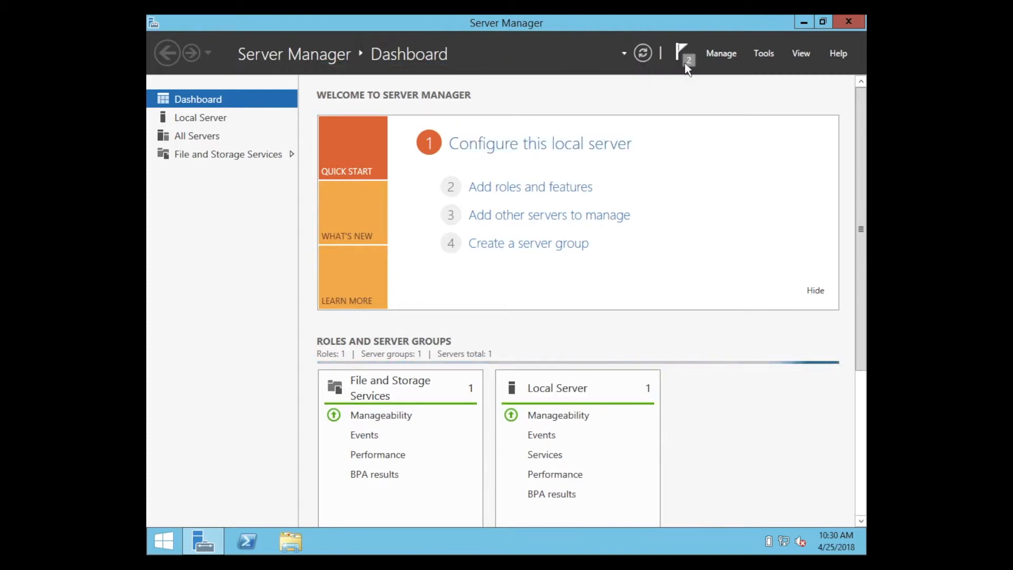
pyautogui.click(682, 52)
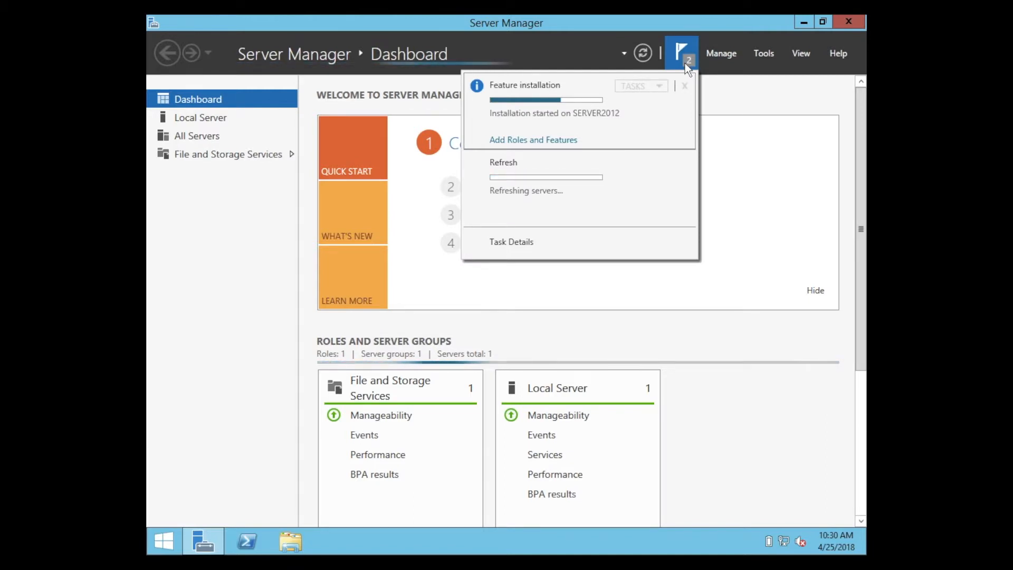
pyautogui.click(682, 53)
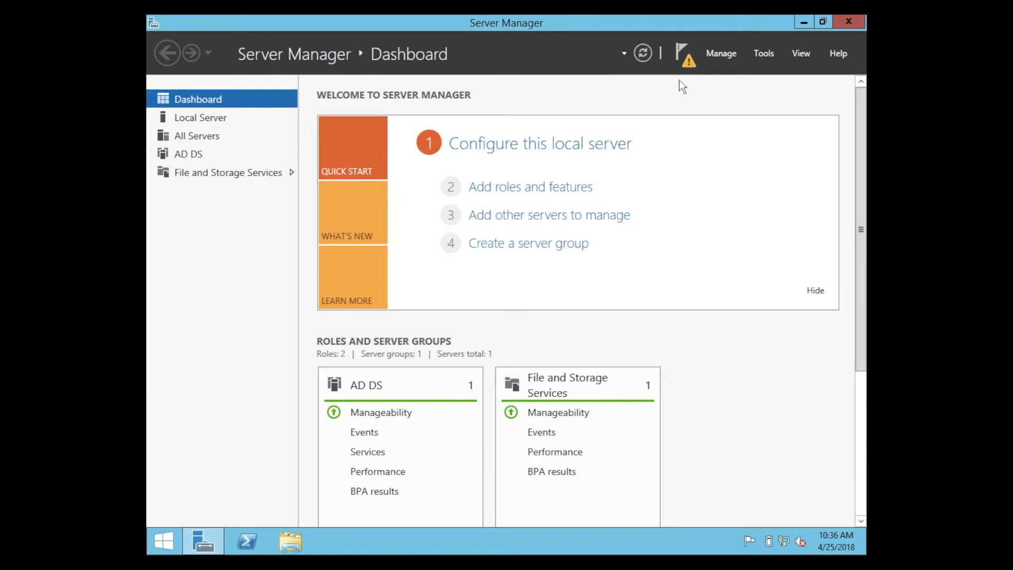
pyautogui.moveTo(682, 77)
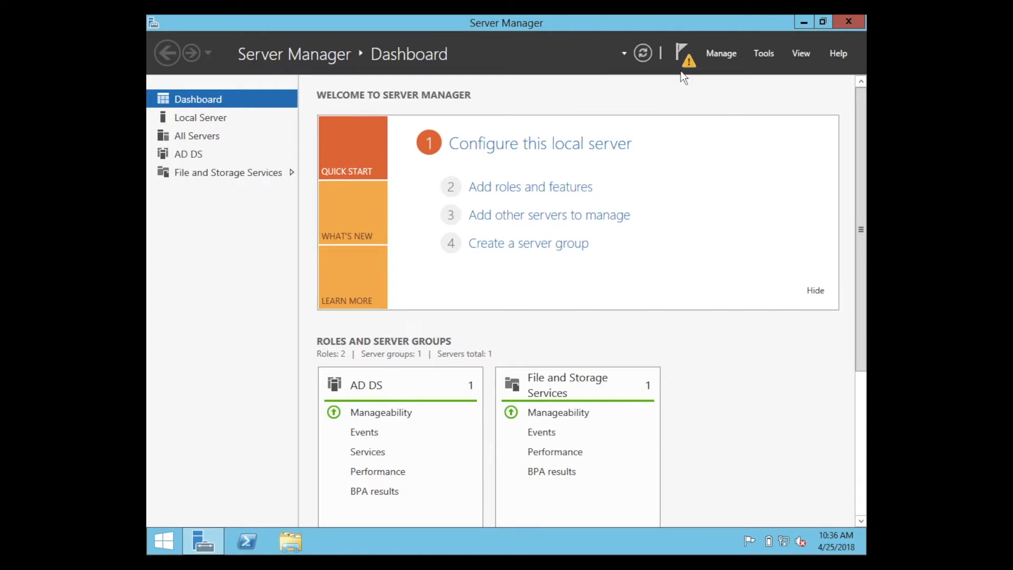
pyautogui.click(684, 53)
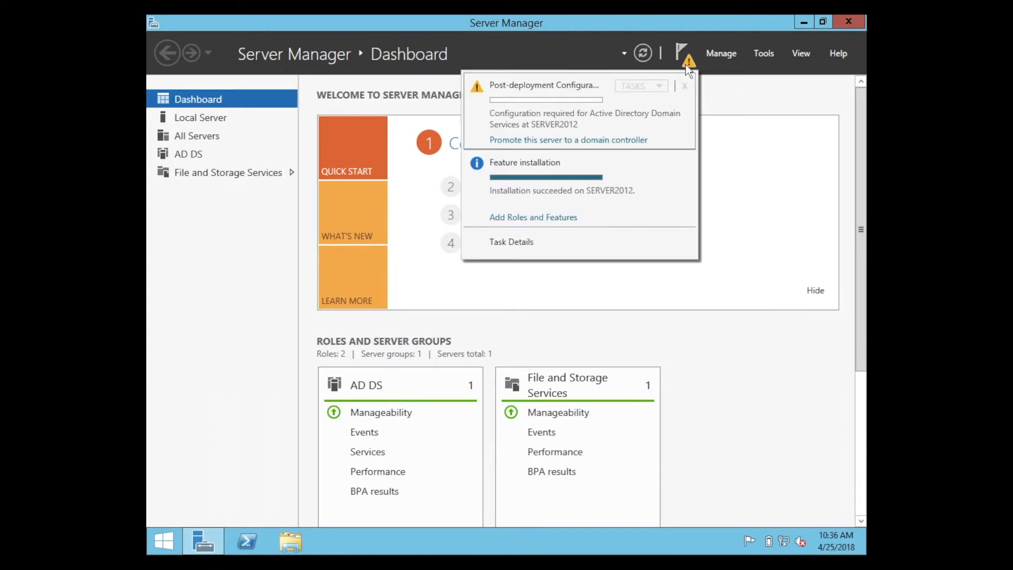
pyautogui.moveTo(577, 140)
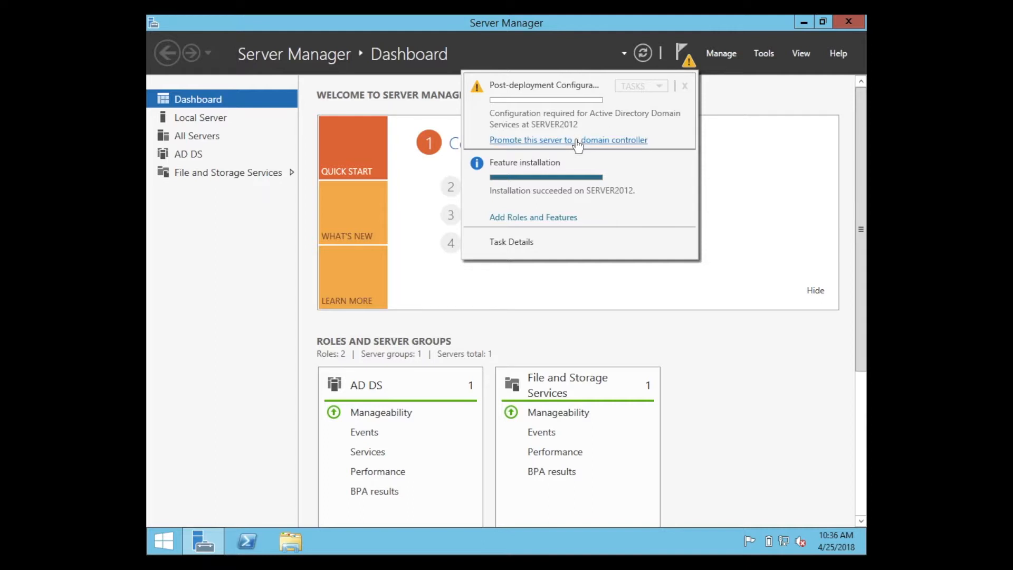
# Start the promotion wizard and choose to add a new forest
pyautogui.click(569, 139)
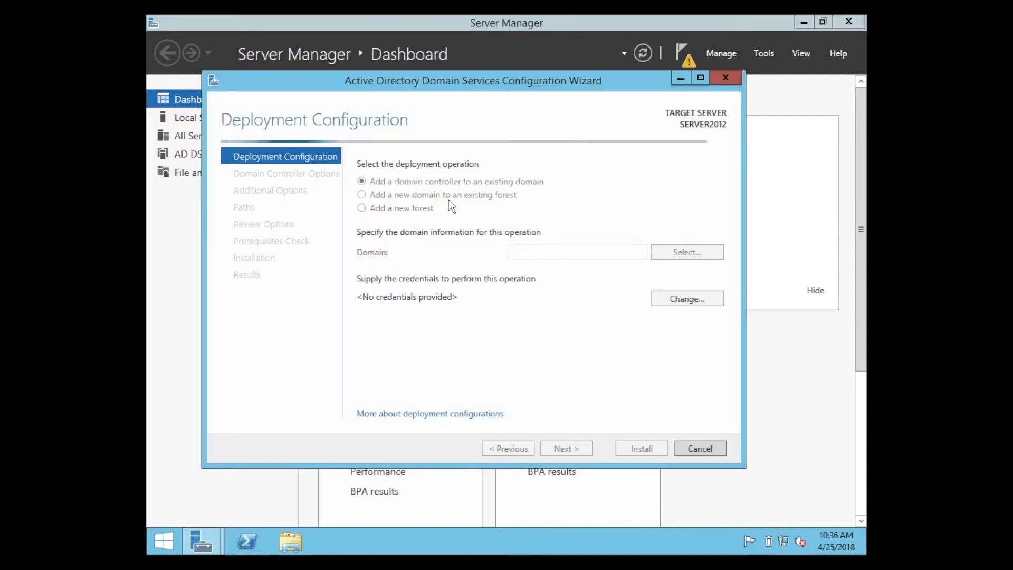
pyautogui.click(362, 208)
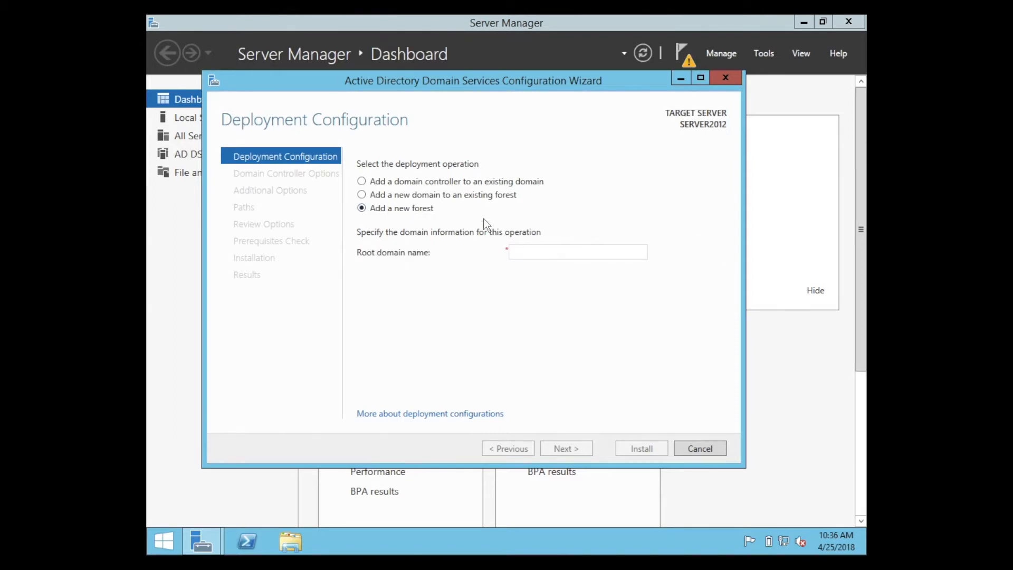
# Enter trailxo.com as the root domain name and continue
pyautogui.click(577, 252)
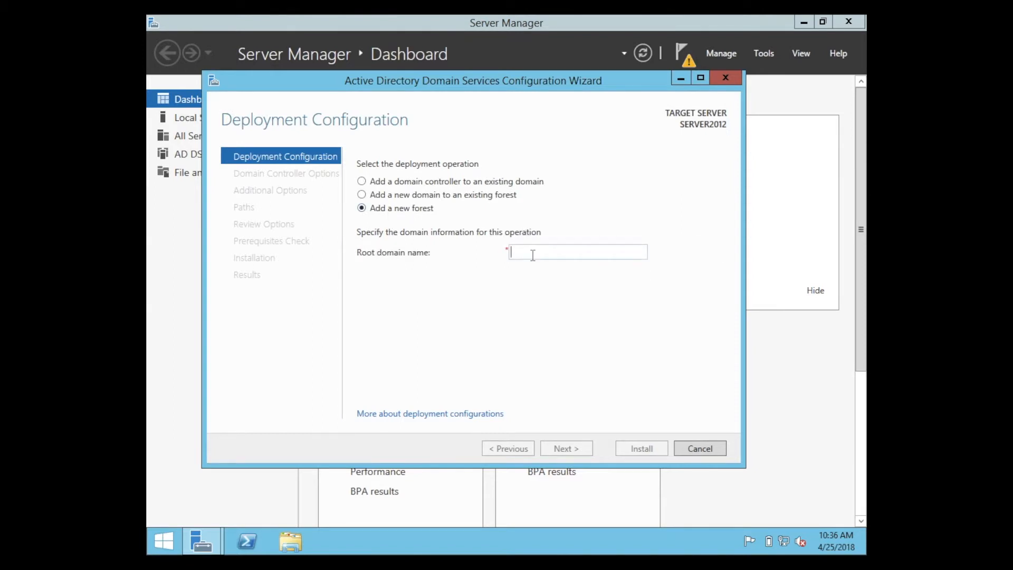
pyautogui.write('trail')
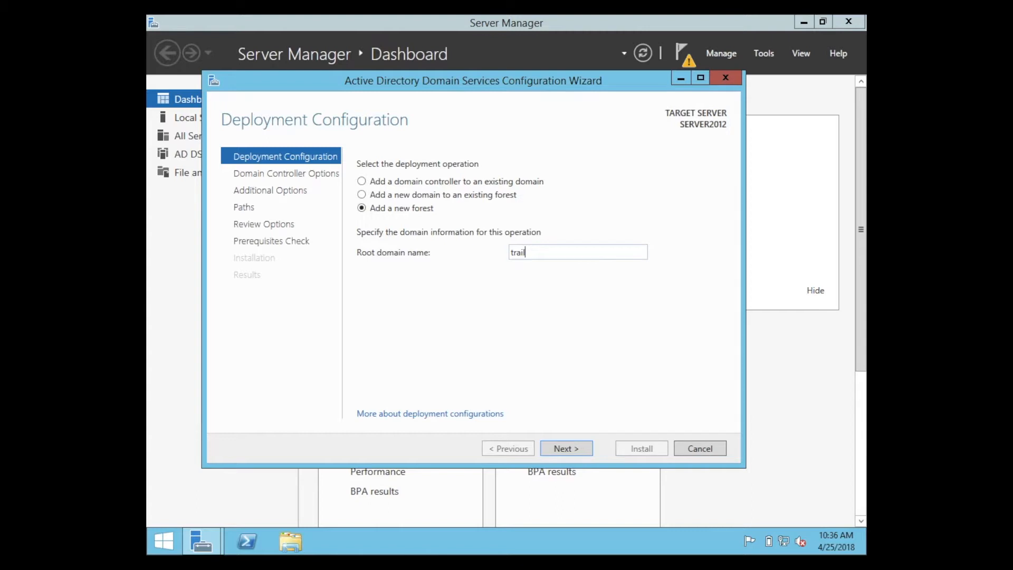
pyautogui.write('xo')
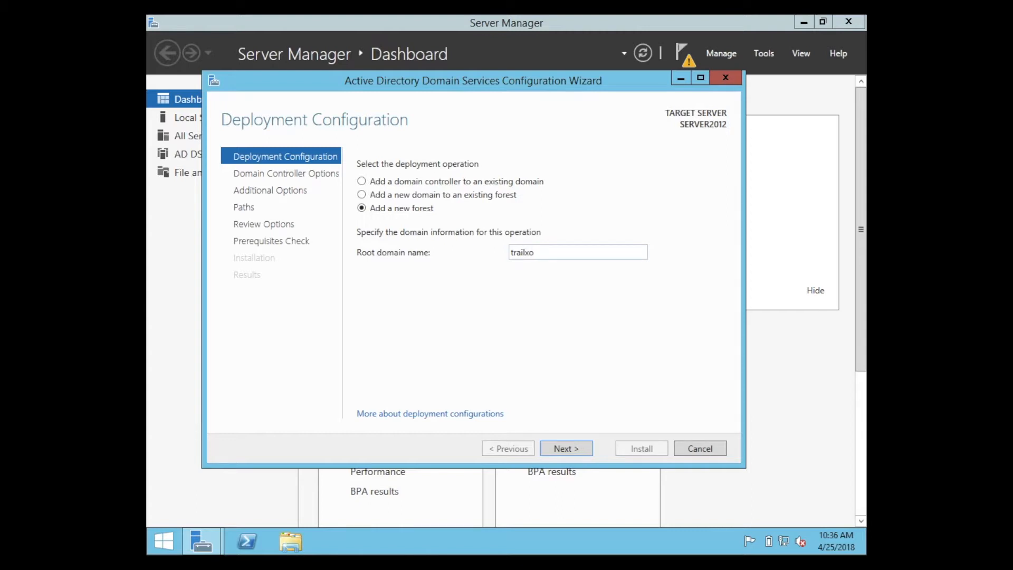
pyautogui.click(577, 252)
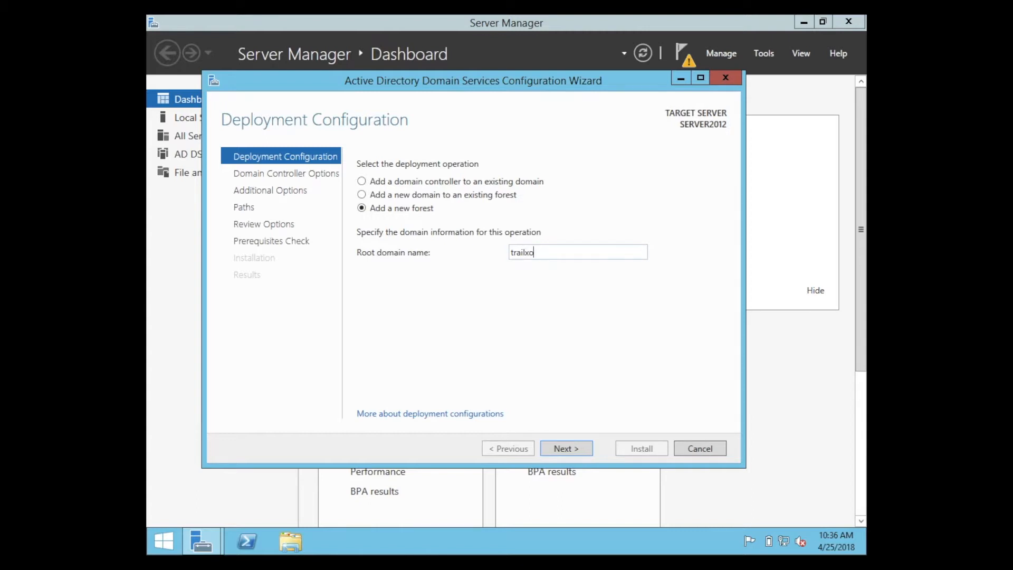
pyautogui.write('.com')
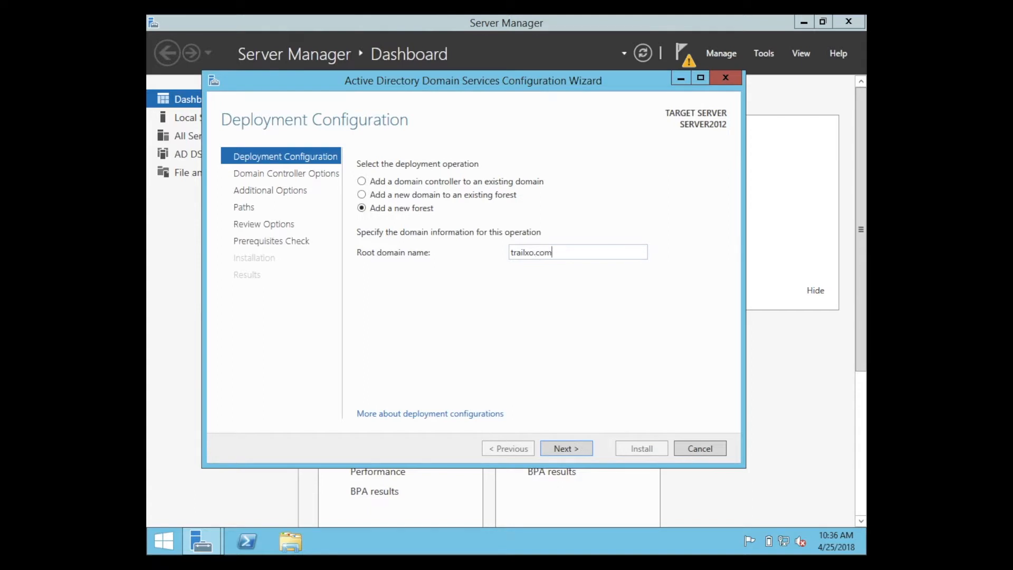
pyautogui.click(566, 448)
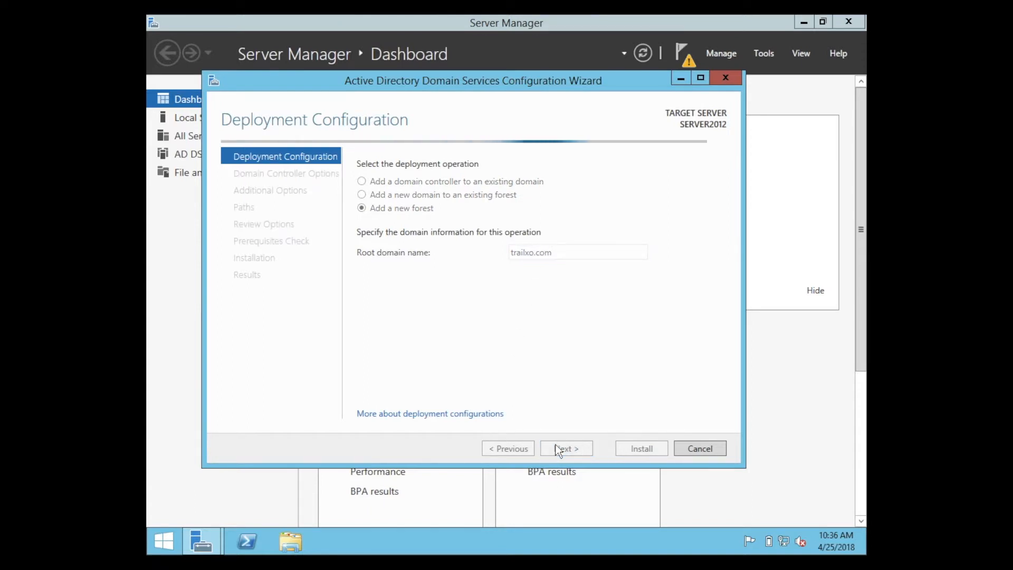
# Set and confirm the DSRM password on Domain Controller Options and move to DNS Options
pyautogui.click(565, 448)
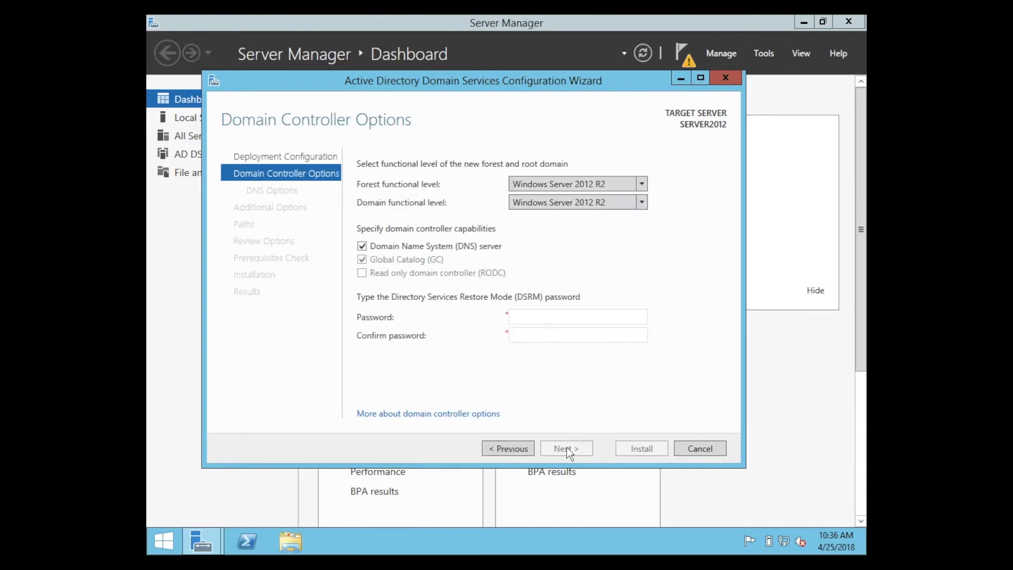
pyautogui.moveTo(617, 388)
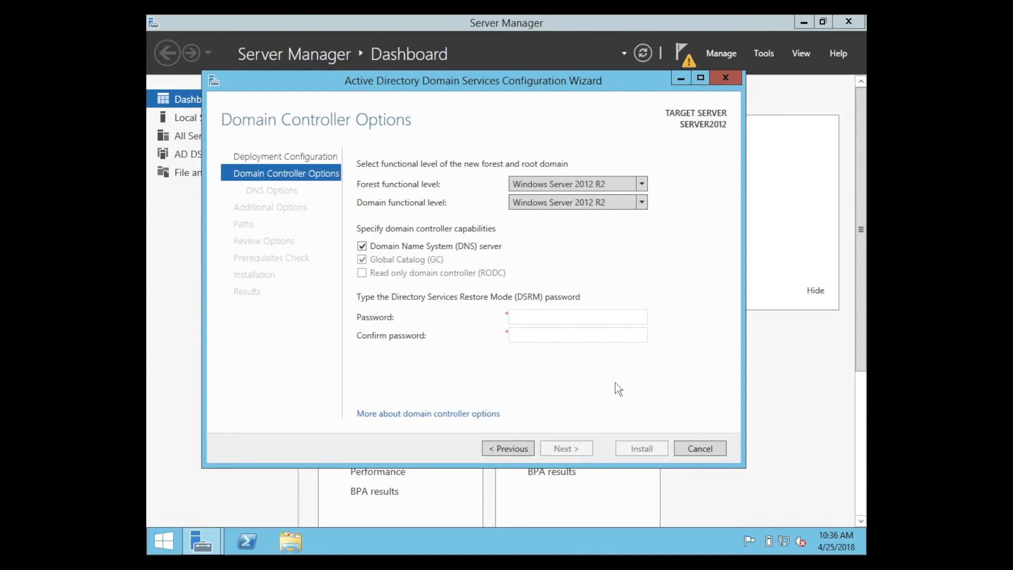
pyautogui.click(575, 316)
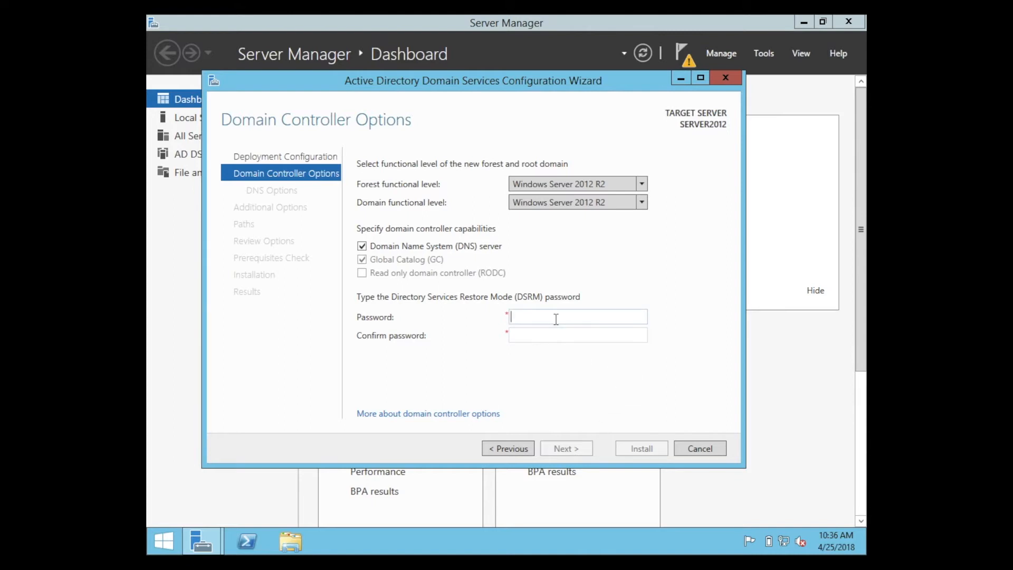
pyautogui.write('password')
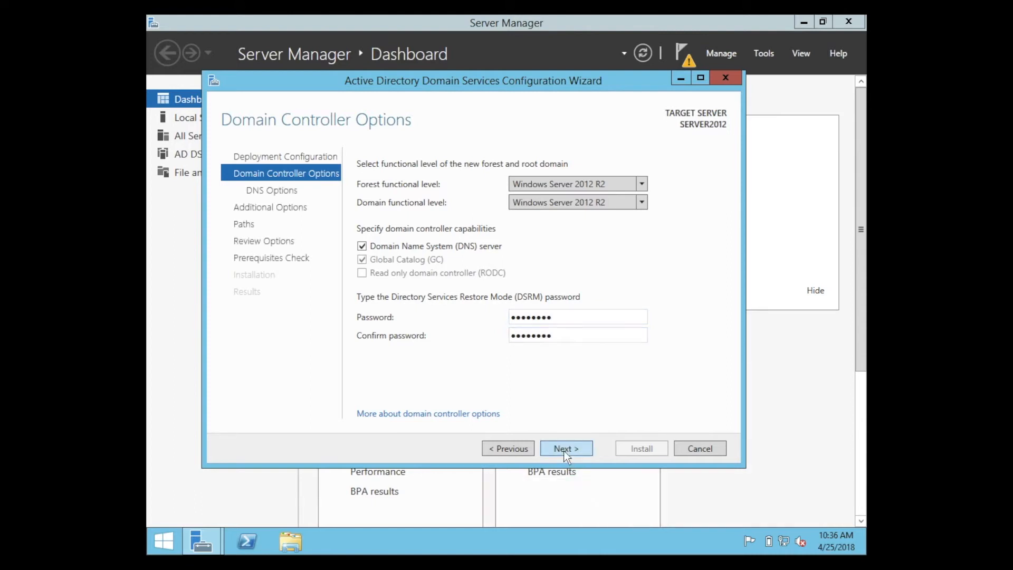
pyautogui.click(565, 449)
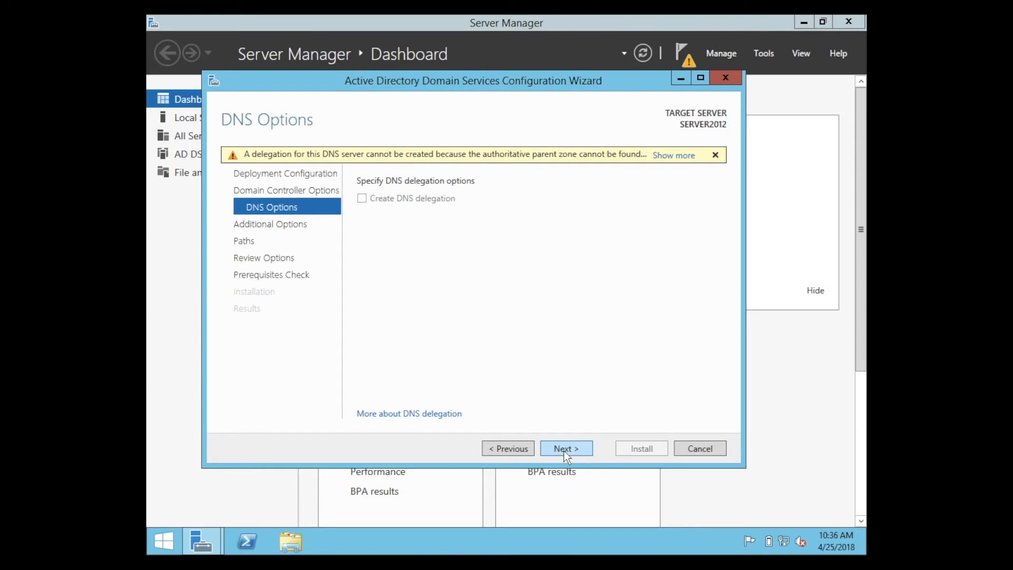
# Accept DNS defaults, NetBIOS name TRAILXO, default folder paths and the reviewed settings
pyautogui.click(566, 447)
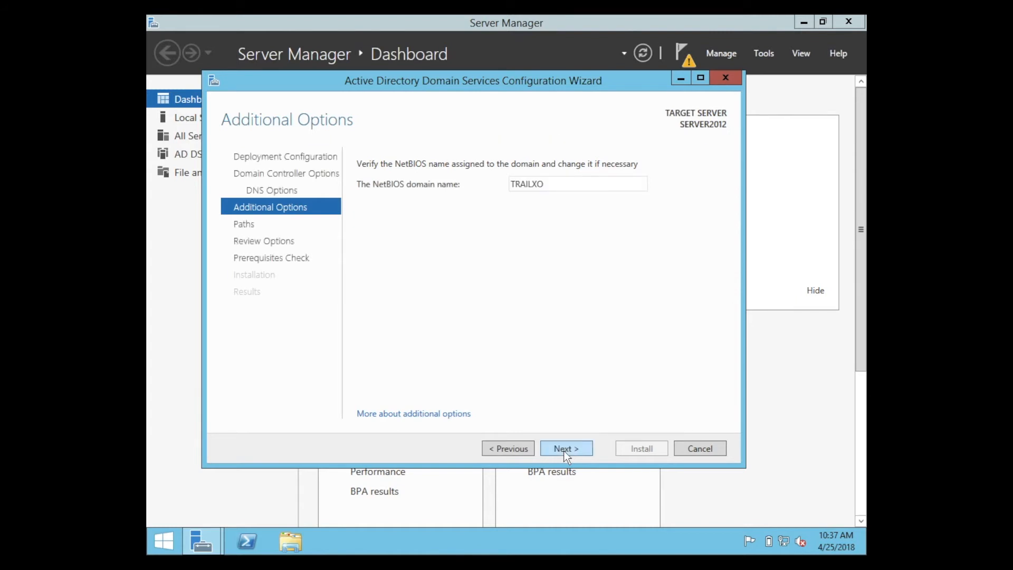
pyautogui.click(565, 448)
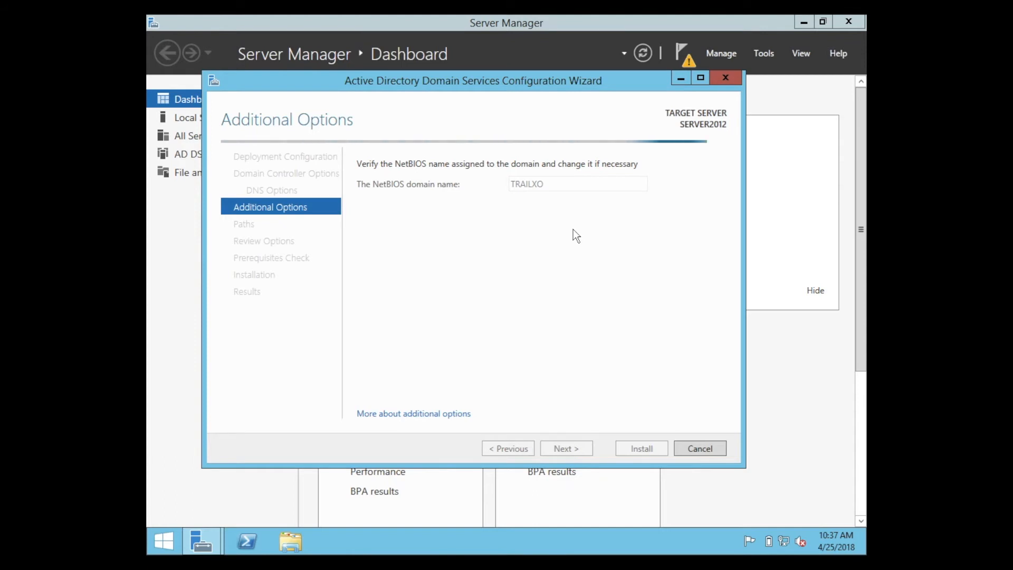
pyautogui.click(565, 447)
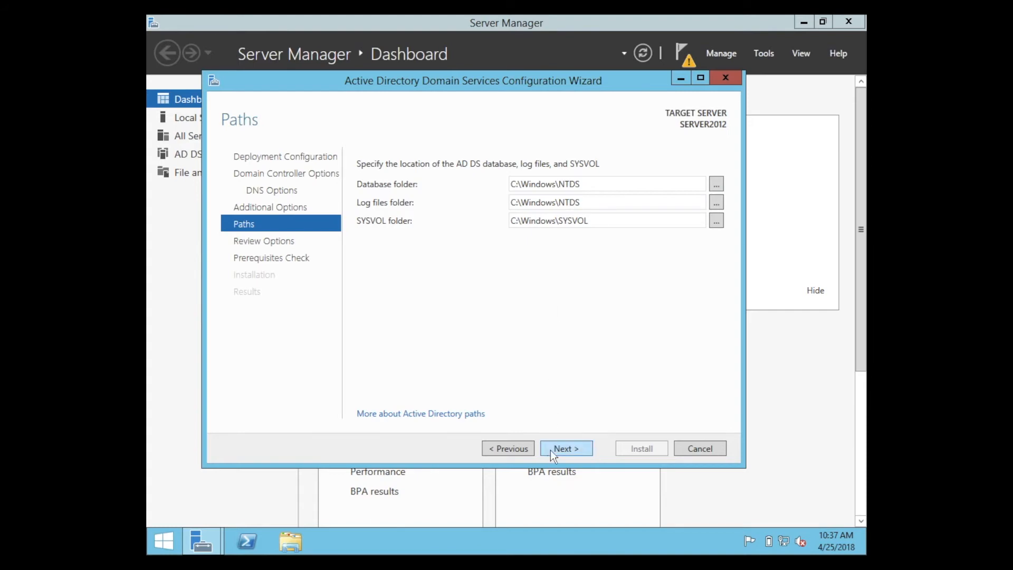
pyautogui.click(566, 447)
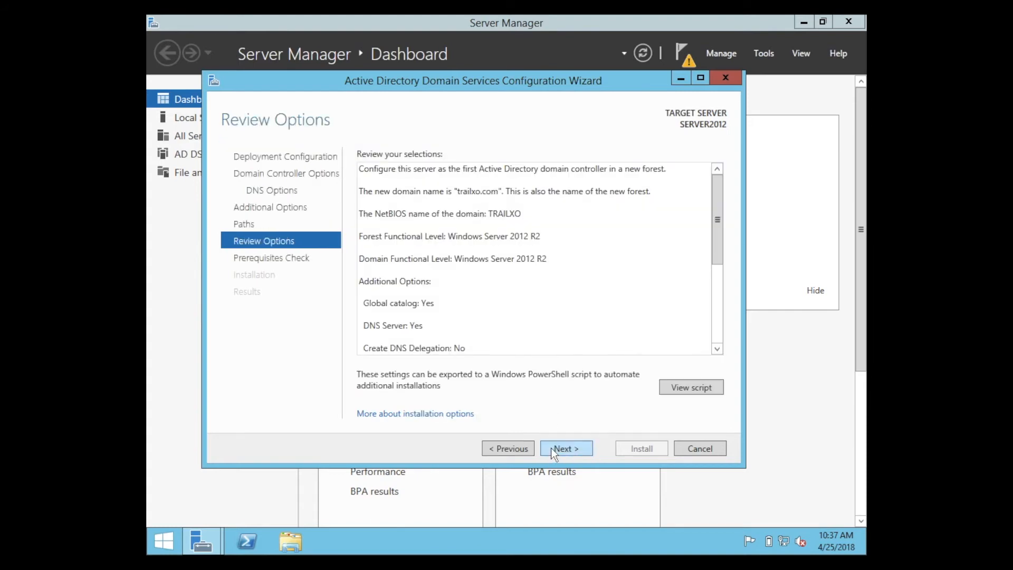
pyautogui.click(565, 448)
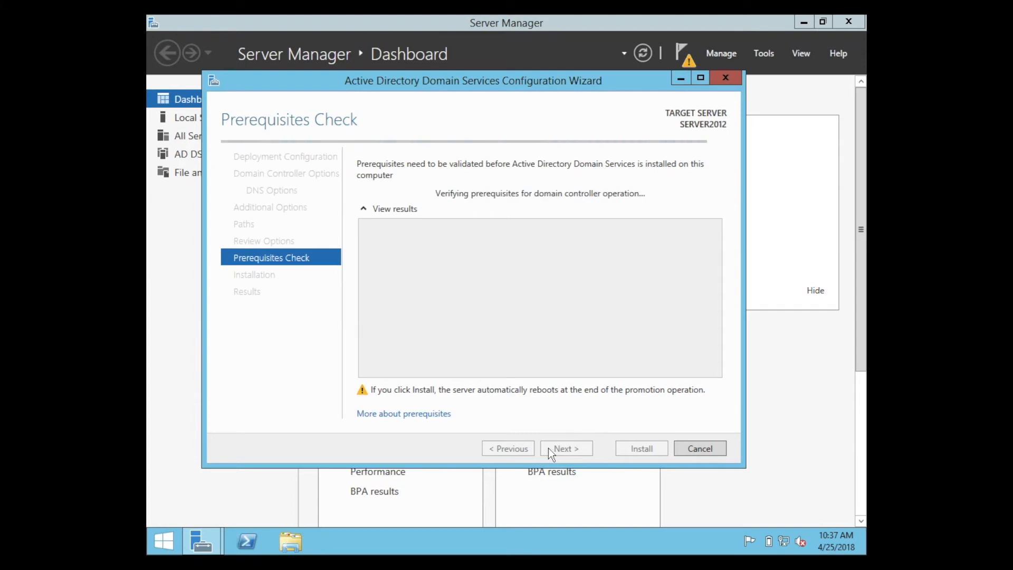
pyautogui.moveTo(584, 355)
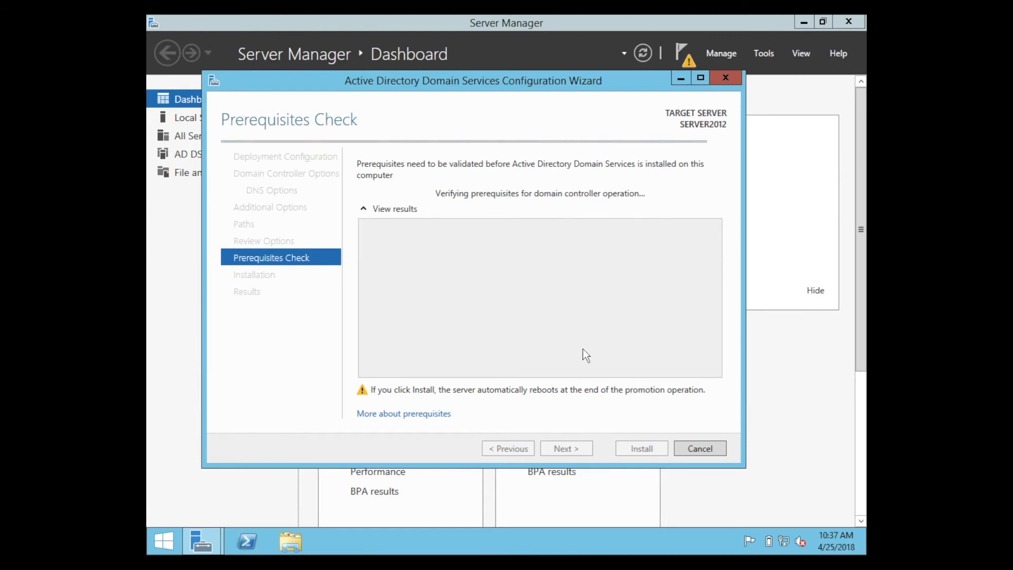
pyautogui.moveTo(657, 184)
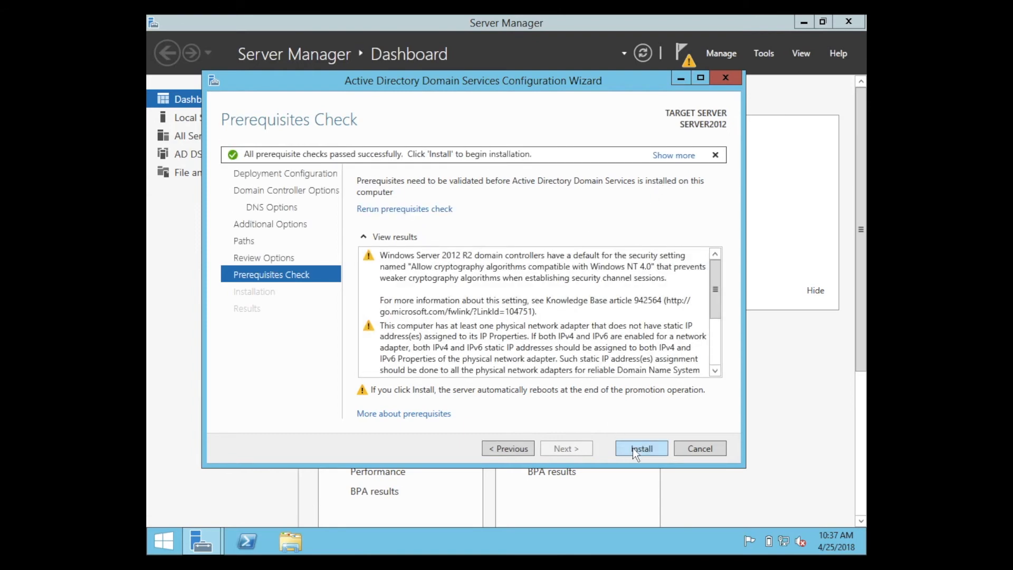
# Install Active Directory after prerequisite checks pass, making SERVER2012 a domain controller
pyautogui.click(641, 448)
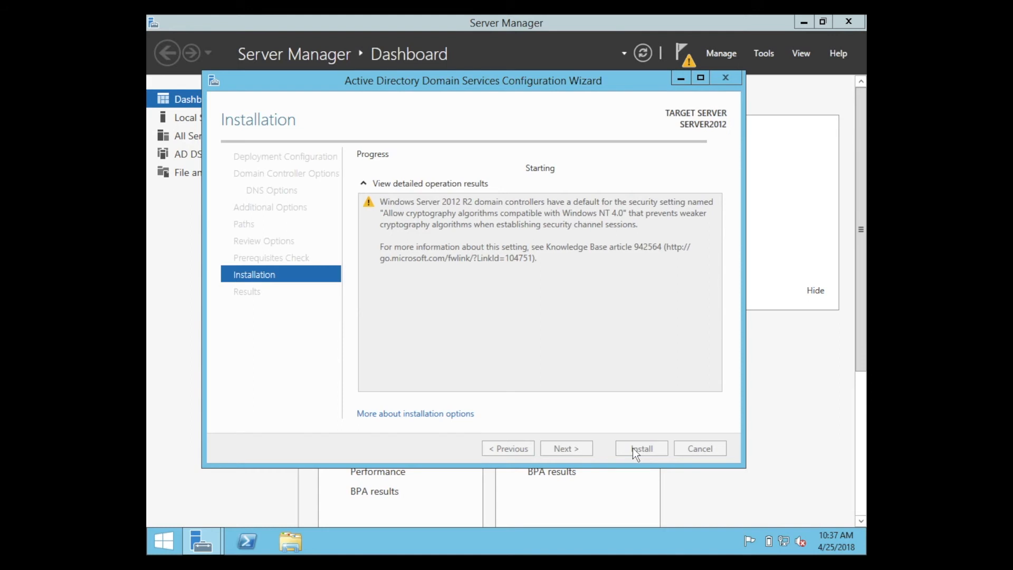
pyautogui.click(640, 447)
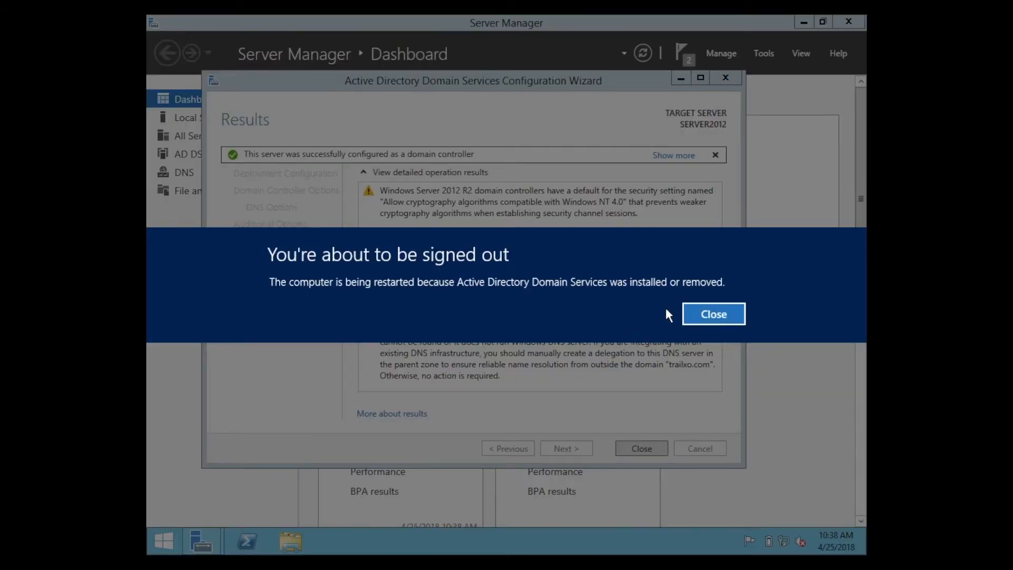
pyautogui.moveTo(713, 314)
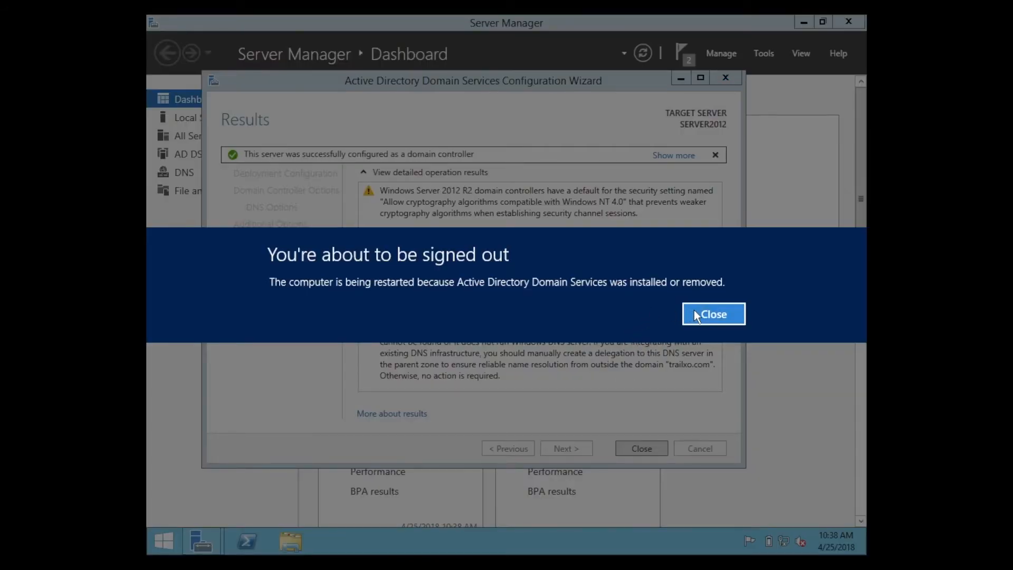
# Close the sign-out notice and let the server restart
pyautogui.click(714, 314)
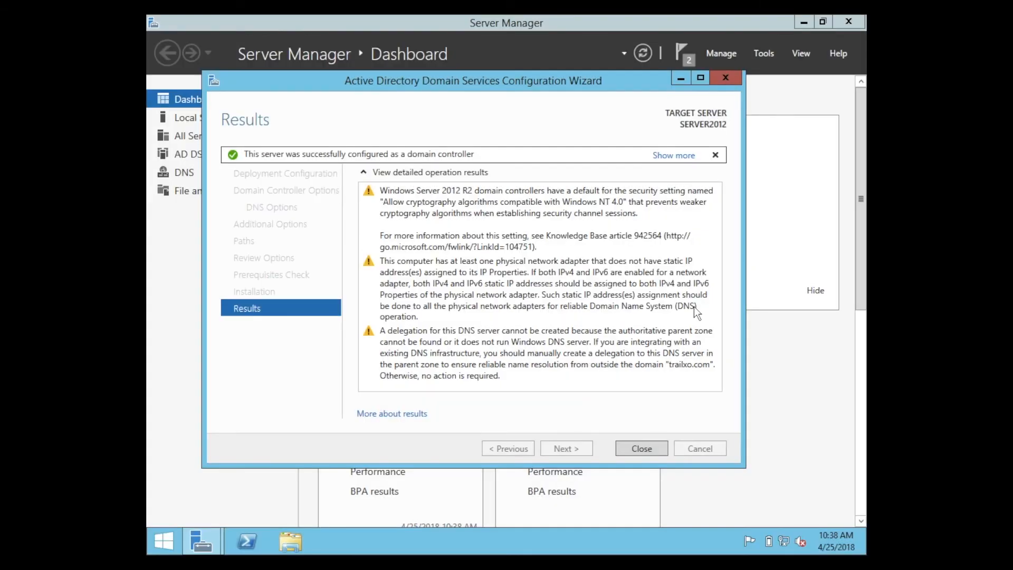
pyautogui.click(641, 447)
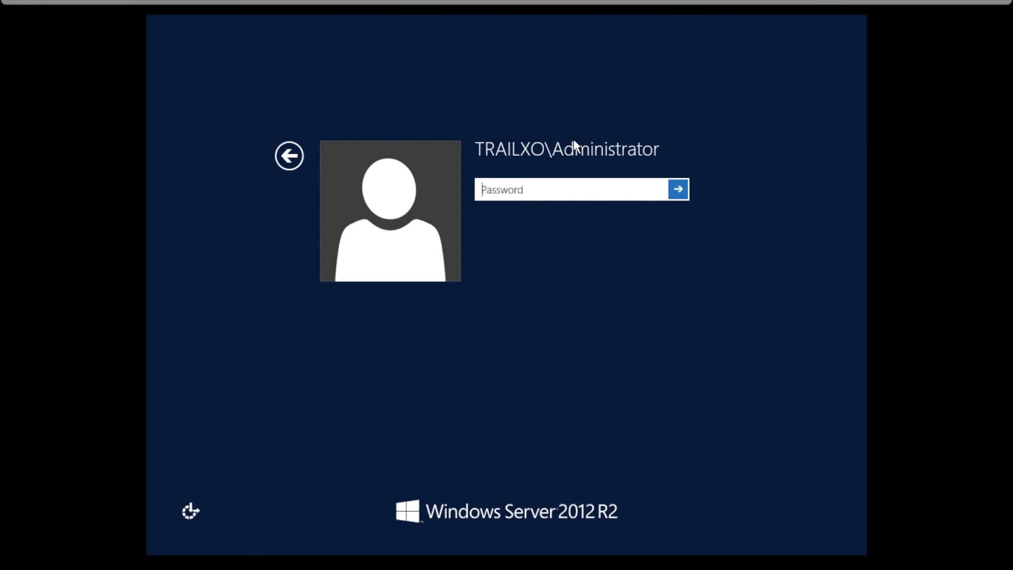
pyautogui.moveTo(548, 192)
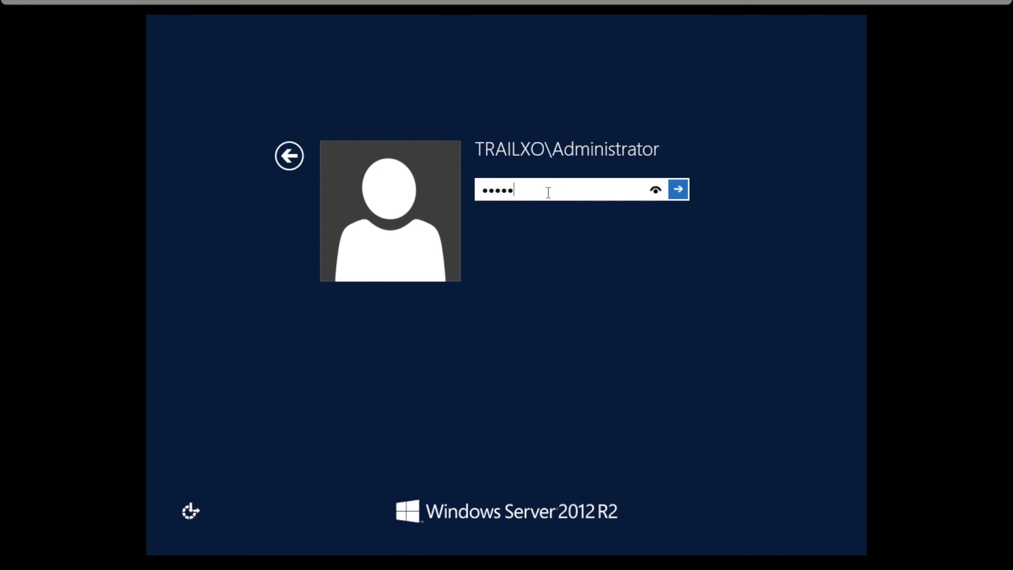
# Sign in as TRAILXO\Administrator and launch Server Manager from the taskbar
pyautogui.write('password')
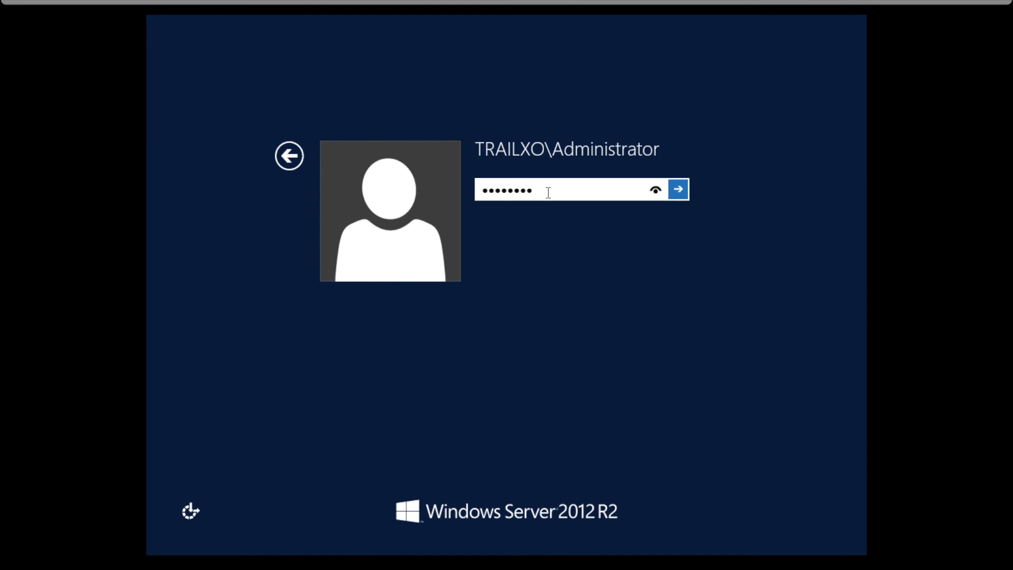
pyautogui.click(678, 189)
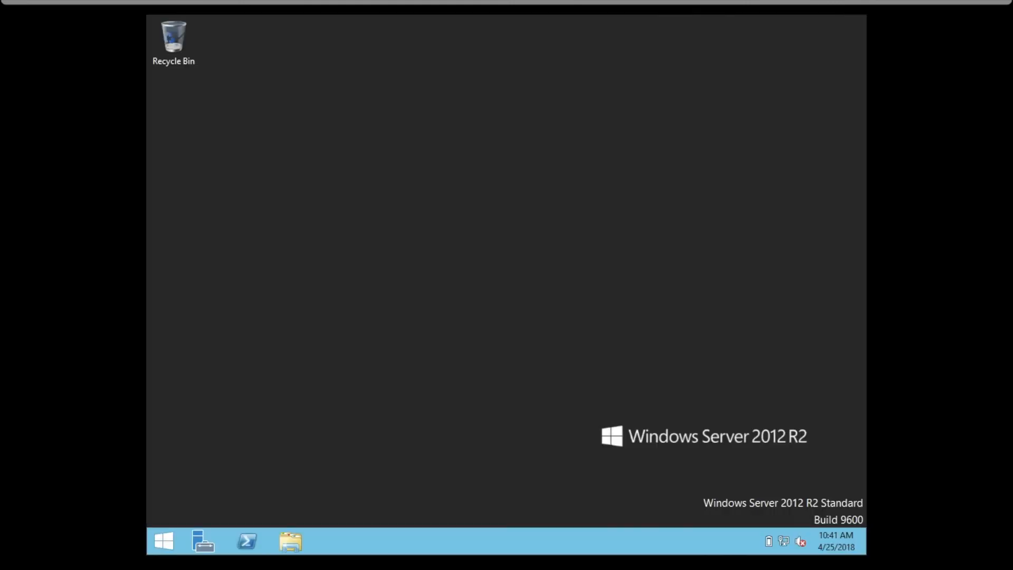
pyautogui.click(202, 541)
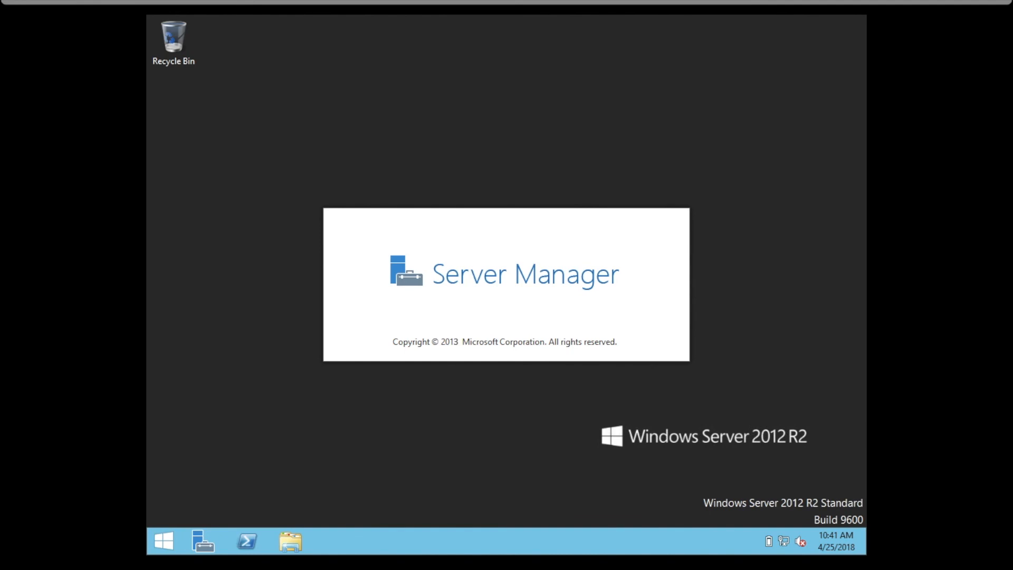